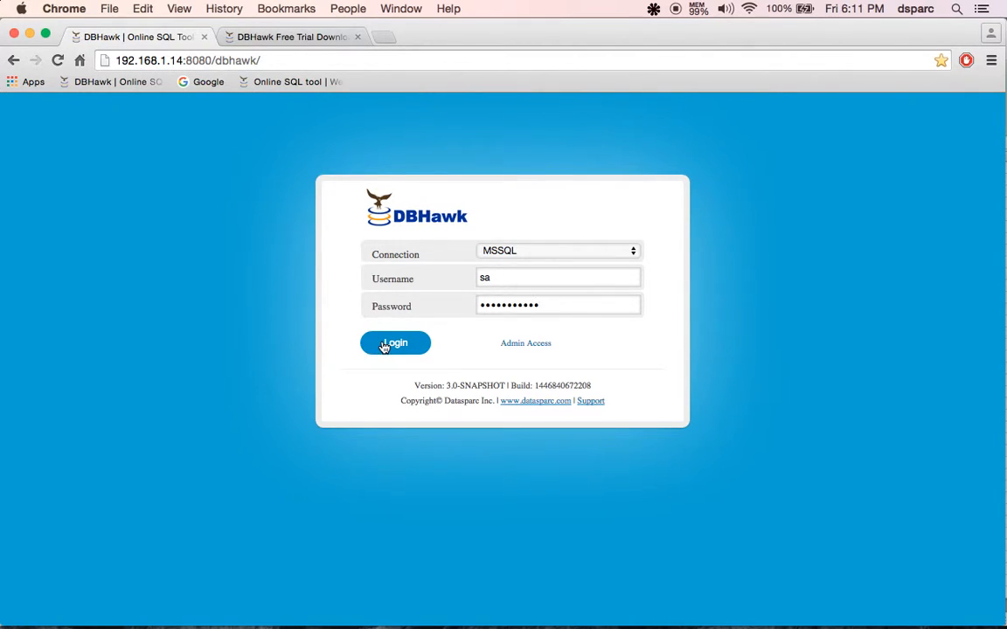
- Log in to the MSSQL connection, switch to the Production schema and search objects for 'prod'
left_click(394, 343)
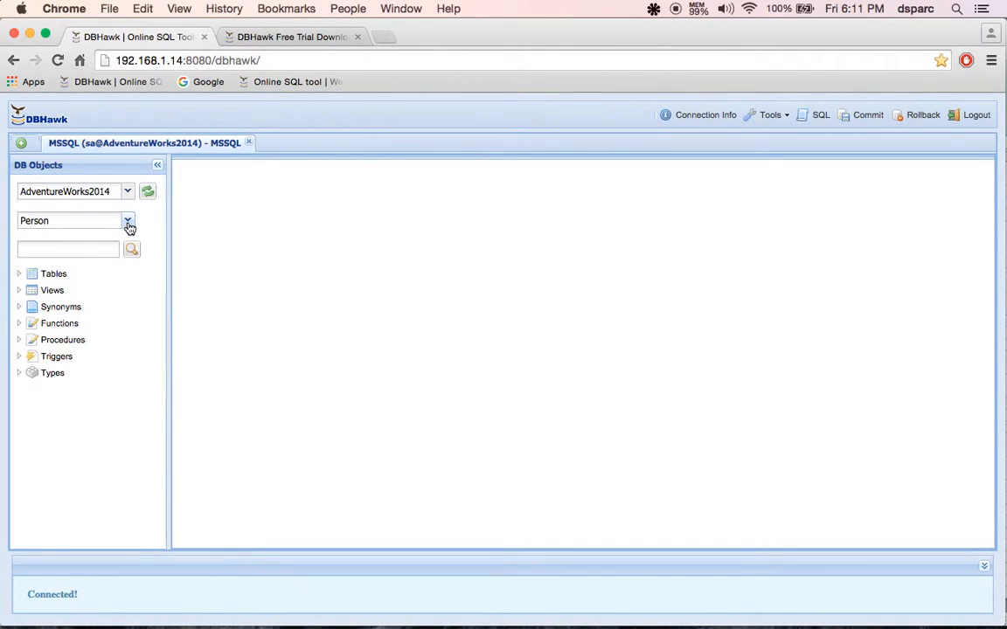
left_click(126, 220)
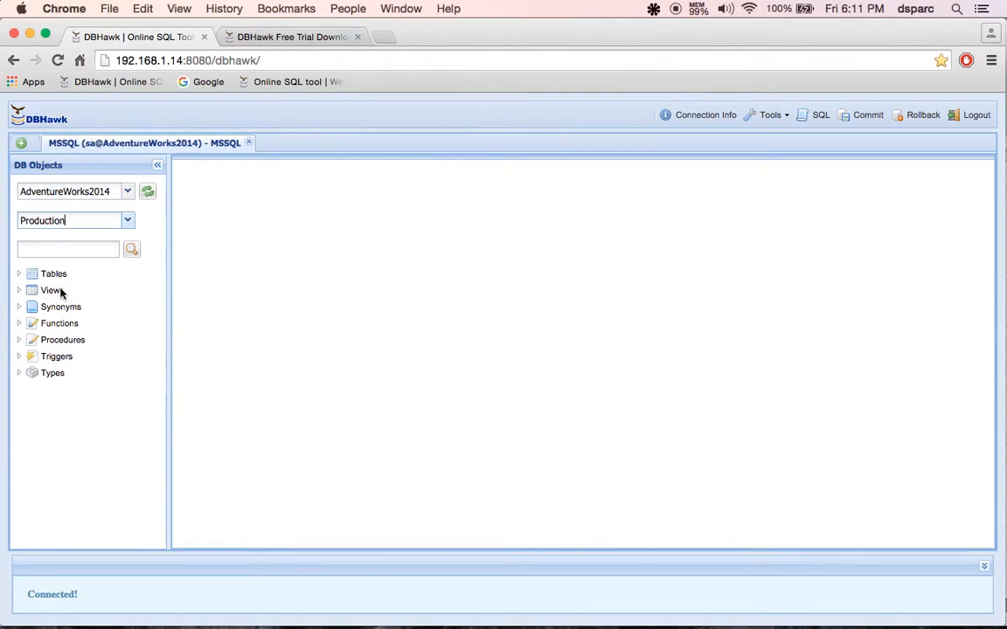
type("p")
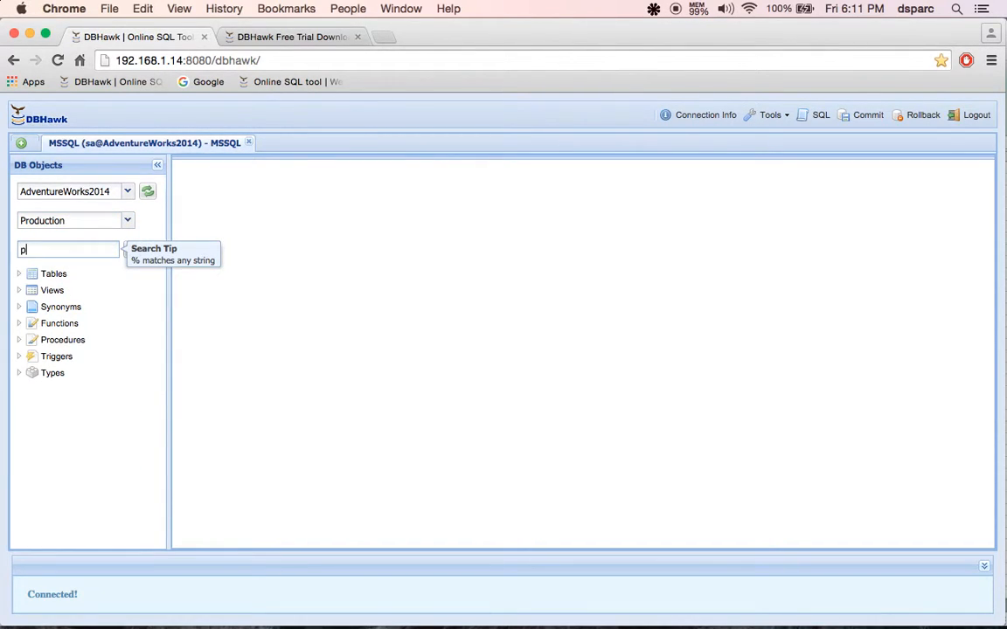
type("rod")
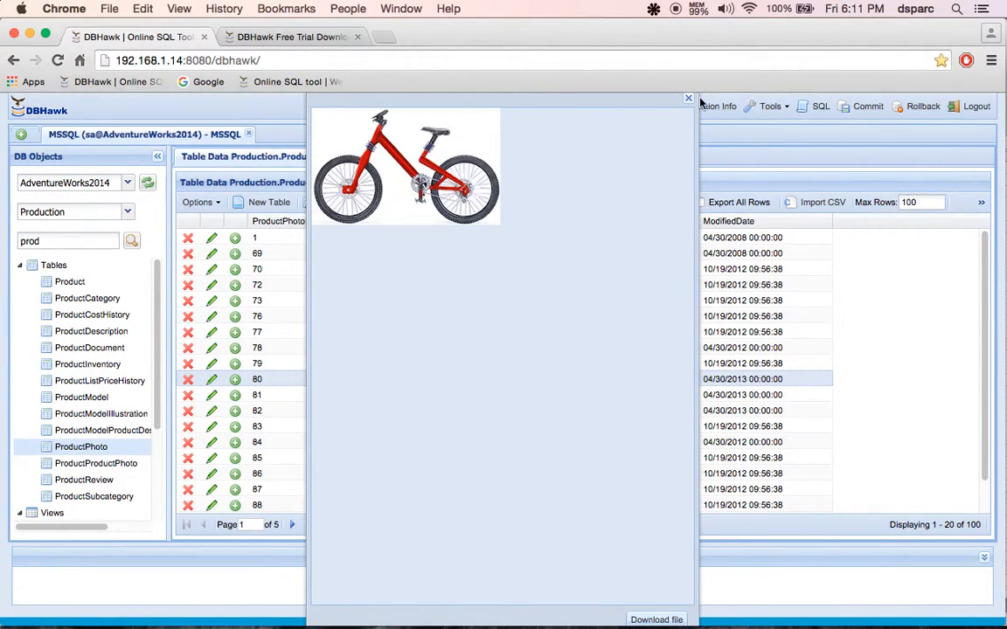
mouse_move(621, 435)
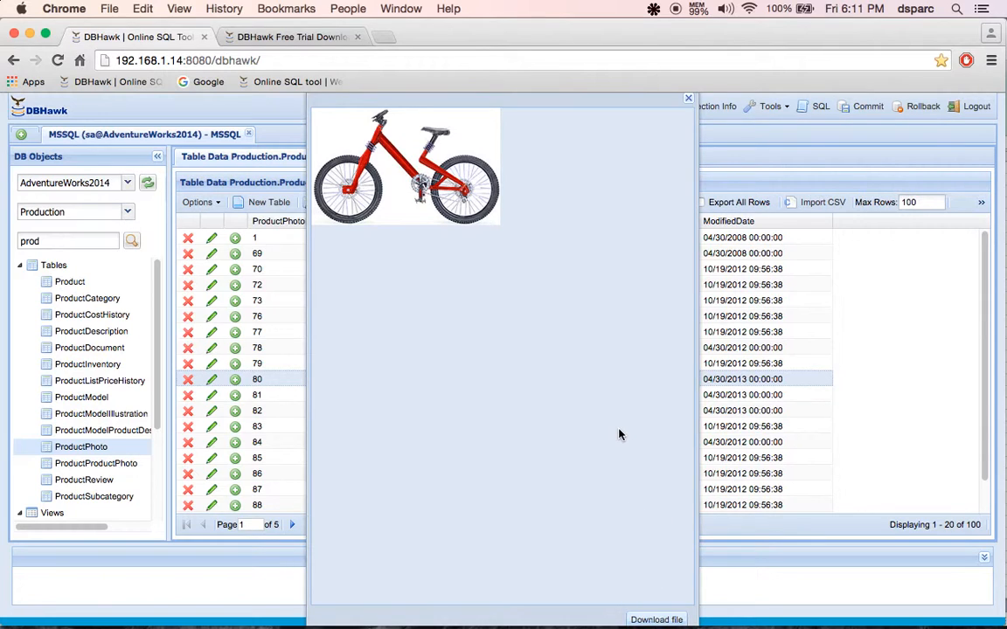
- Download the bicycle photo as a GIF file and close the photo preview
left_click(657, 618)
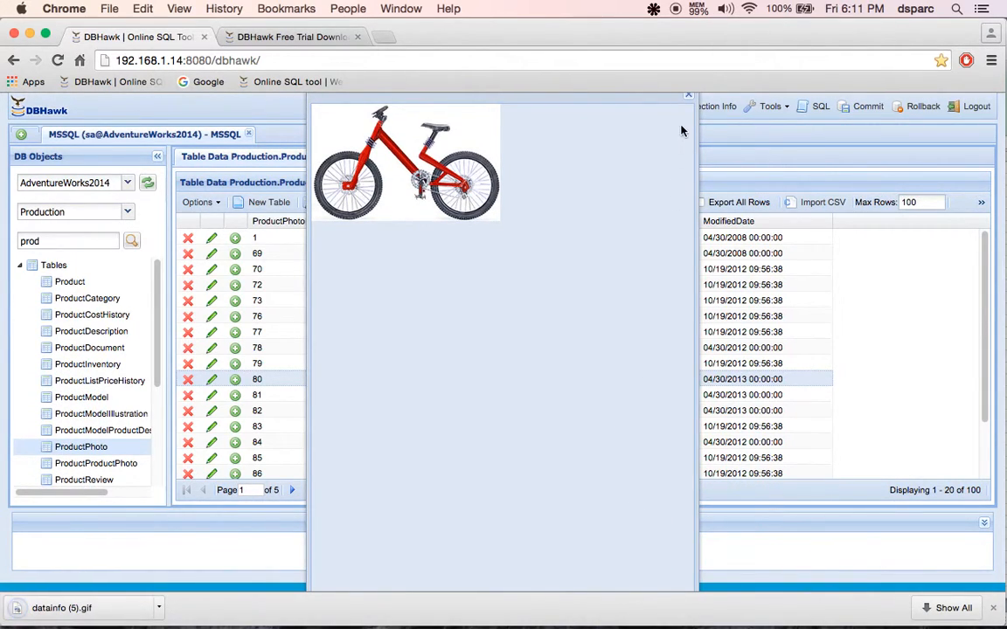
left_click(689, 95)
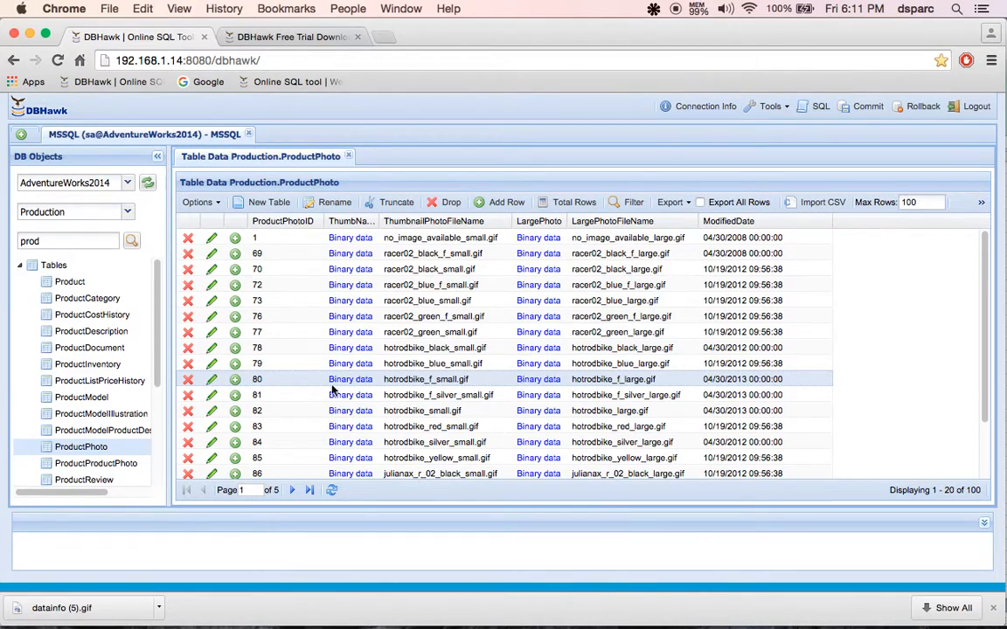
mouse_move(213, 385)
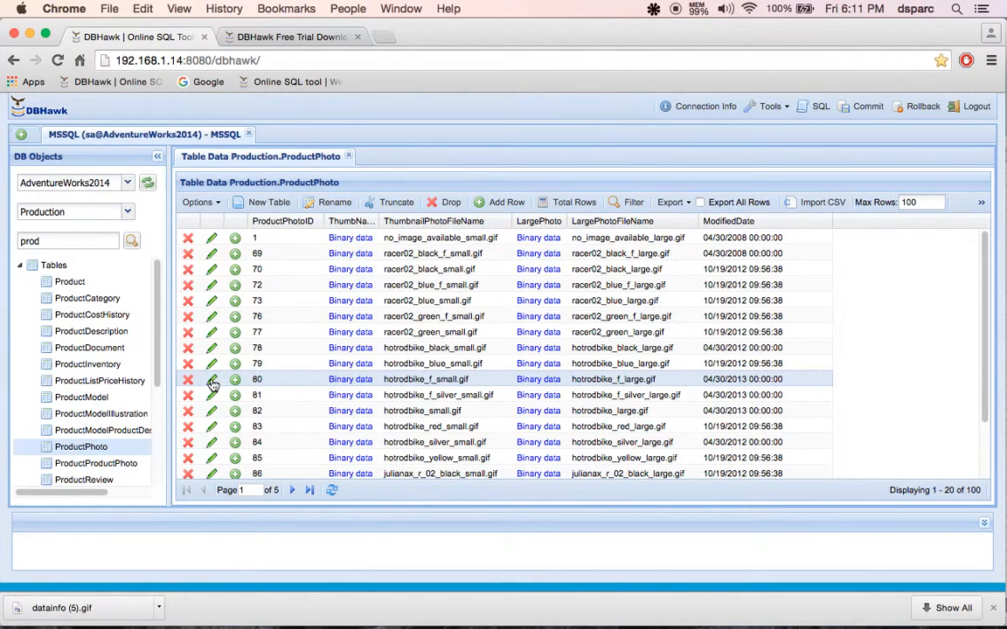
left_click(210, 377)
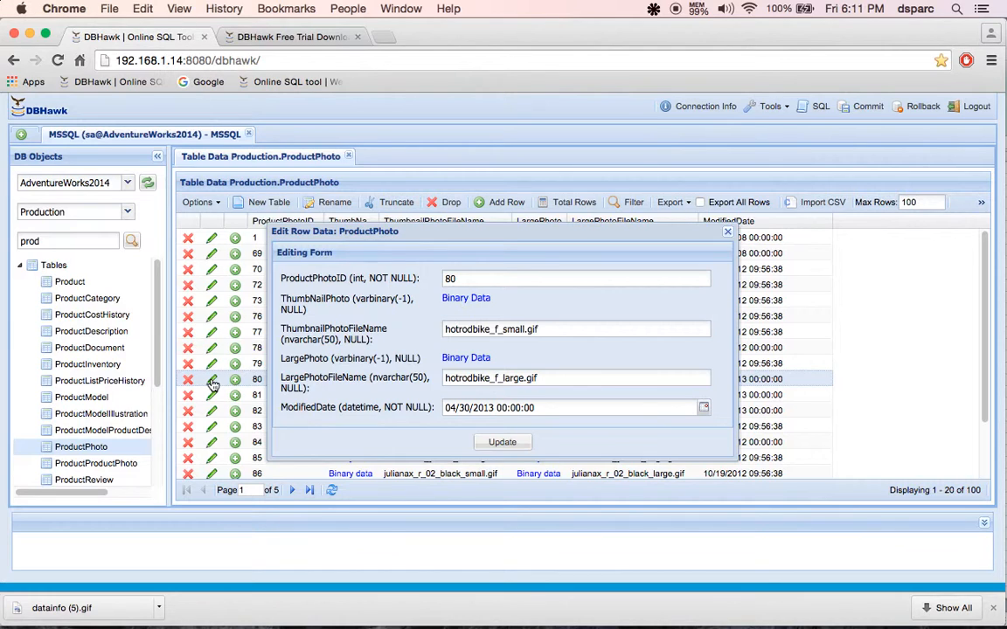
mouse_move(709, 240)
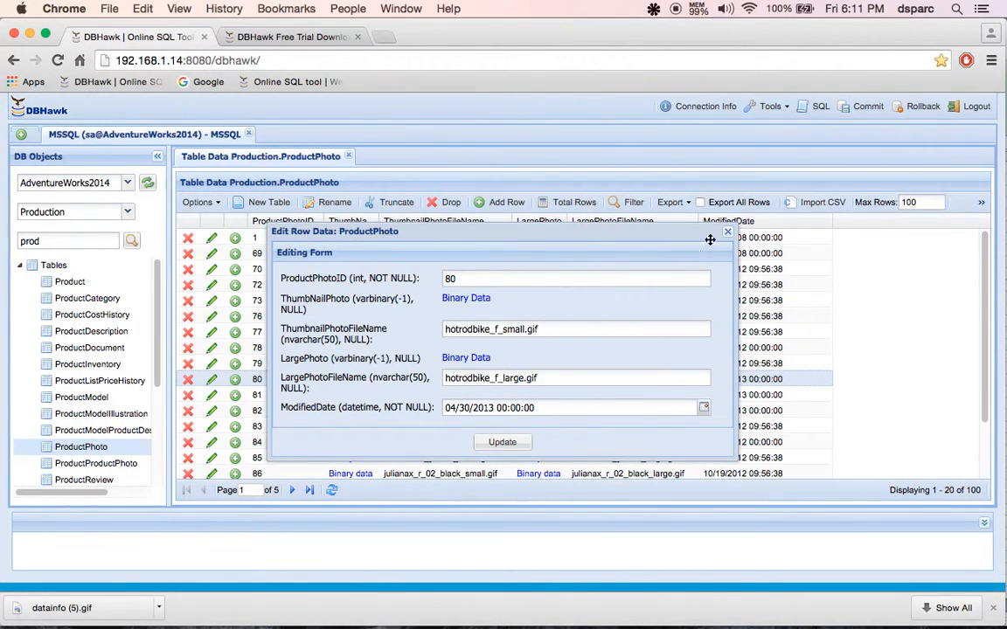
left_click(727, 231)
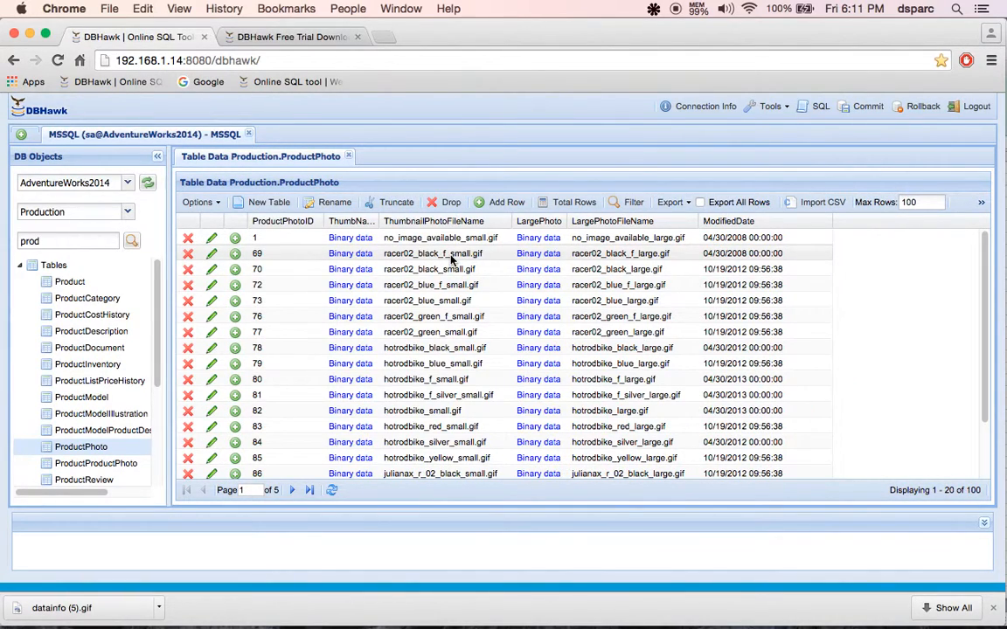
left_click(210, 254)
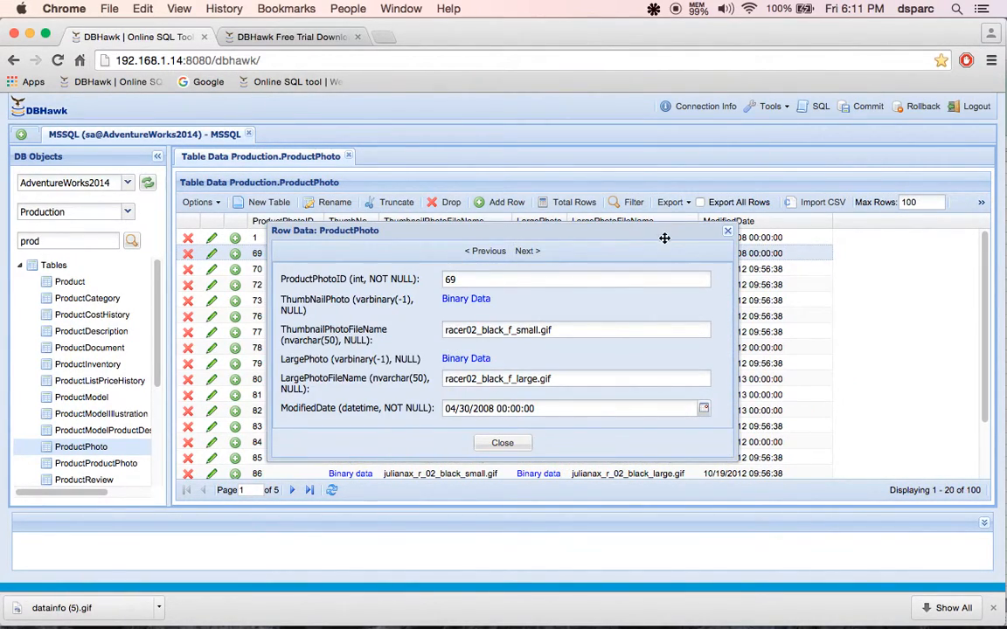
left_click(504, 442)
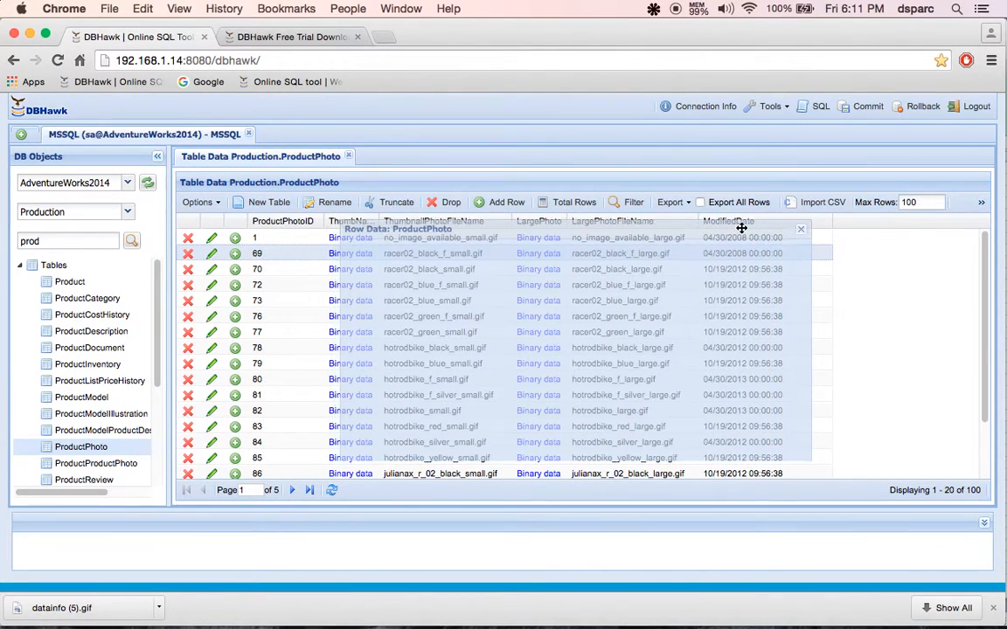
left_click(210, 253)
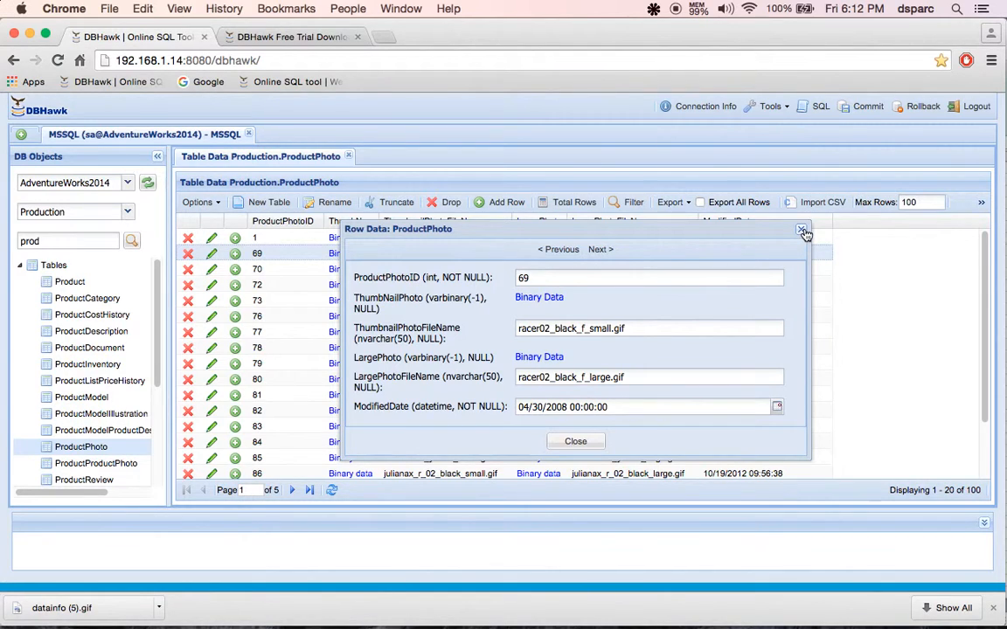
left_click(800, 231)
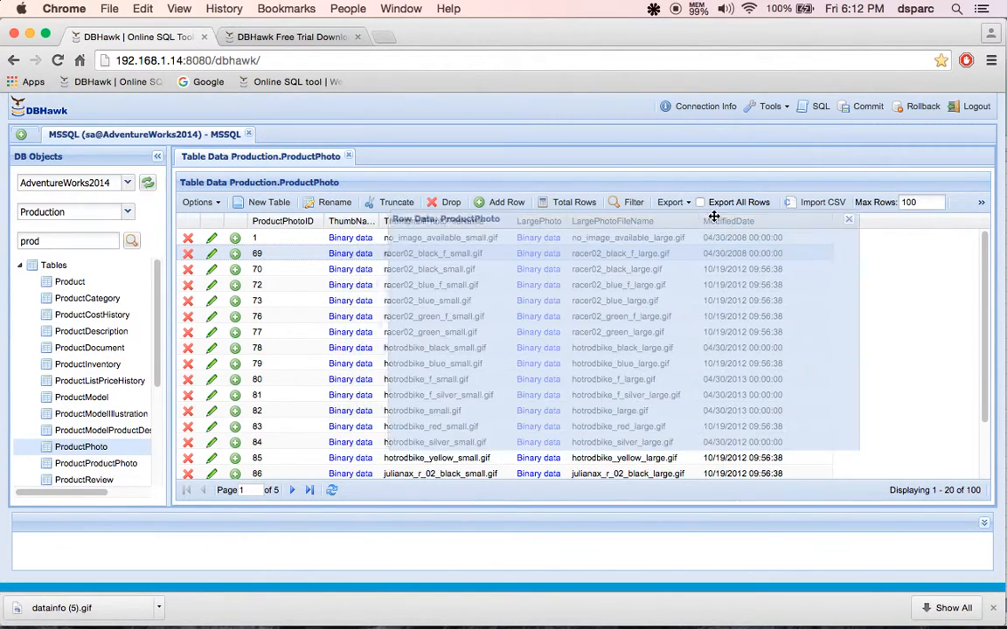
left_click(688, 238)
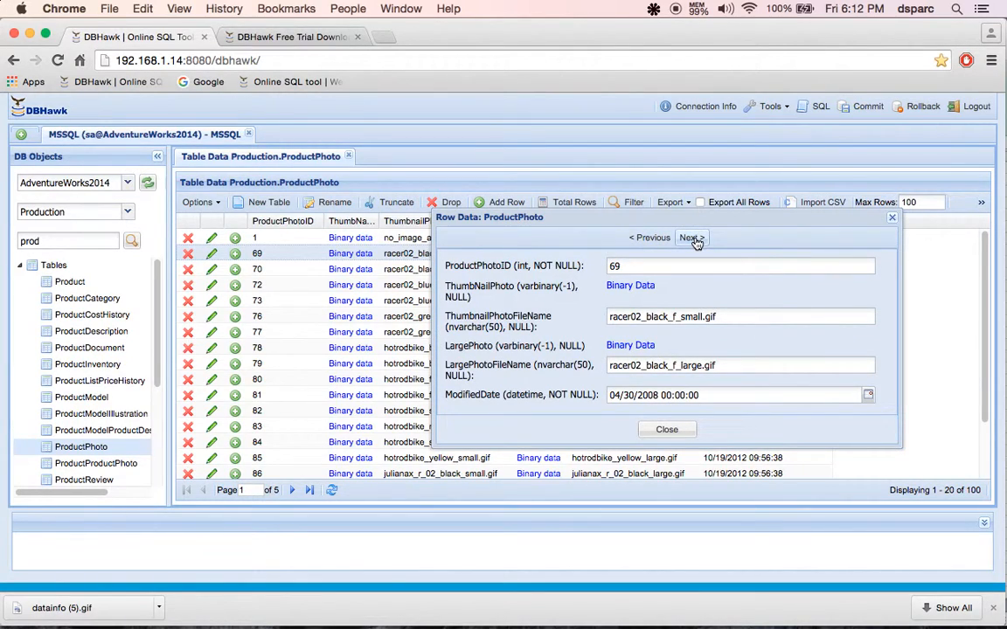
mouse_move(692, 238)
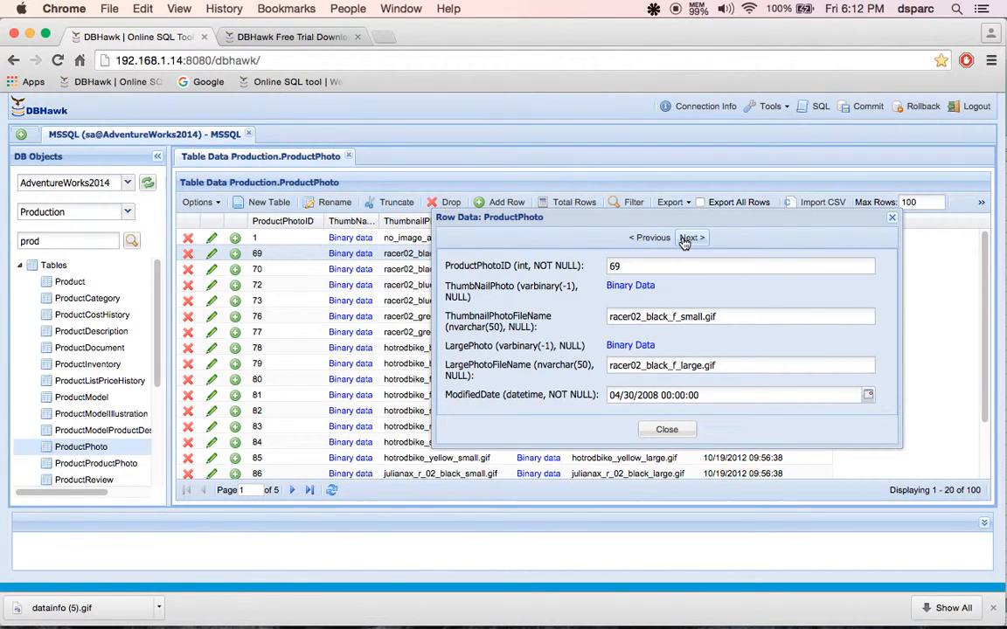
left_click(692, 238)
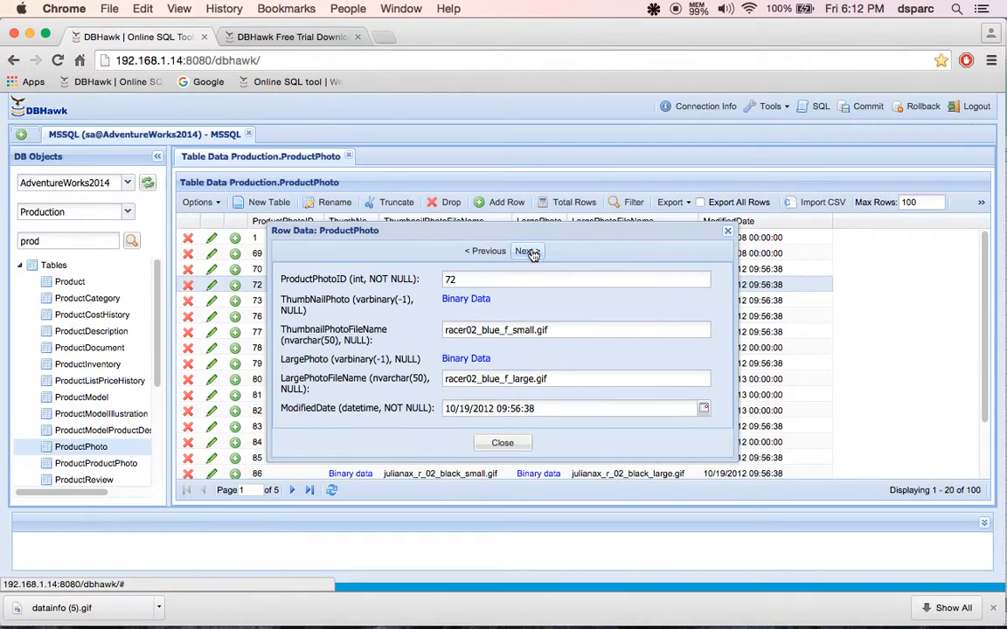
left_click(526, 251)
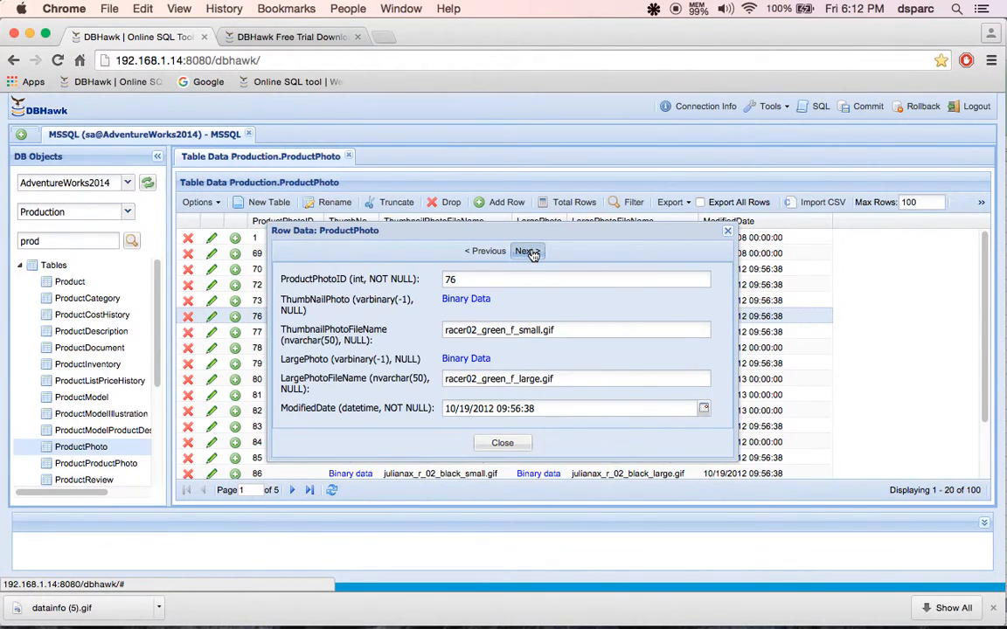
left_click(528, 252)
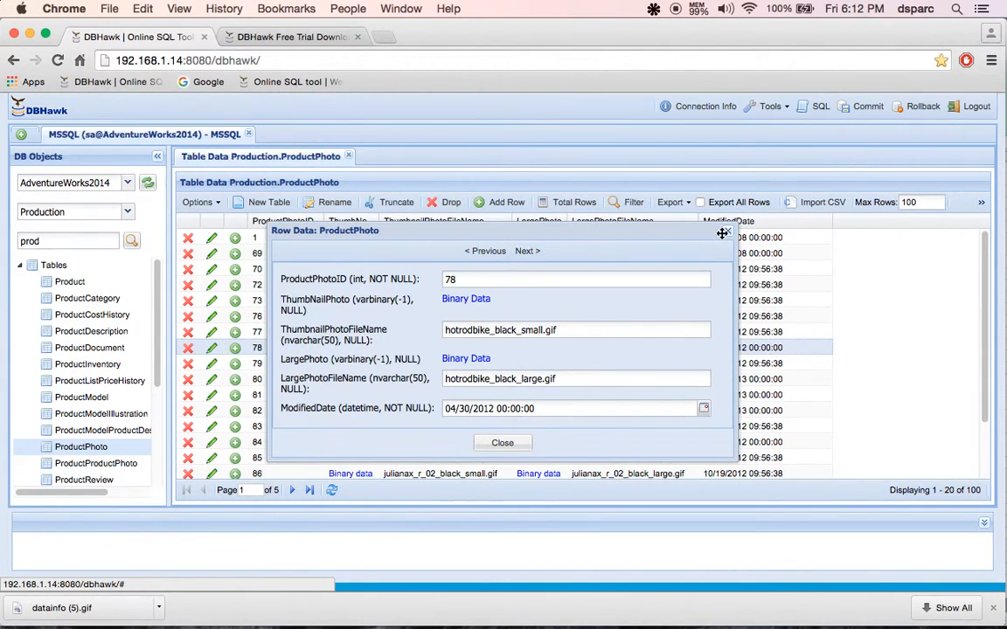
left_click(503, 442)
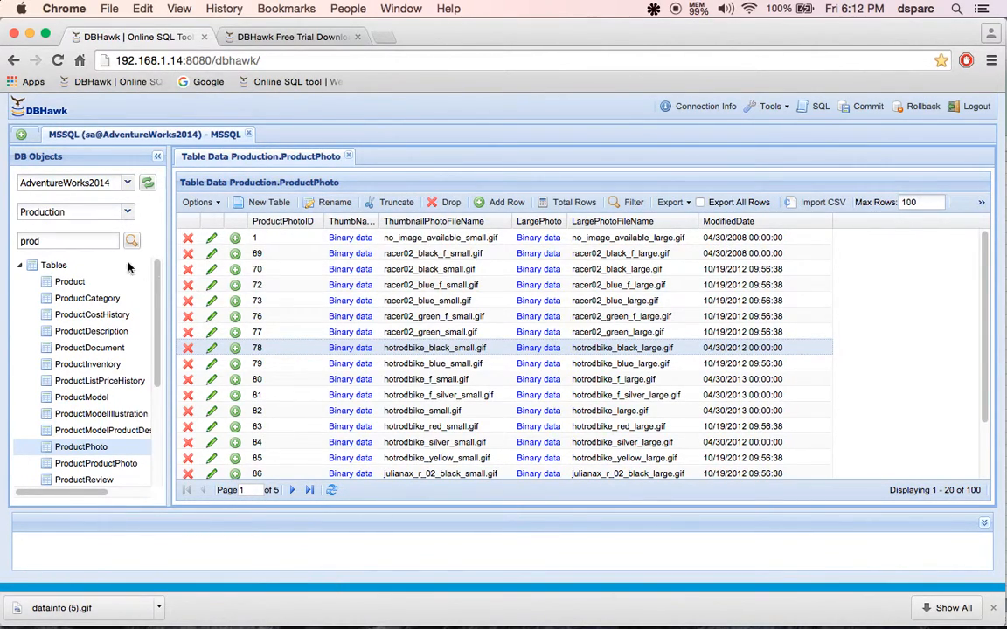
- Switch to the Sales schema, search for 'order' and count SalesOrderHeader's total rows (31,465)
left_click(69, 241)
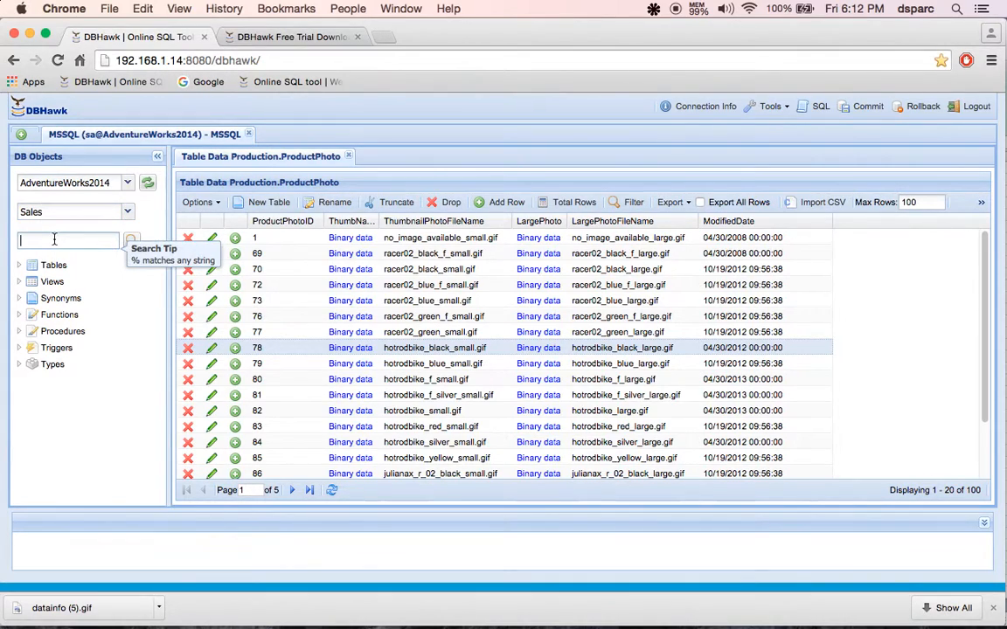
type("order")
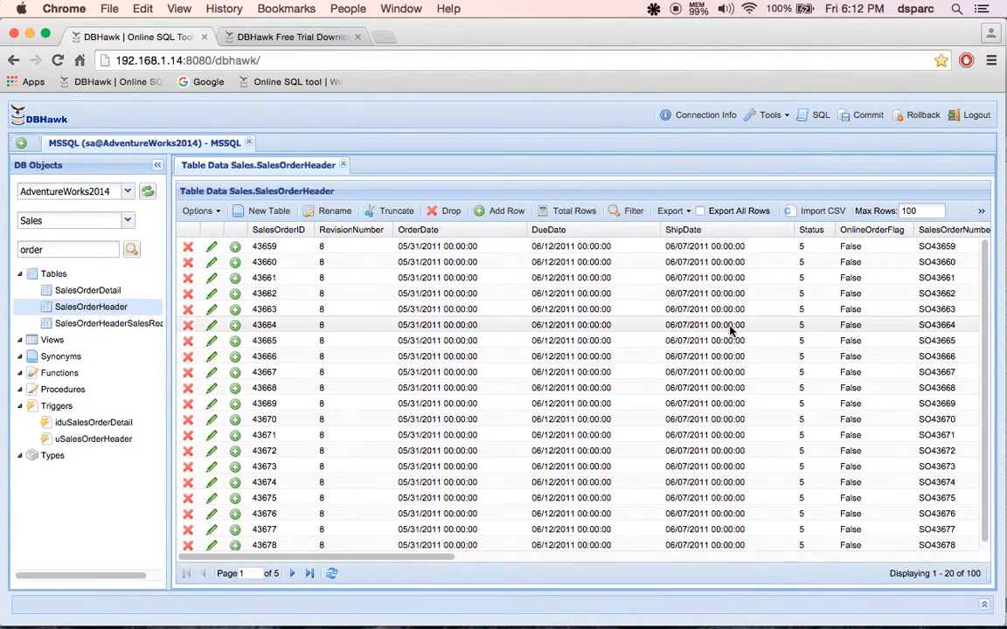
left_click(566, 210)
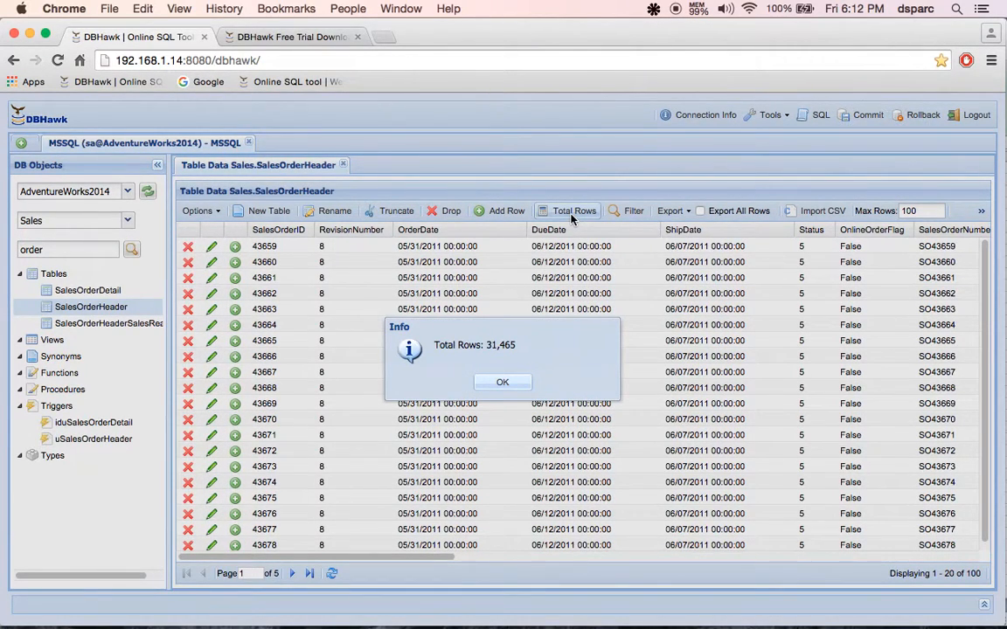
- Dismiss the row count message and set Max Rows 10000 with 100 rows per page
left_click(504, 381)
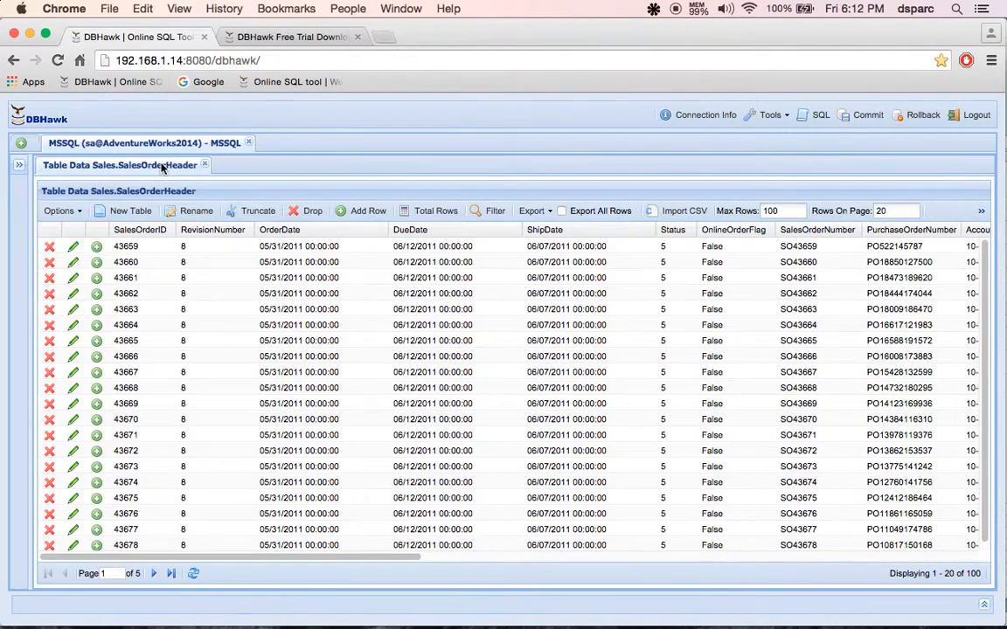
left_click(783, 210)
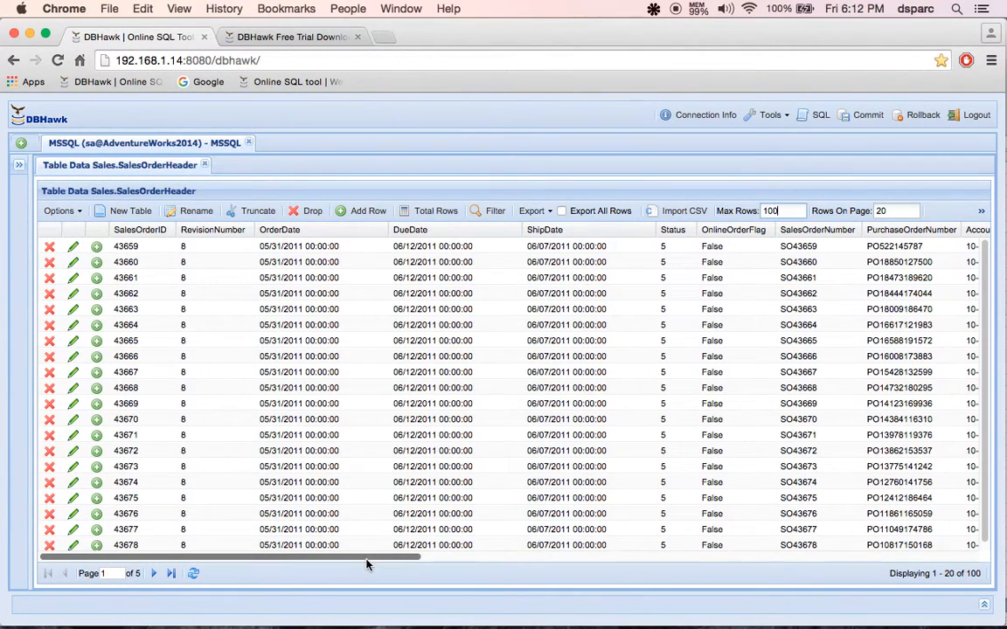
scroll("right", 3)
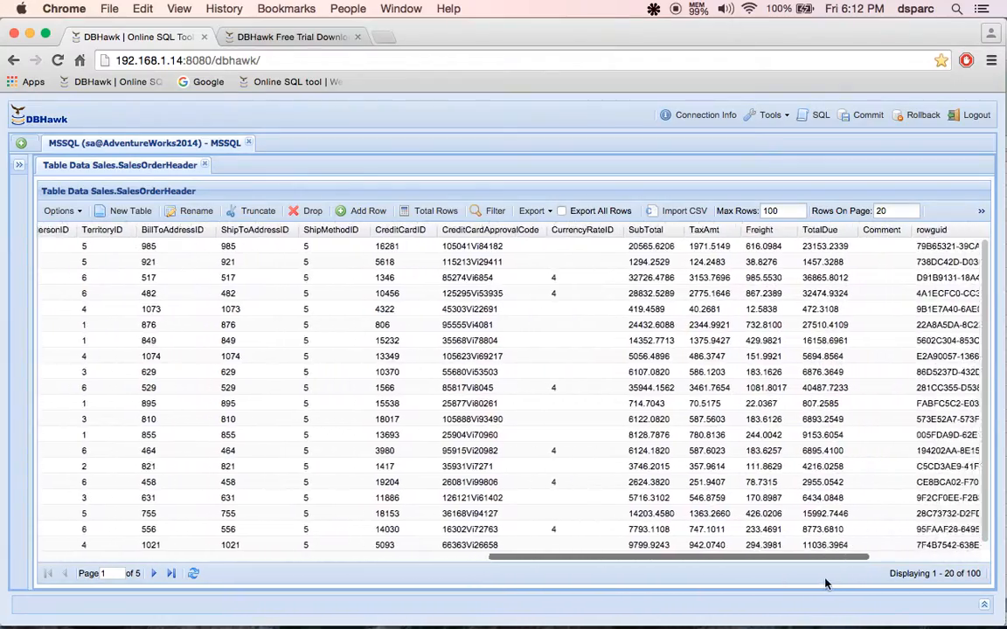
scroll("left", 3)
type("100")
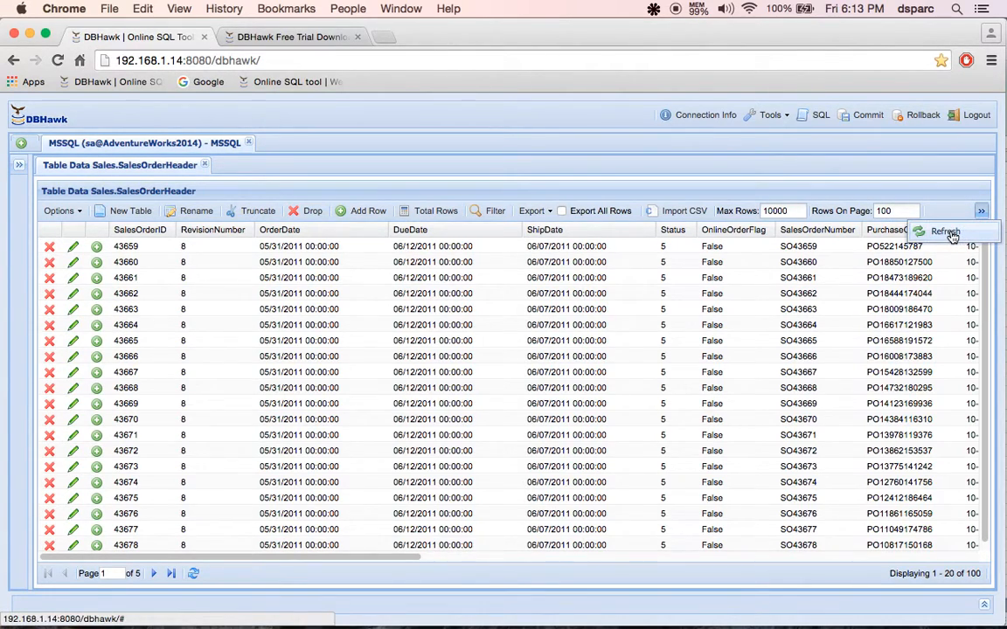
- Reload with the new limits, step through several pages and jump to the last page, rows 9901–10000
left_click(944, 230)
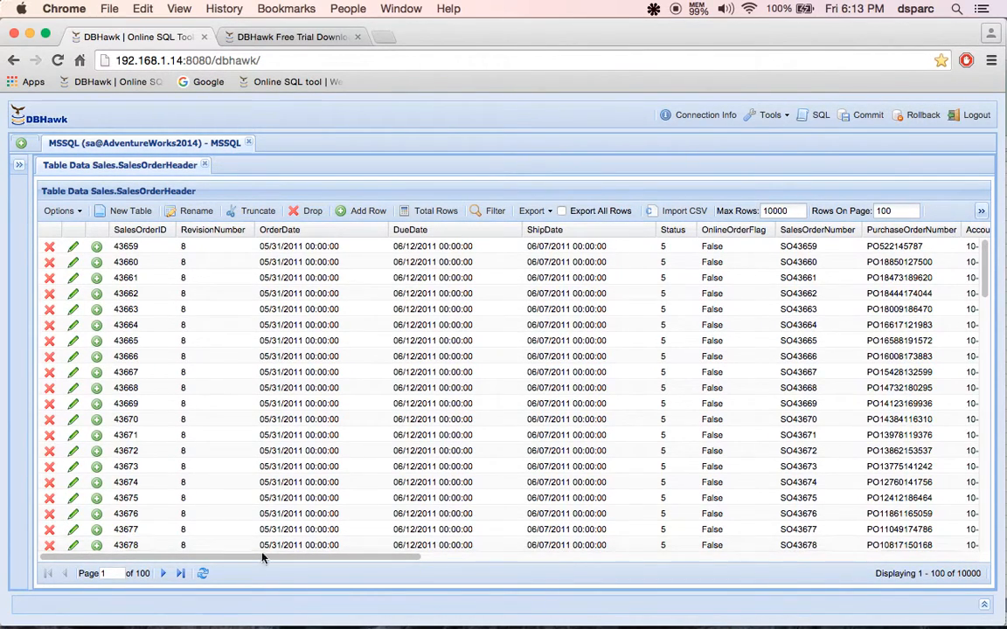
left_click(164, 574)
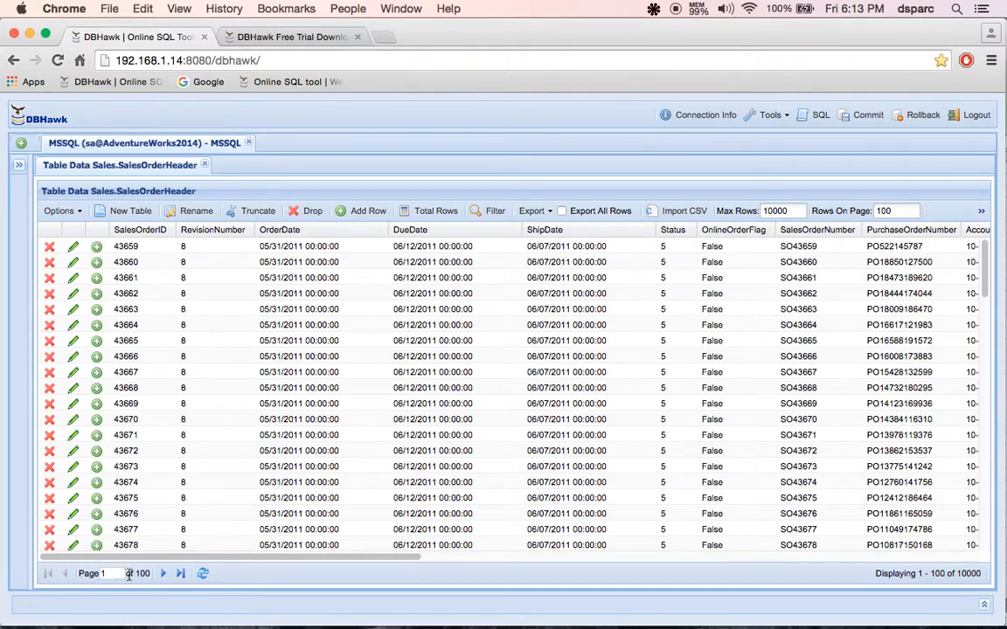
left_click(163, 573)
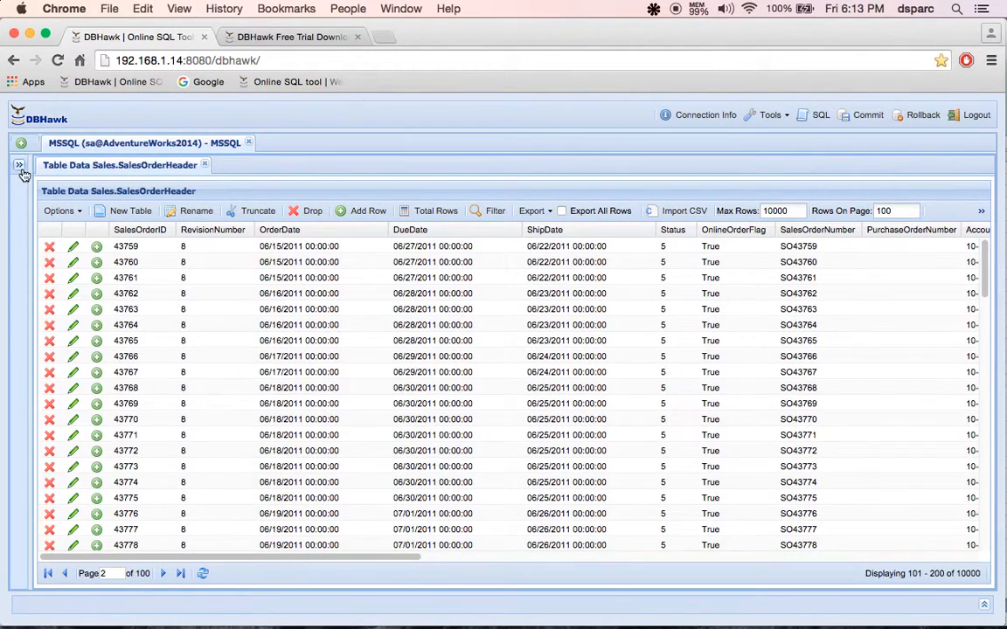
left_click(164, 574)
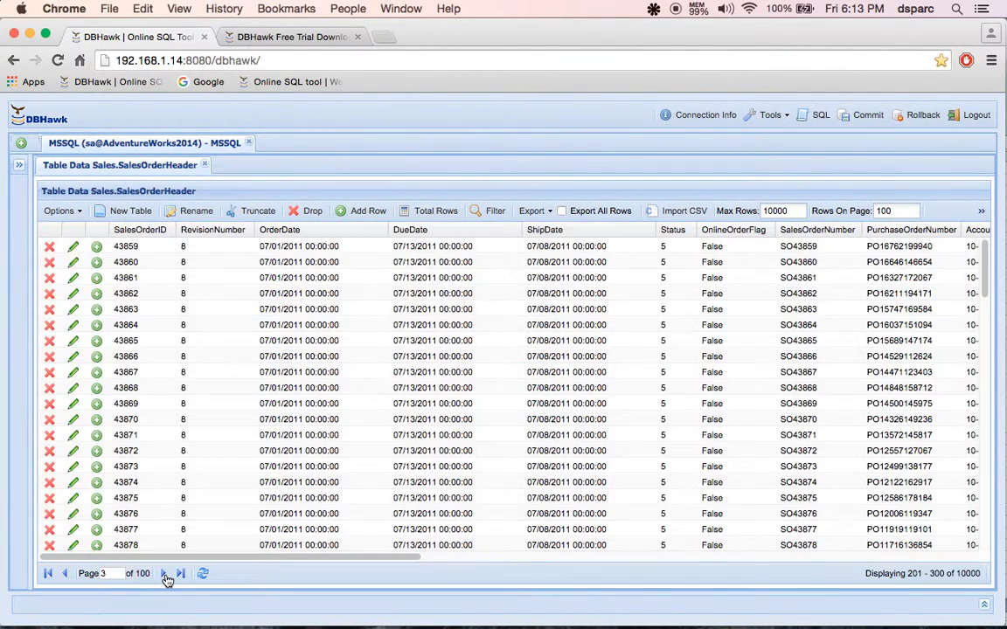
left_click(164, 574)
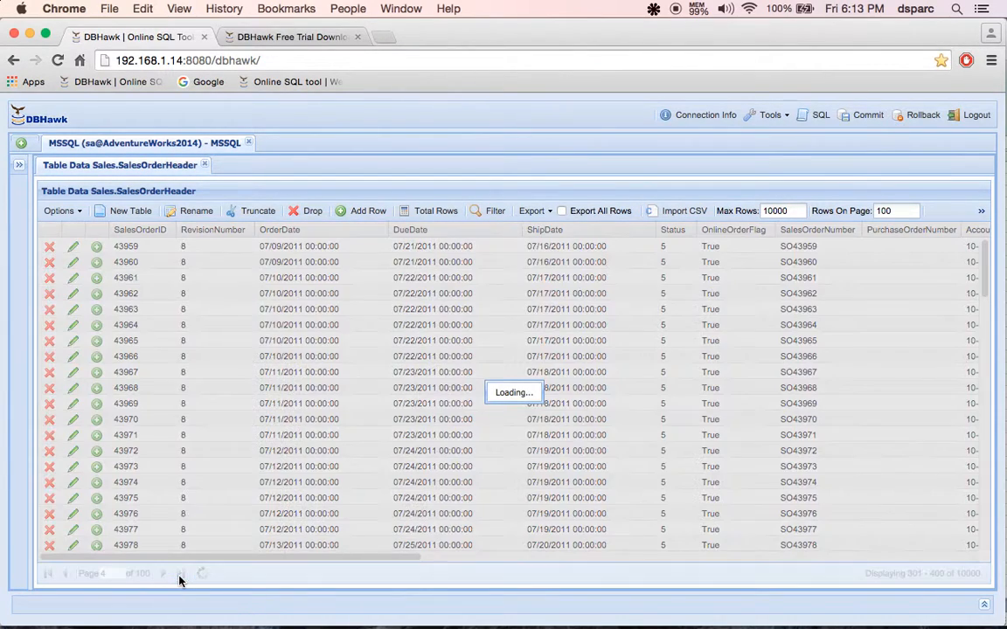
left_click(181, 574)
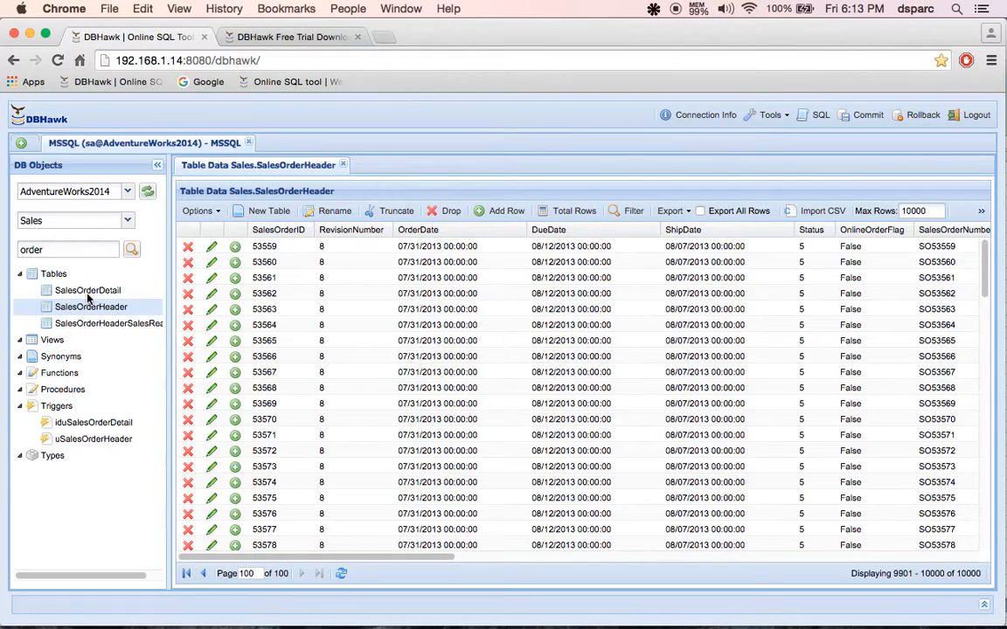
- Open SalesOrderDetail's data and add a filter condition OrderQty greater than 3
left_click(87, 290)
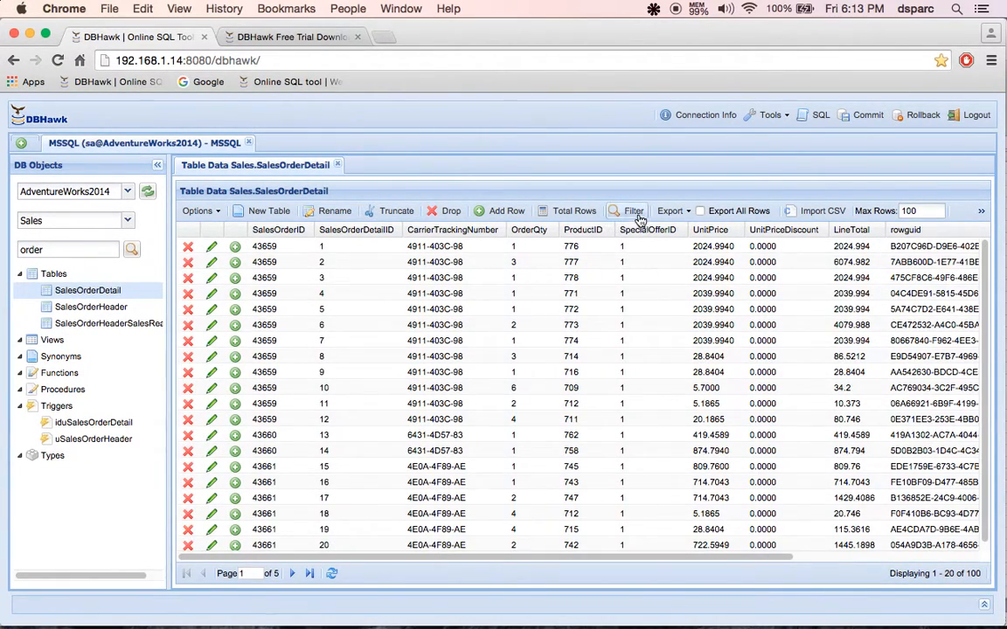
left_click(632, 210)
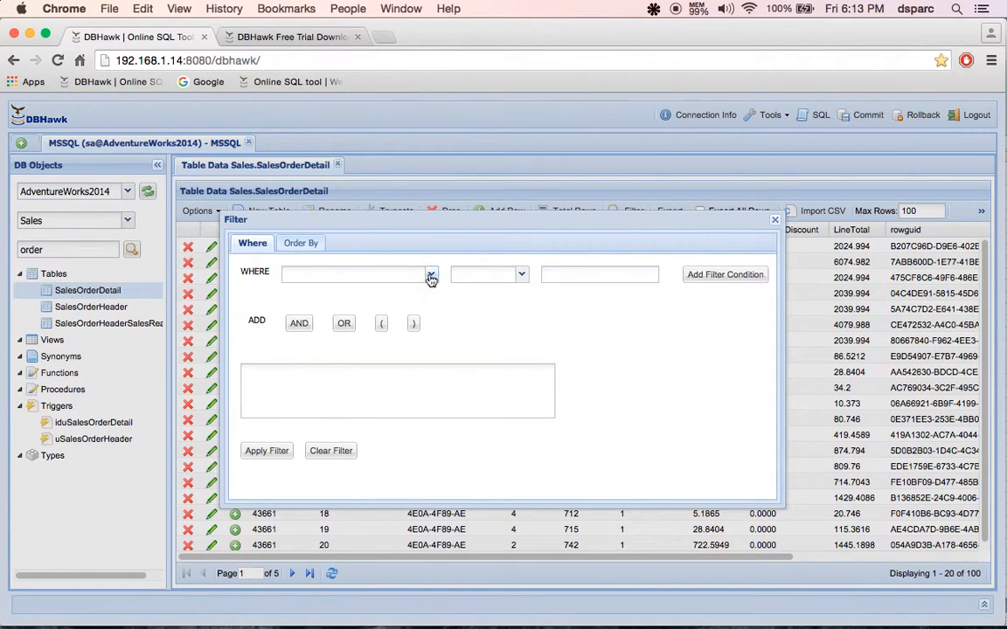
left_click(430, 273)
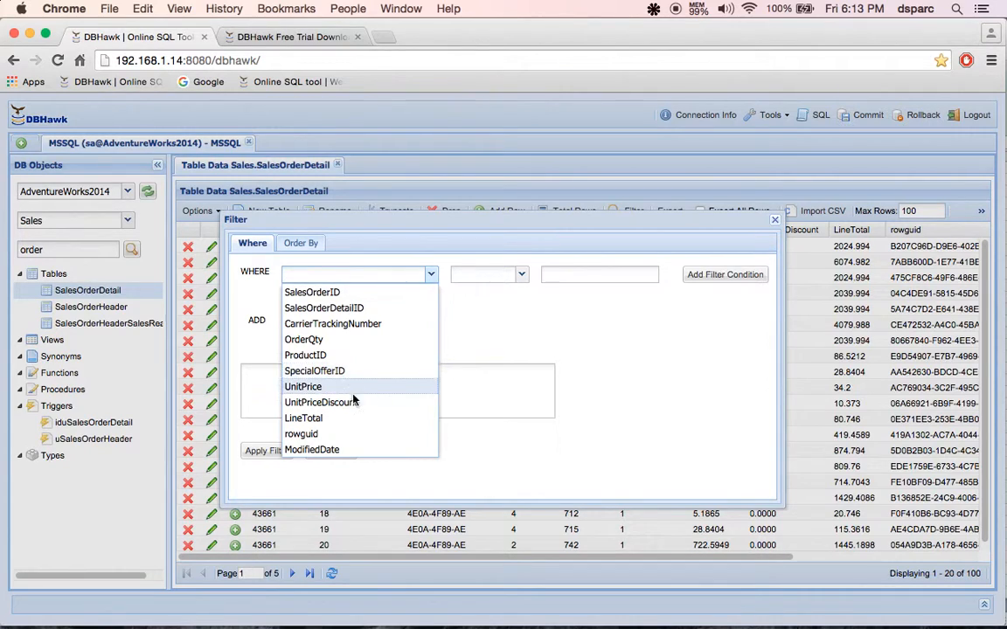
left_click(304, 339)
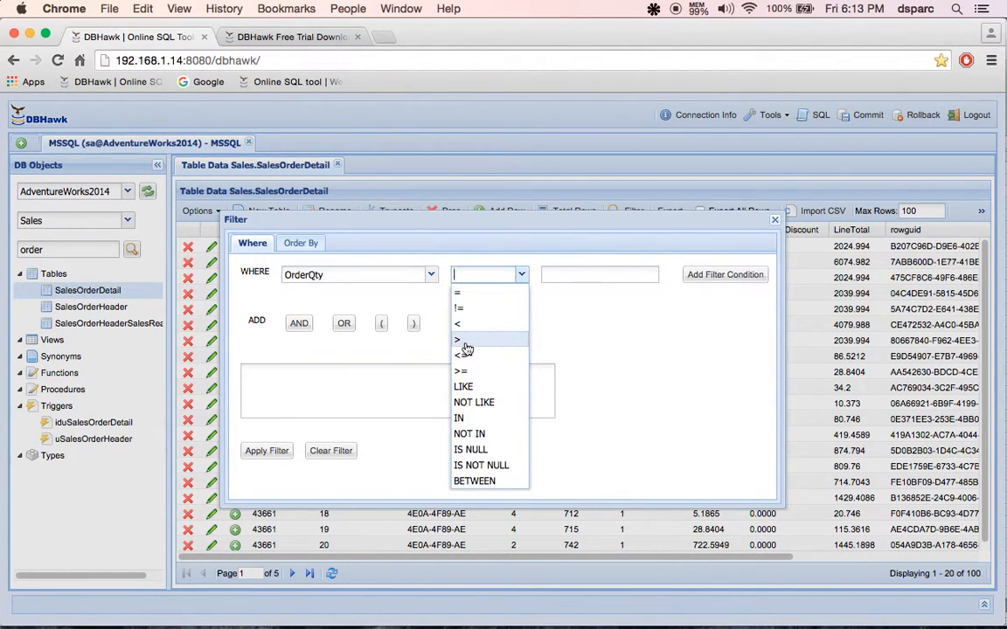
left_click(458, 339)
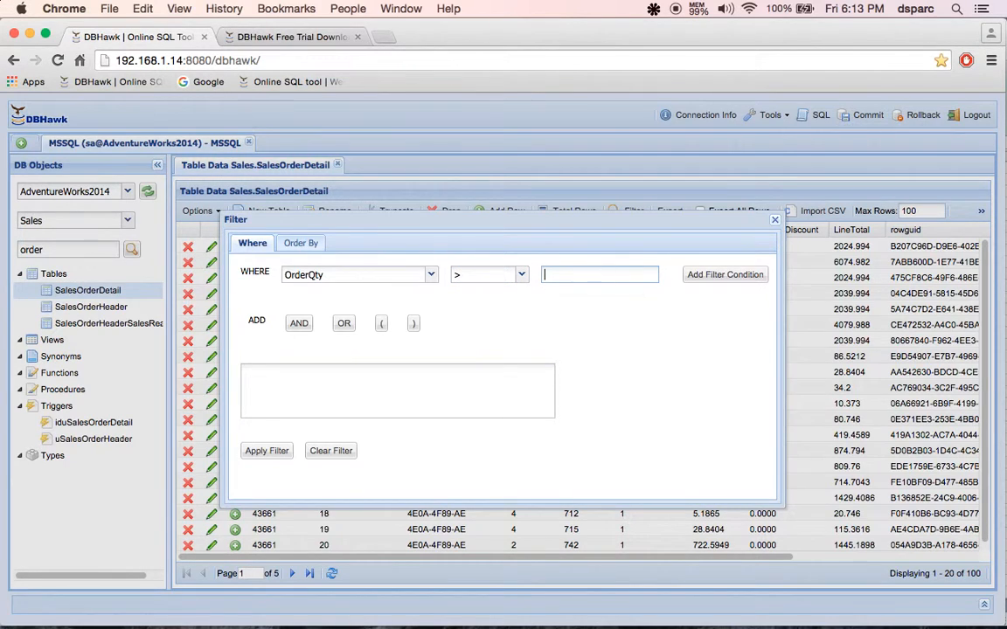
left_click(297, 322)
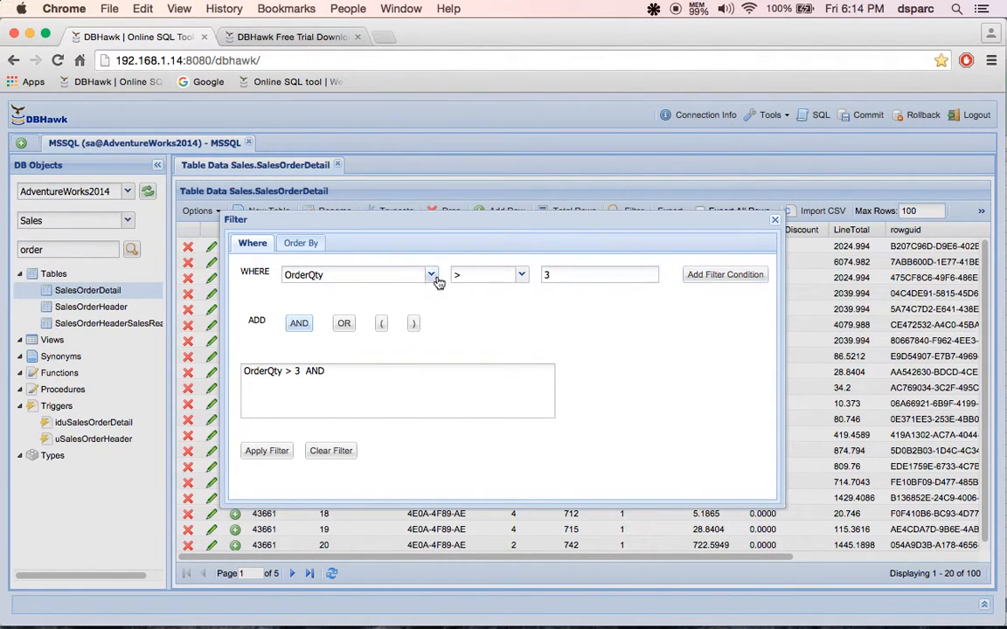
- Base a second filter condition on the LineTotal column
left_click(430, 275)
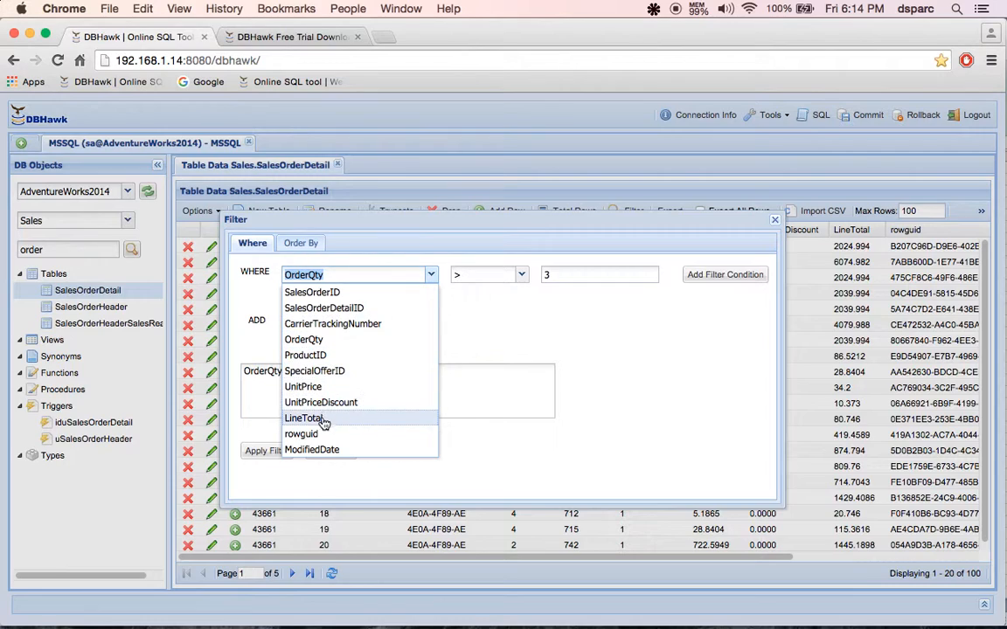
left_click(304, 417)
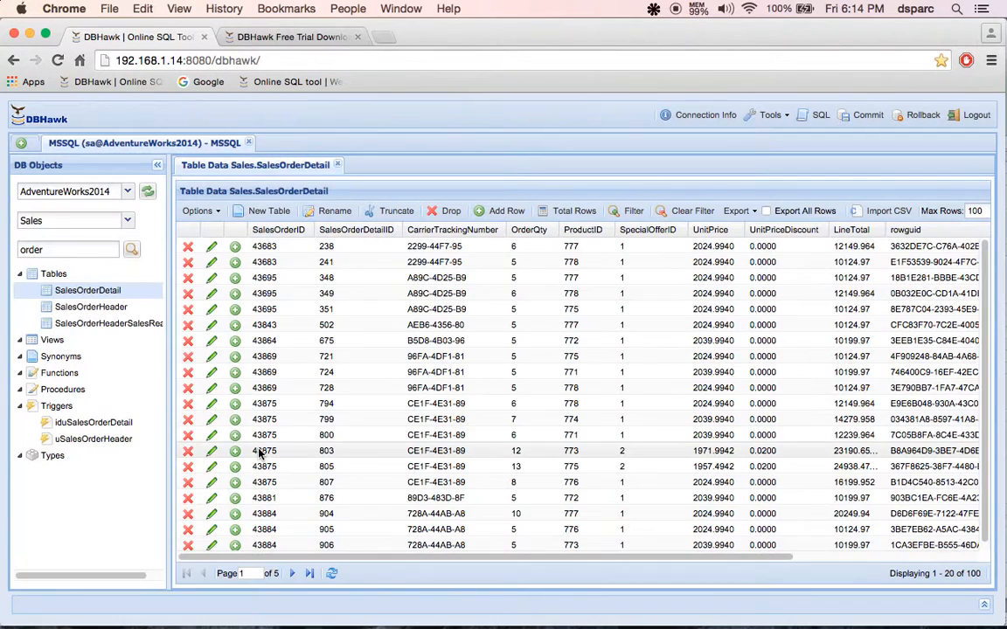
mouse_move(620, 253)
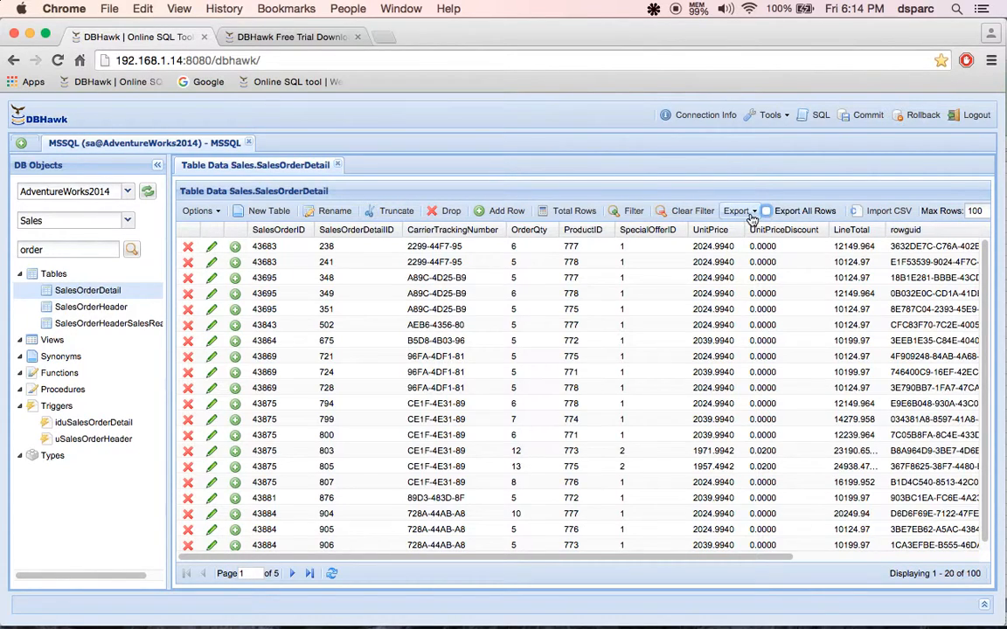
- Export the filtered SalesOrderDetail rows as a CSV file
left_click(737, 210)
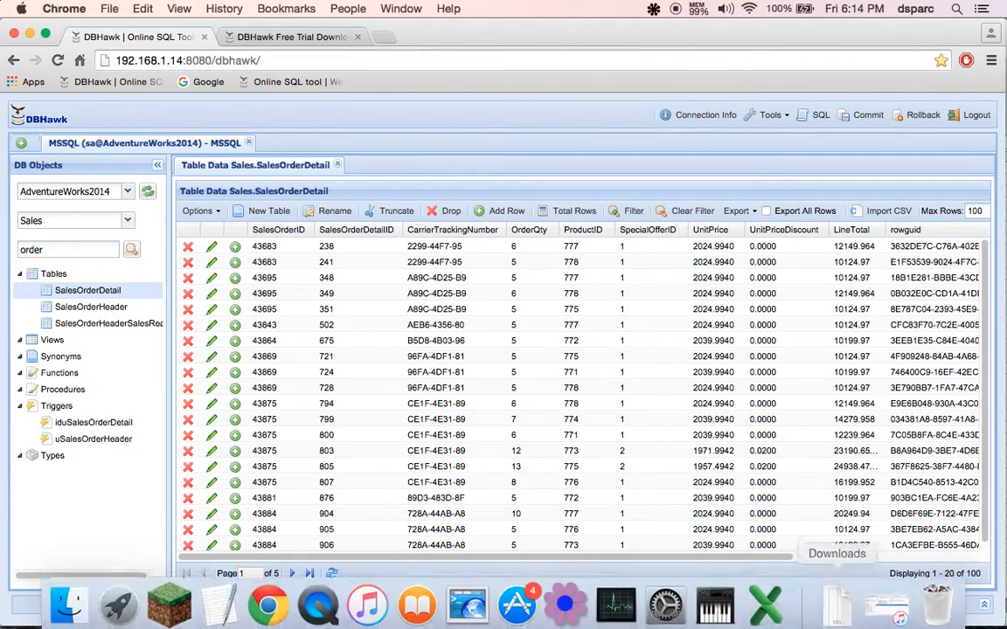
mouse_move(765, 598)
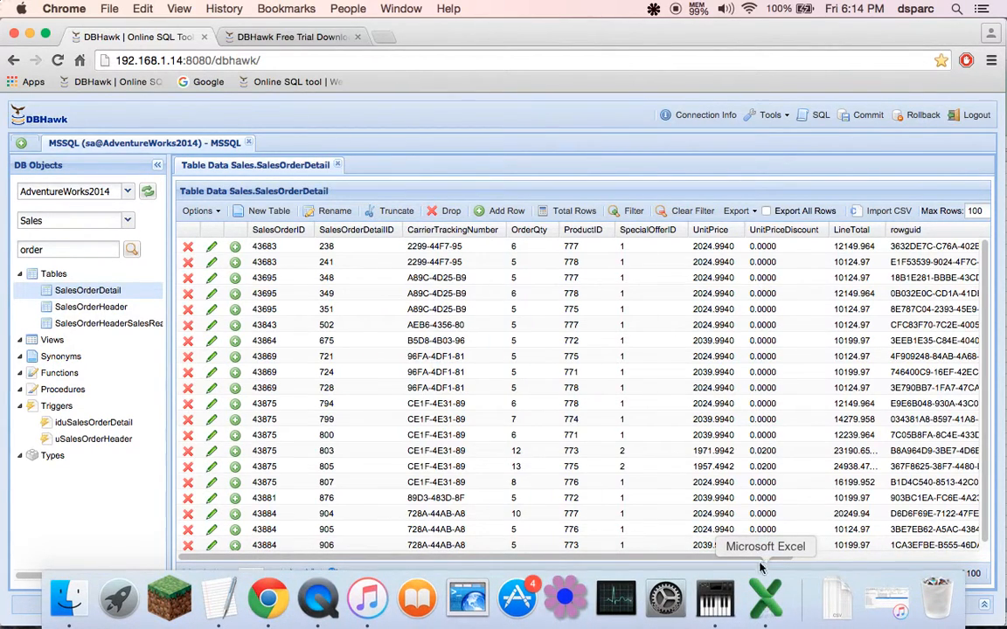
mouse_move(760, 559)
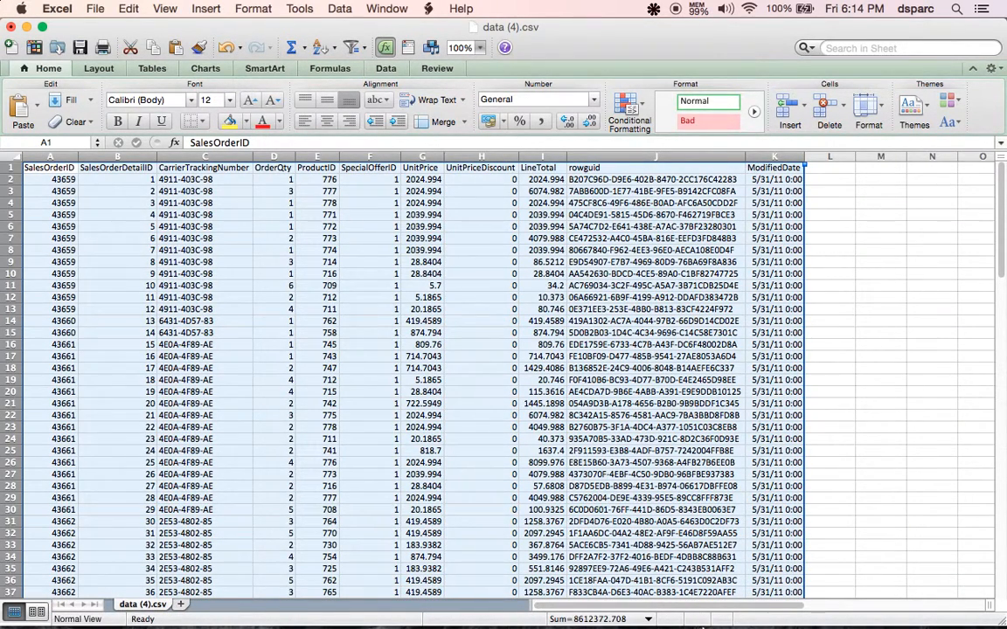
mouse_move(961, 591)
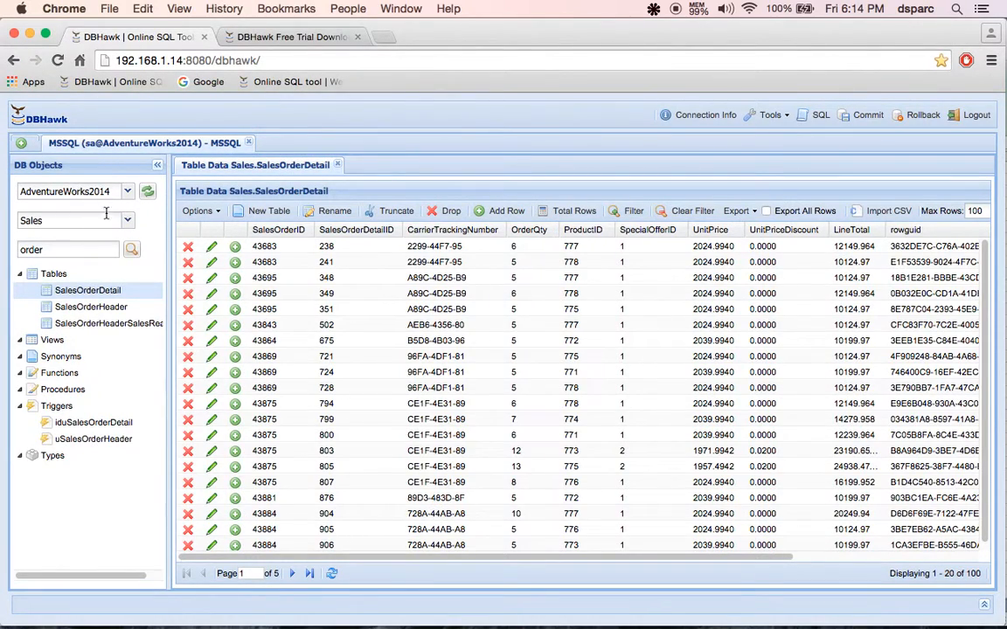
- Choose the Person schema, expand its tables and open the Person table's data
left_click(126, 191)
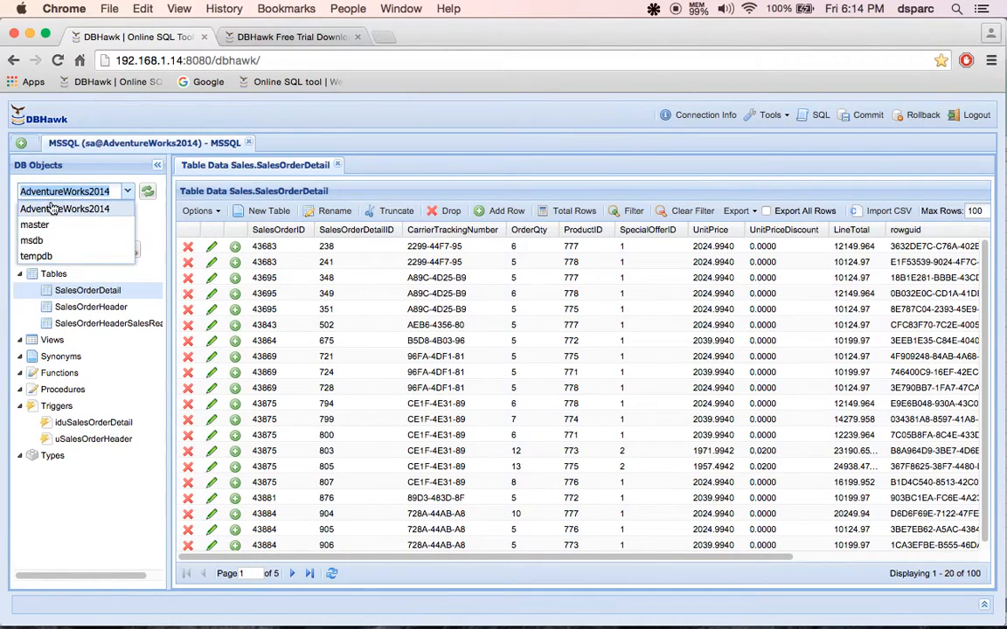
left_click(126, 220)
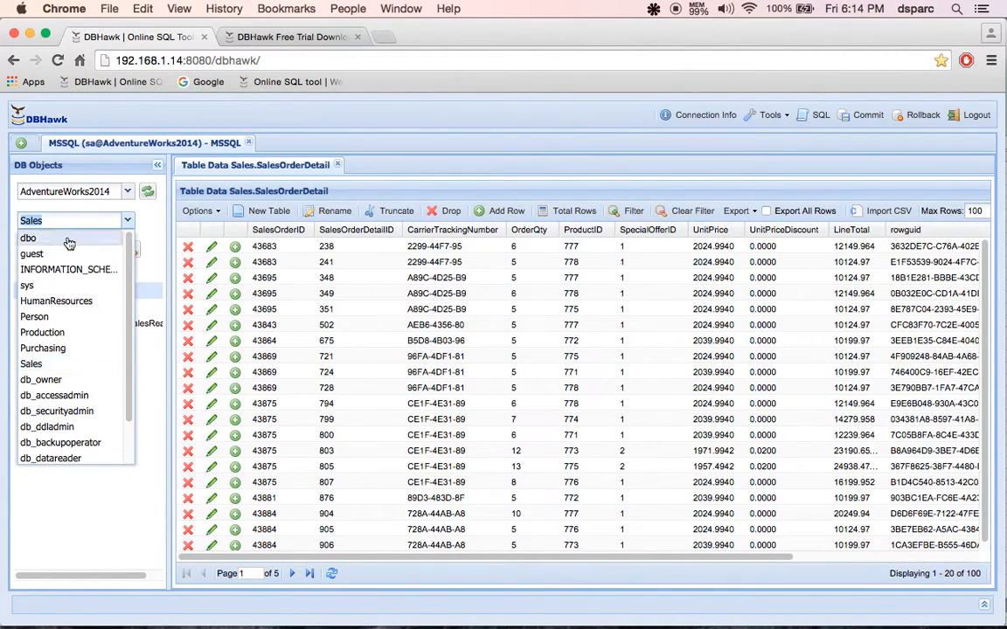
scroll("down", 3)
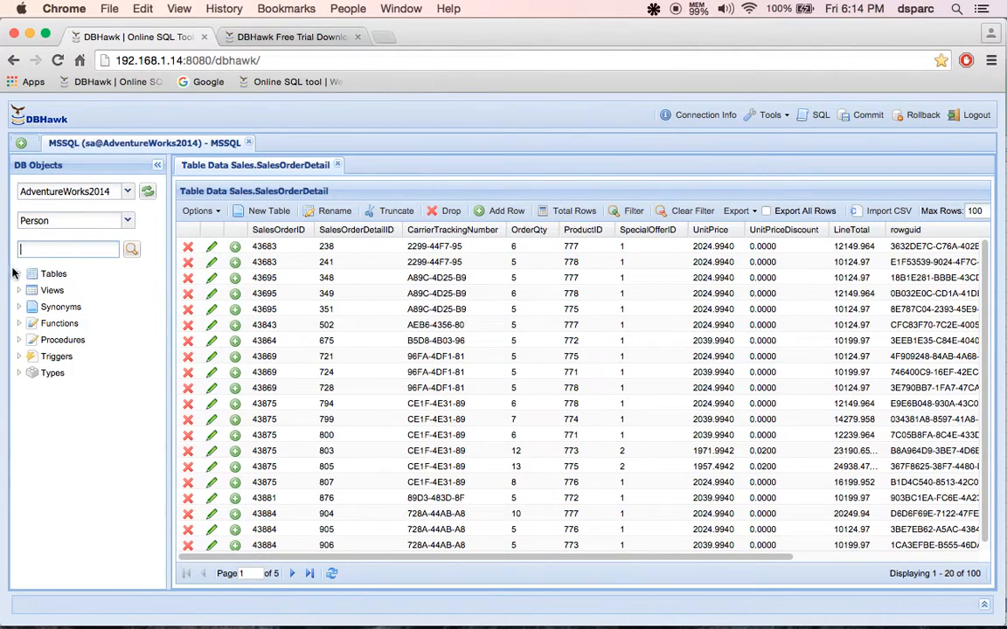
left_click(19, 272)
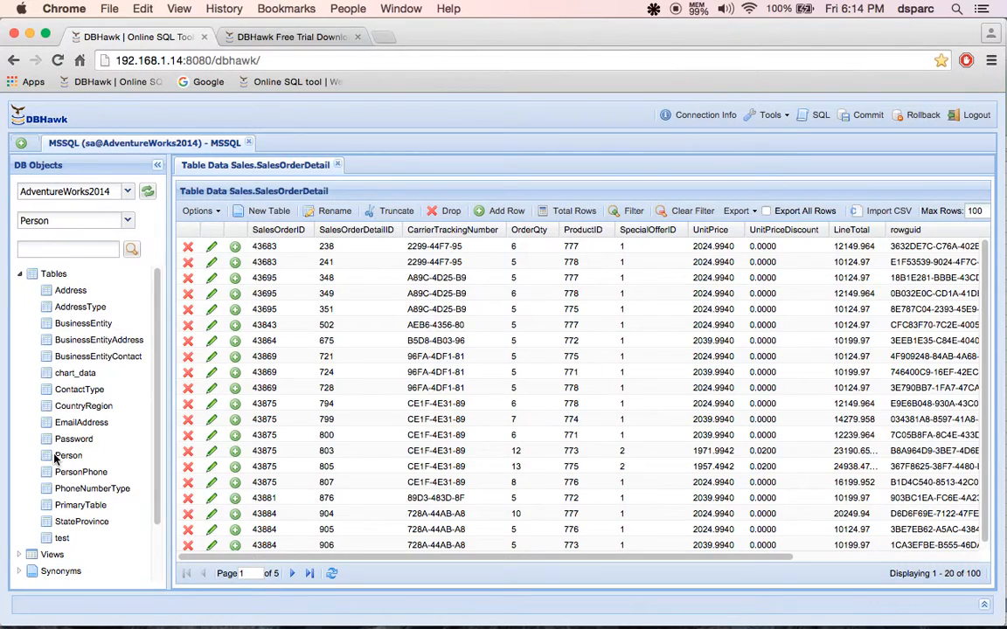
left_click(68, 454)
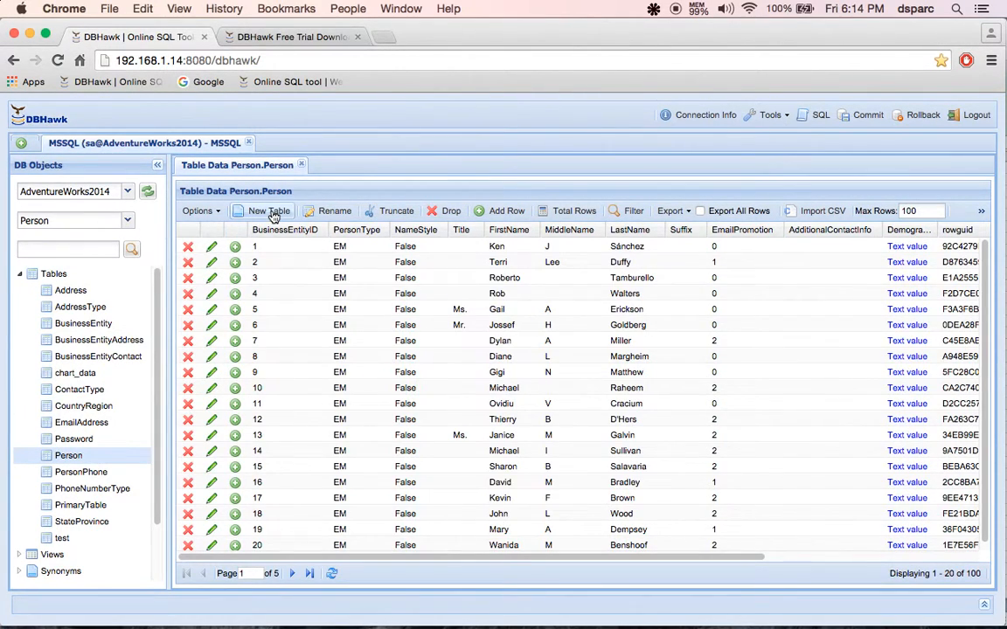
mouse_move(507, 210)
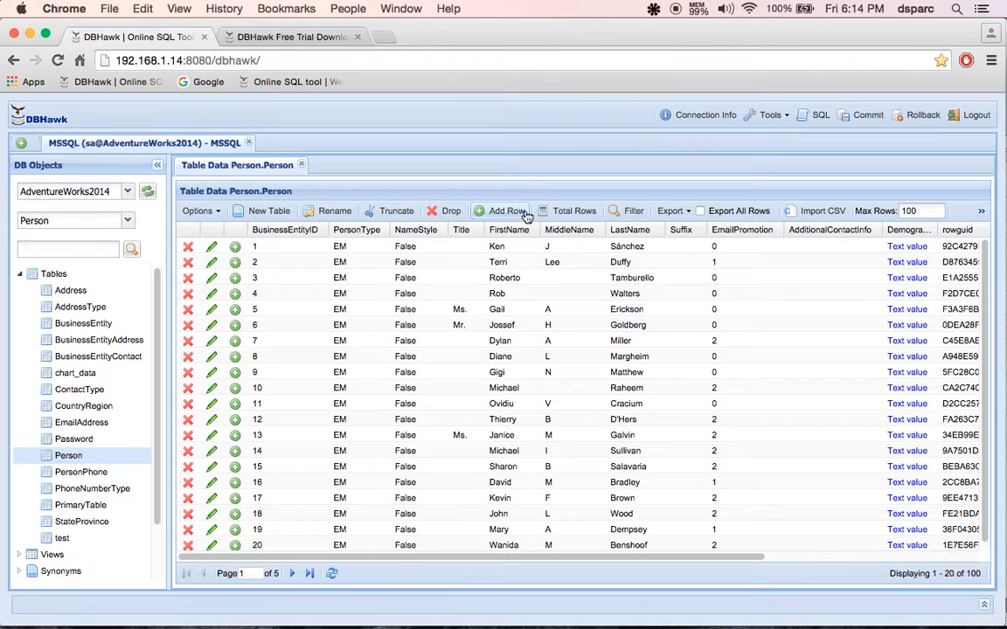
mouse_move(818, 217)
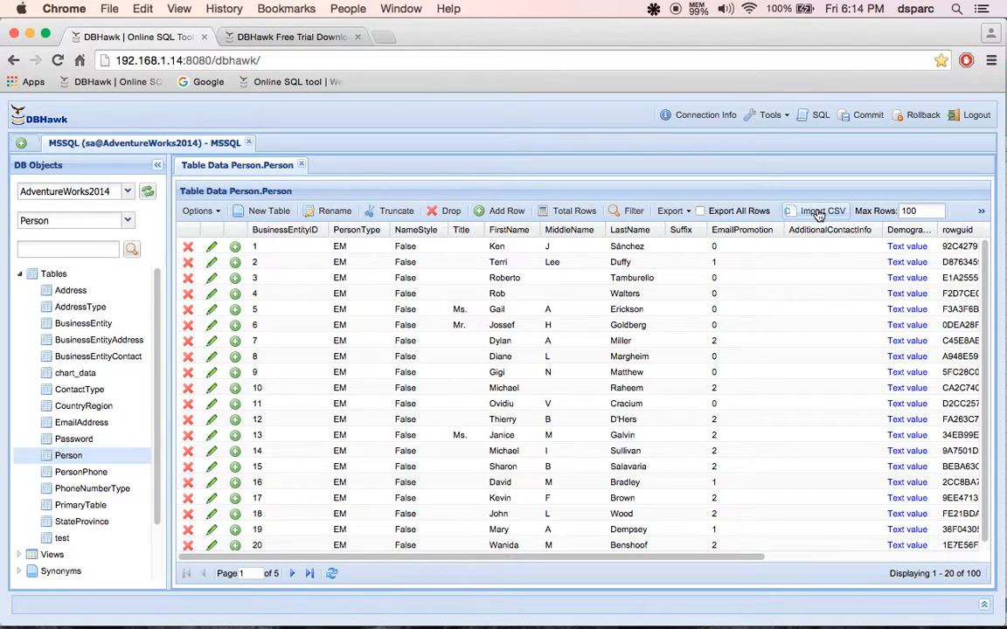
mouse_move(754, 549)
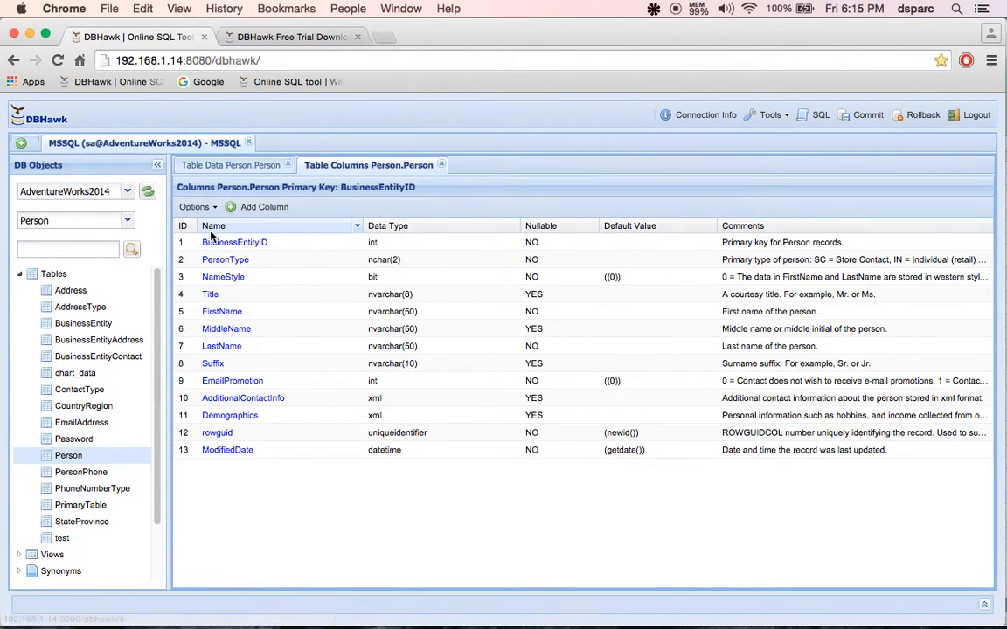
- View the Title column's definition, start an Add Column form and dismiss it
left_click(210, 294)
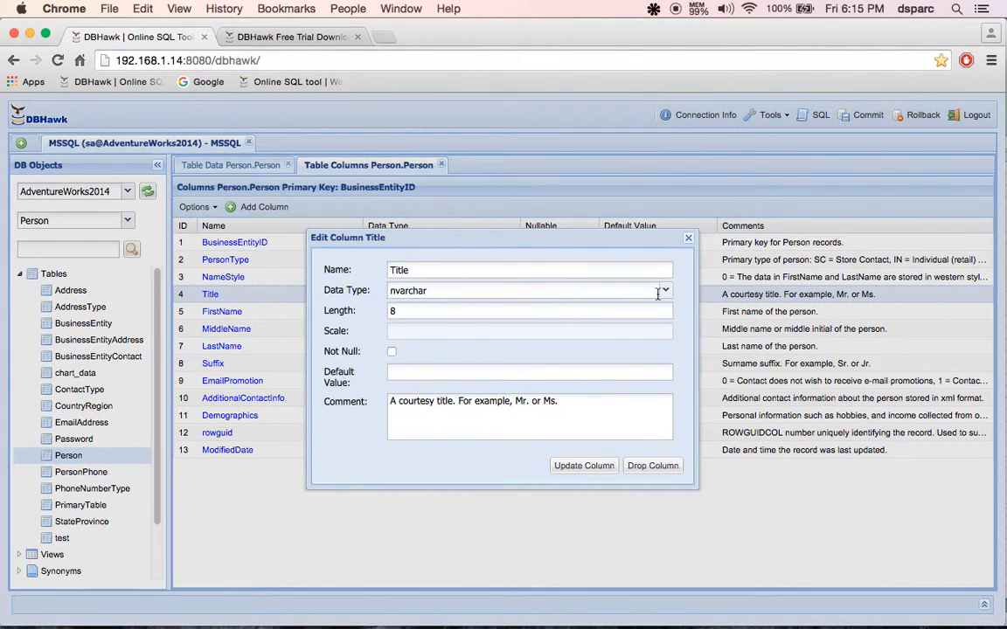
left_click(263, 206)
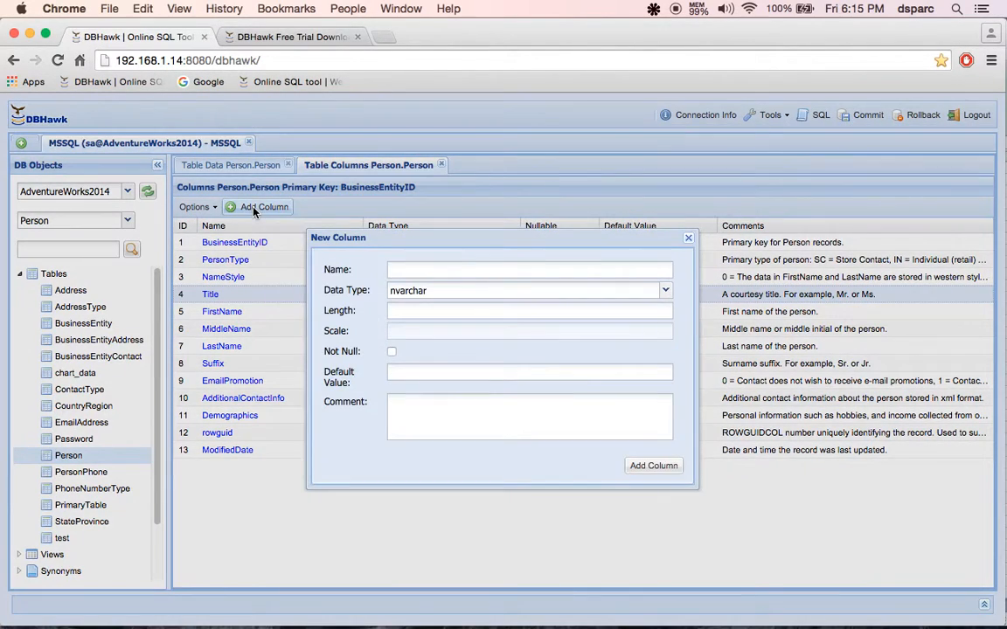
left_click(689, 238)
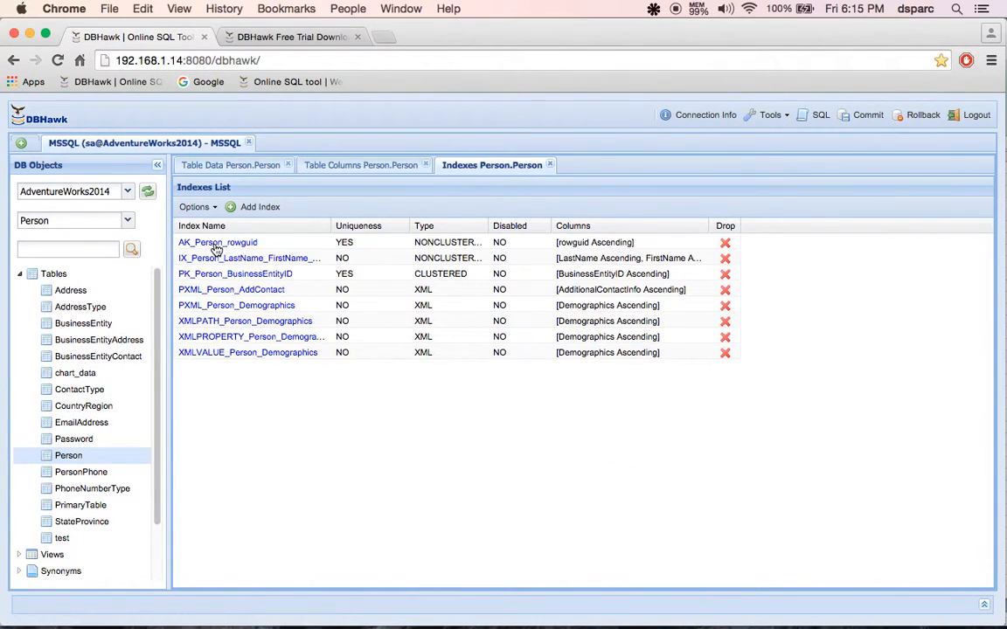
- View Person's constraints, inspect FK_Person_BusinessEntity_BusinessEntityID and browse the Add Constraint types
left_click(234, 273)
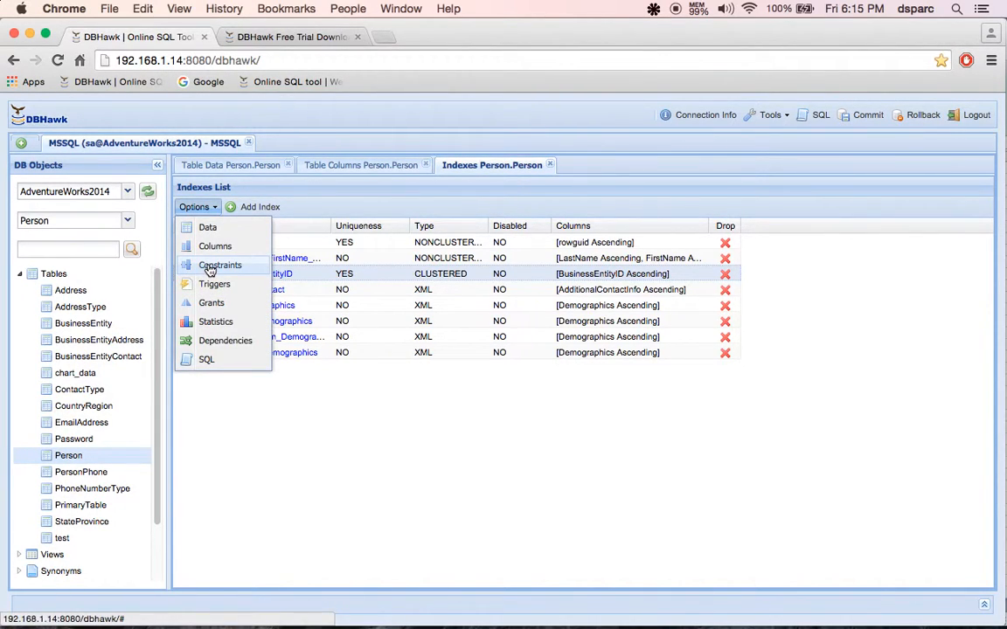
left_click(220, 265)
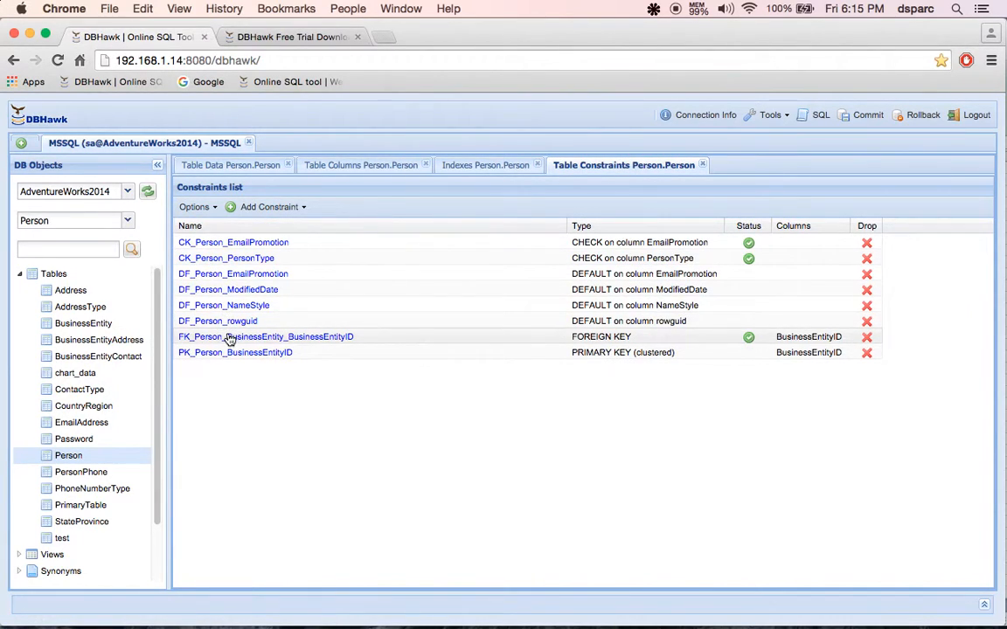
left_click(266, 336)
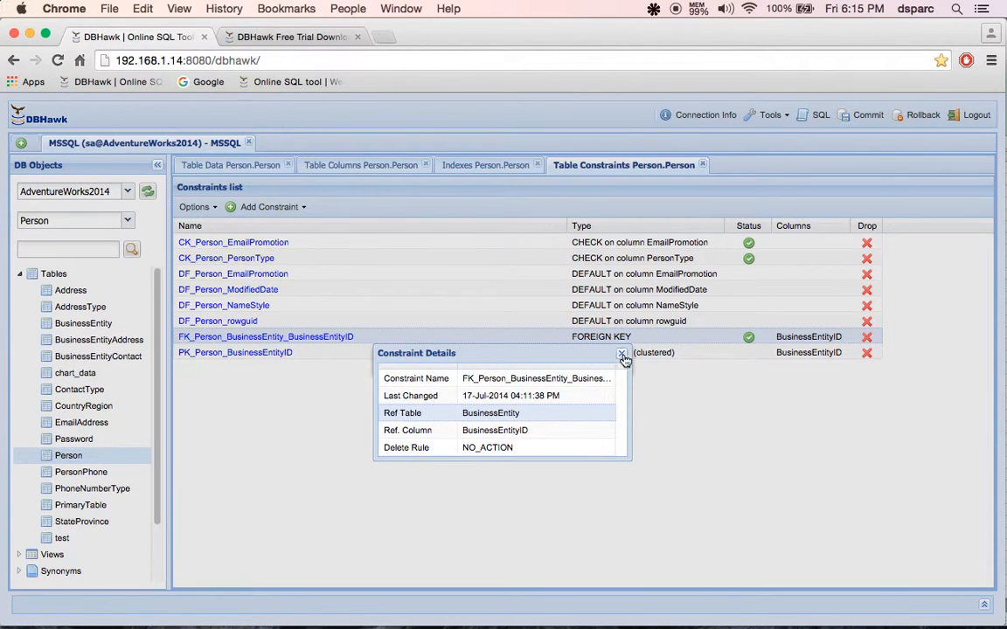
left_click(622, 353)
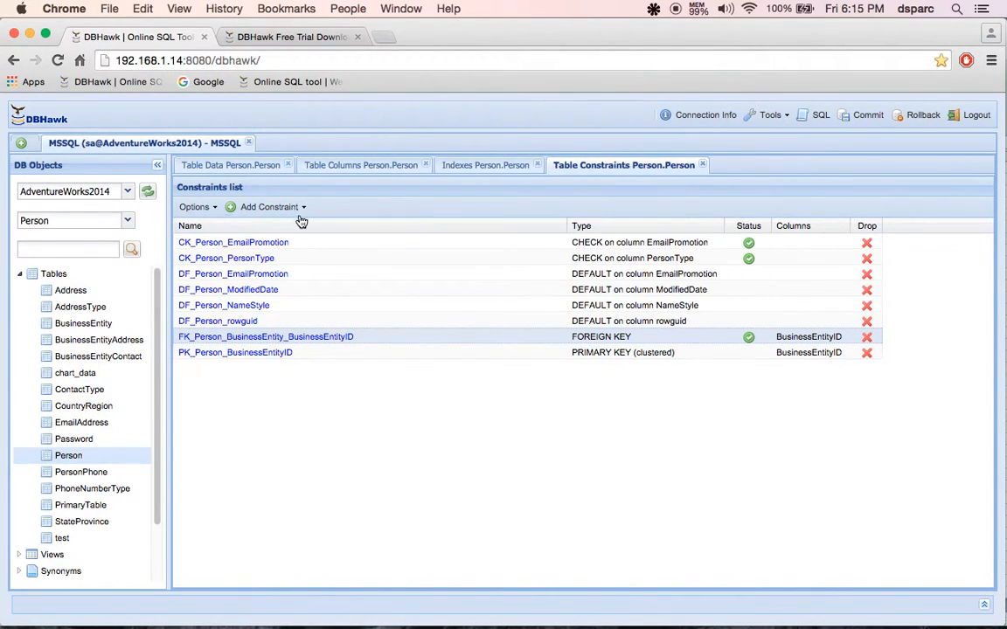
left_click(273, 206)
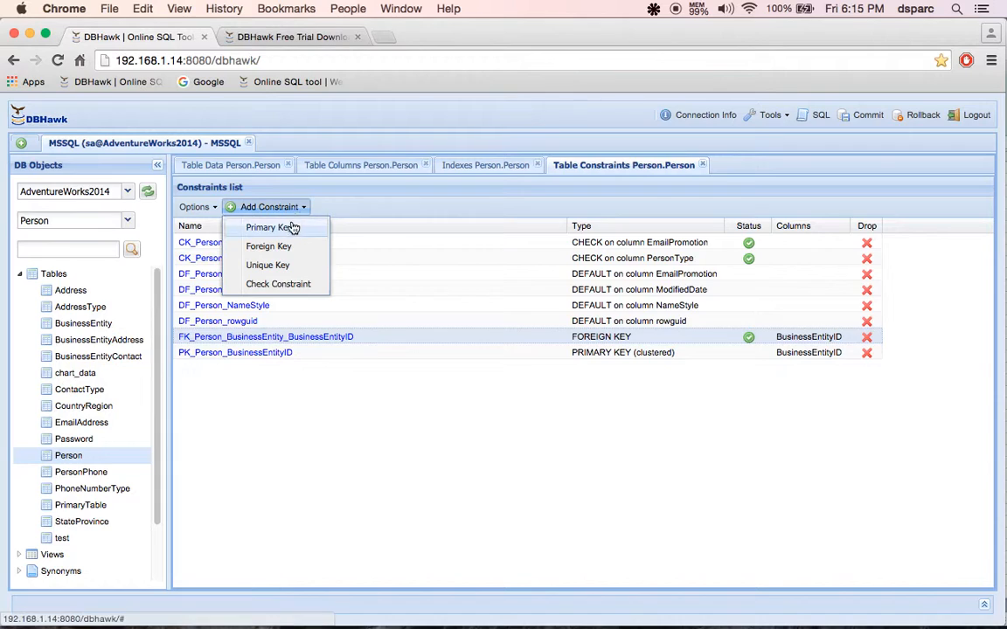
mouse_move(269, 245)
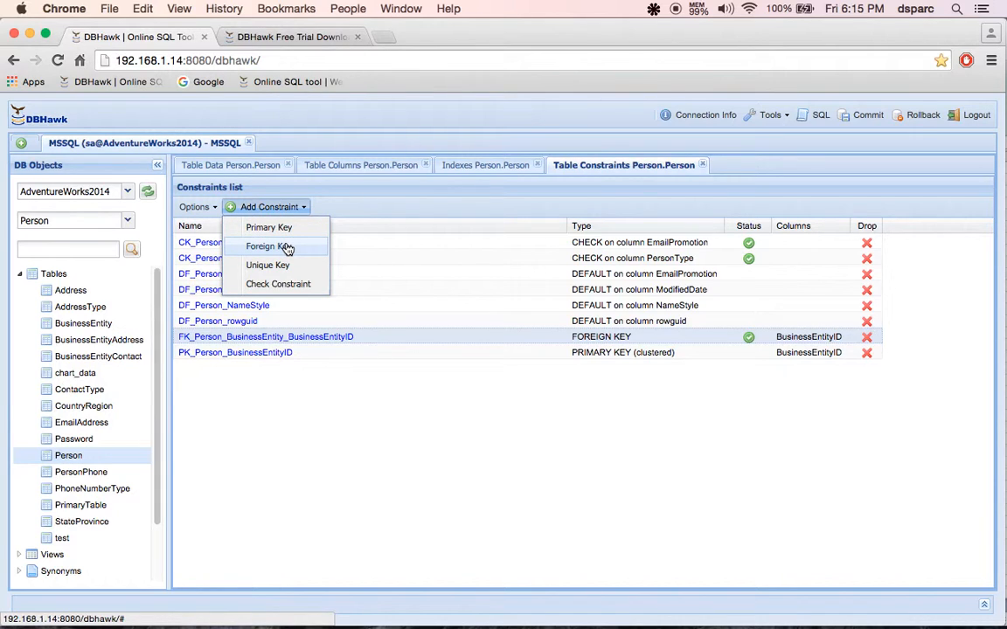
mouse_move(282, 247)
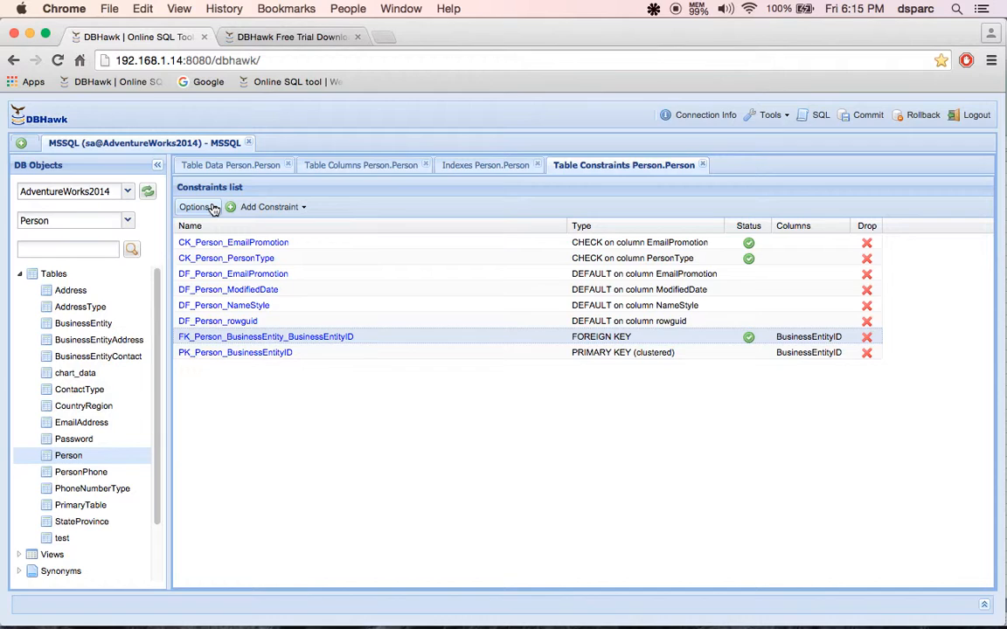
- Show the Person table's grants, then view and close its statistics
left_click(196, 206)
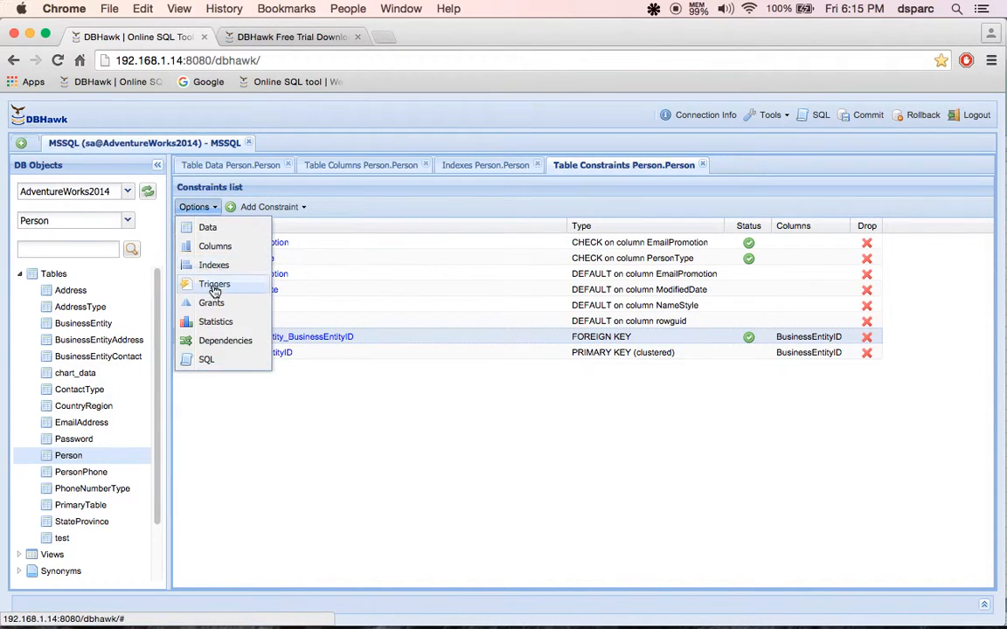
left_click(209, 302)
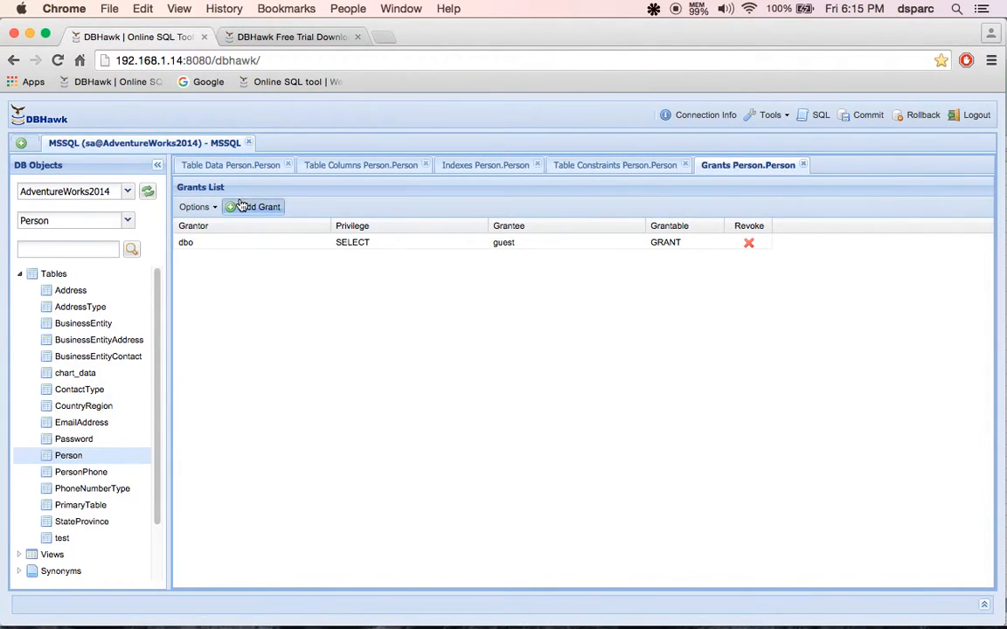
mouse_move(706, 269)
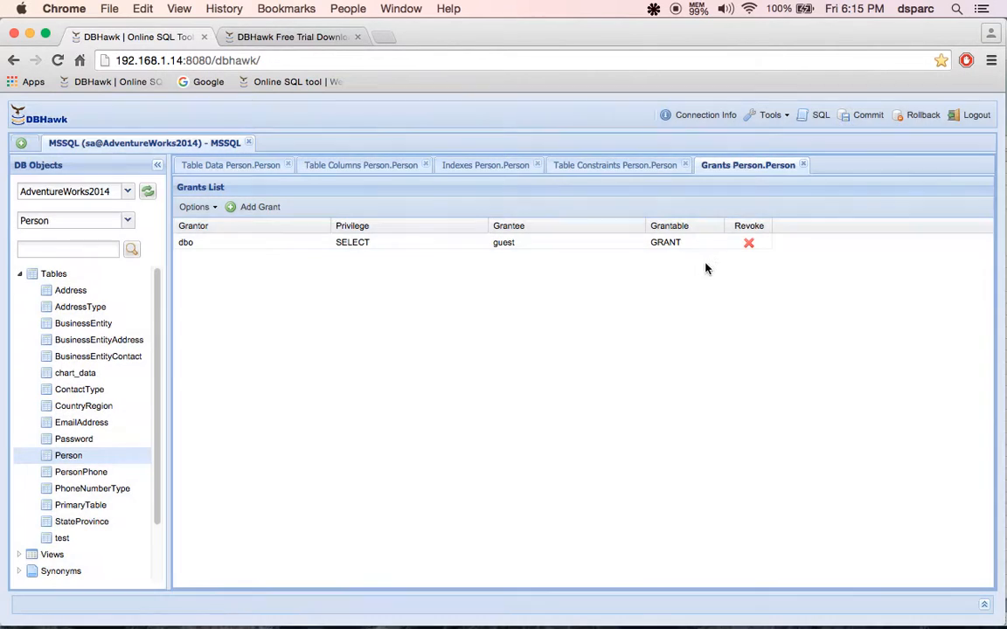
left_click(196, 206)
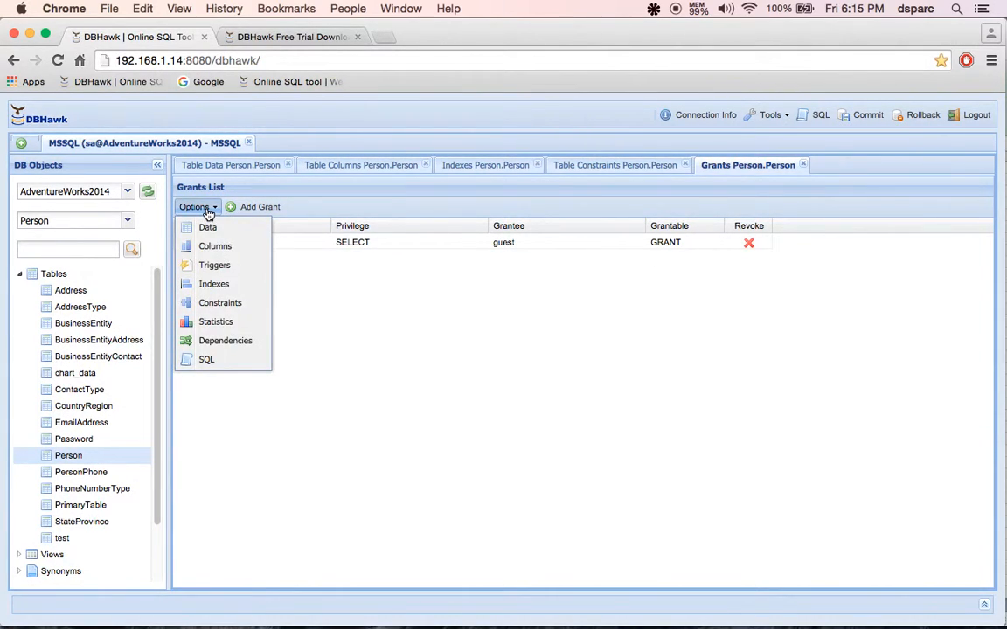
left_click(215, 322)
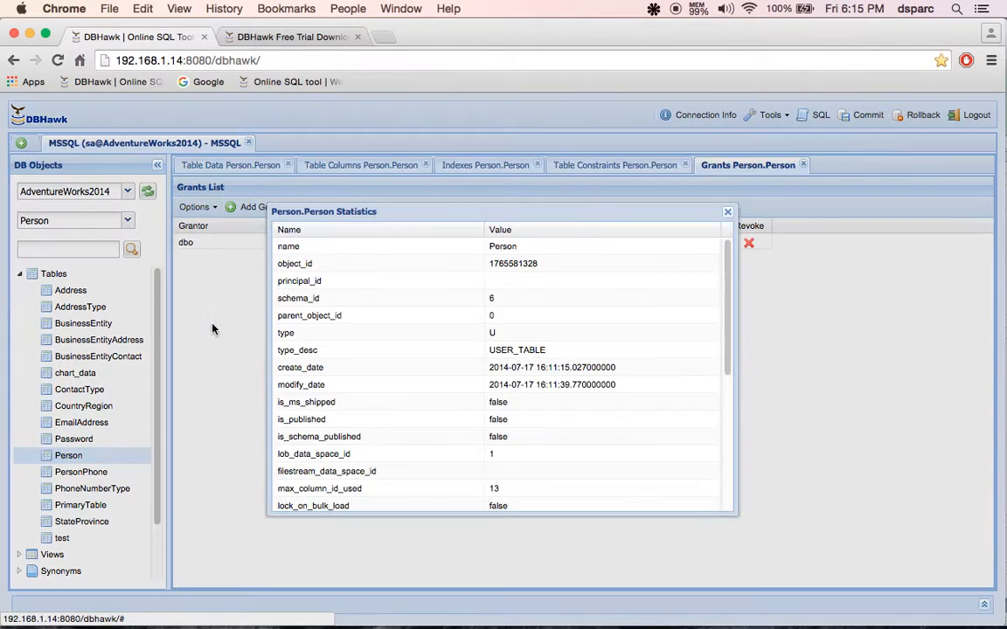
scroll("down", 3)
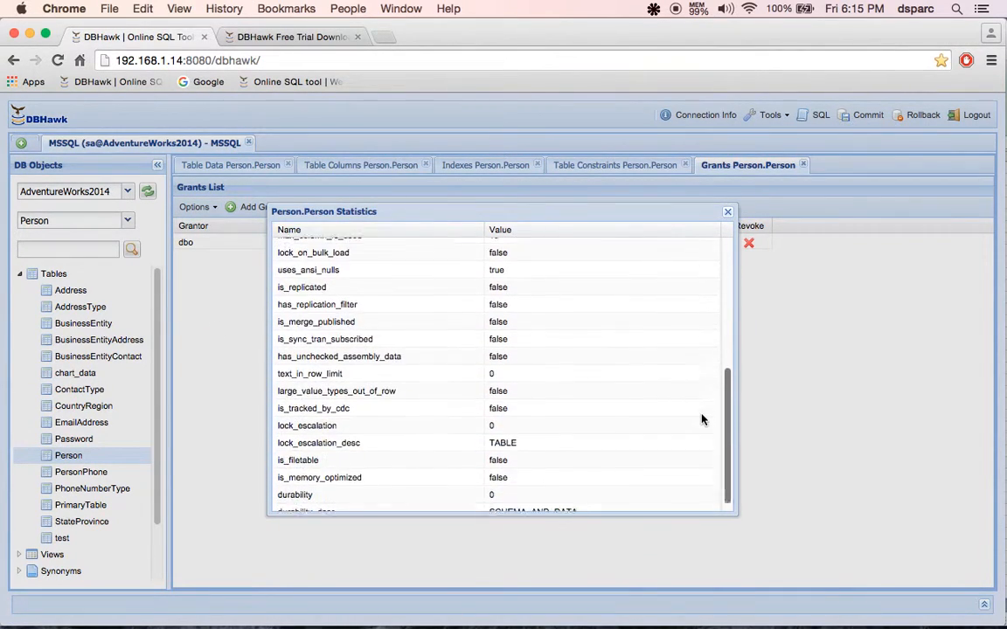
left_click(727, 209)
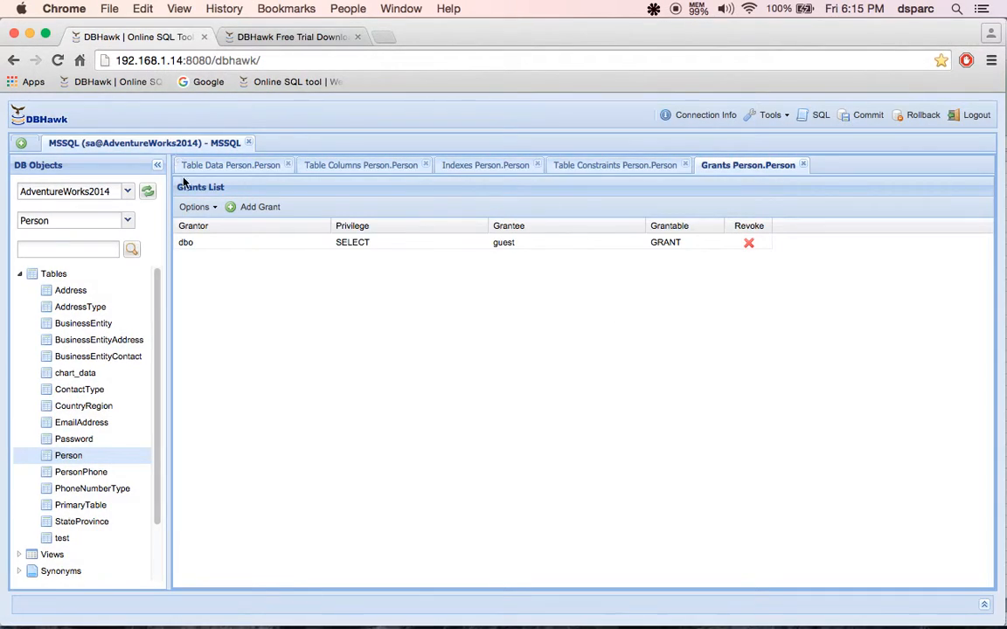
- View the Person table's generated SQL definition script
left_click(196, 206)
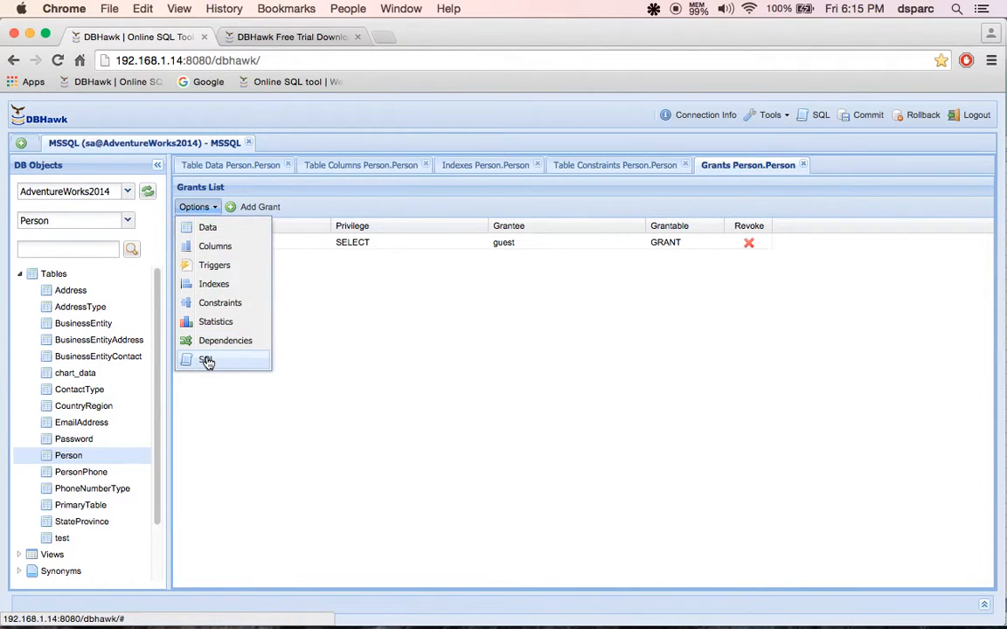
left_click(206, 360)
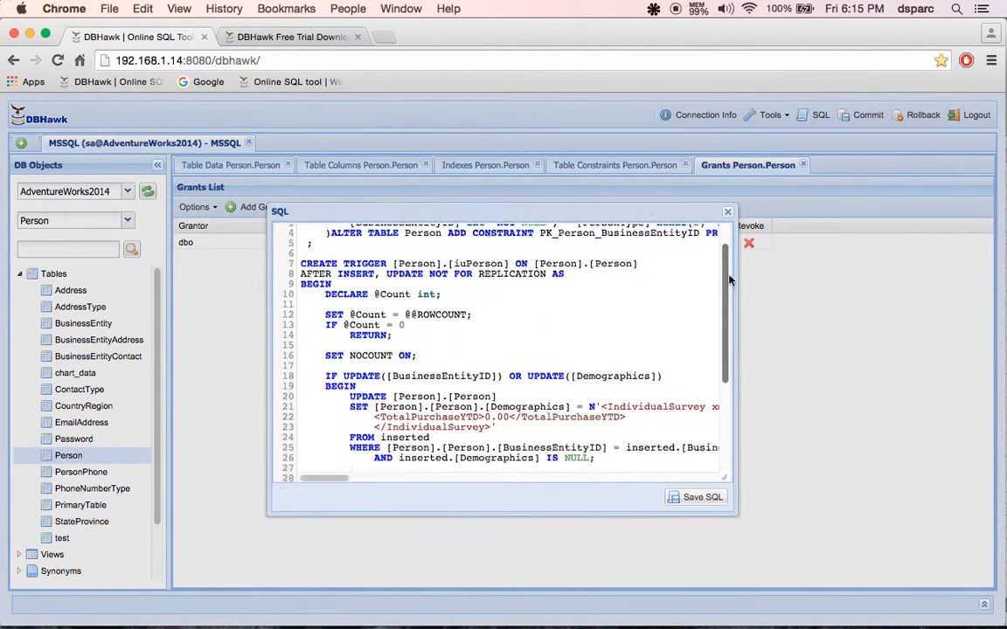
scroll("down", 3)
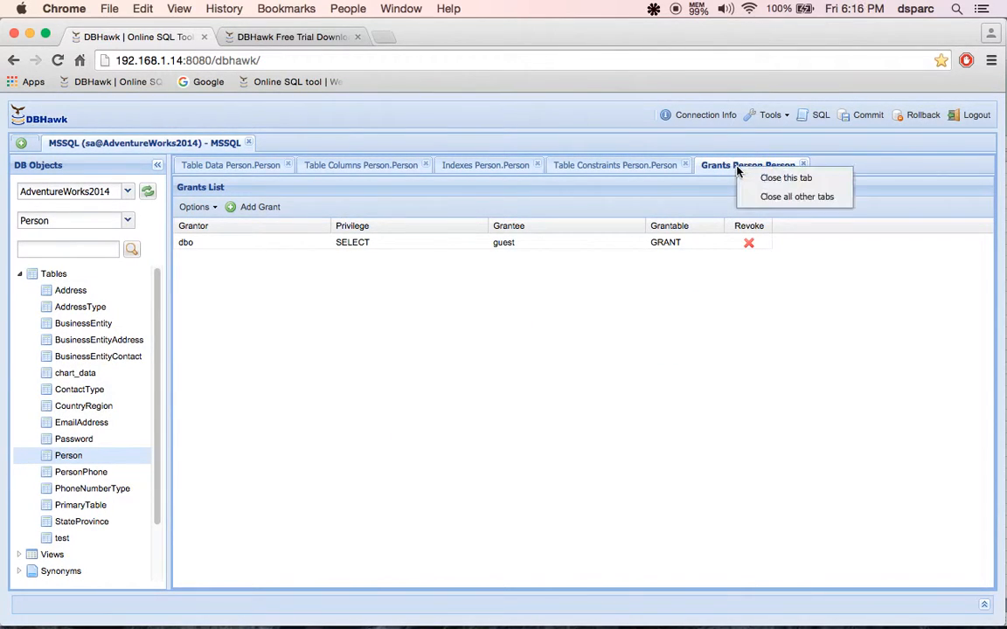
- Close all tabs except Grants and list the database users, dismissing the new-user form
left_click(769, 116)
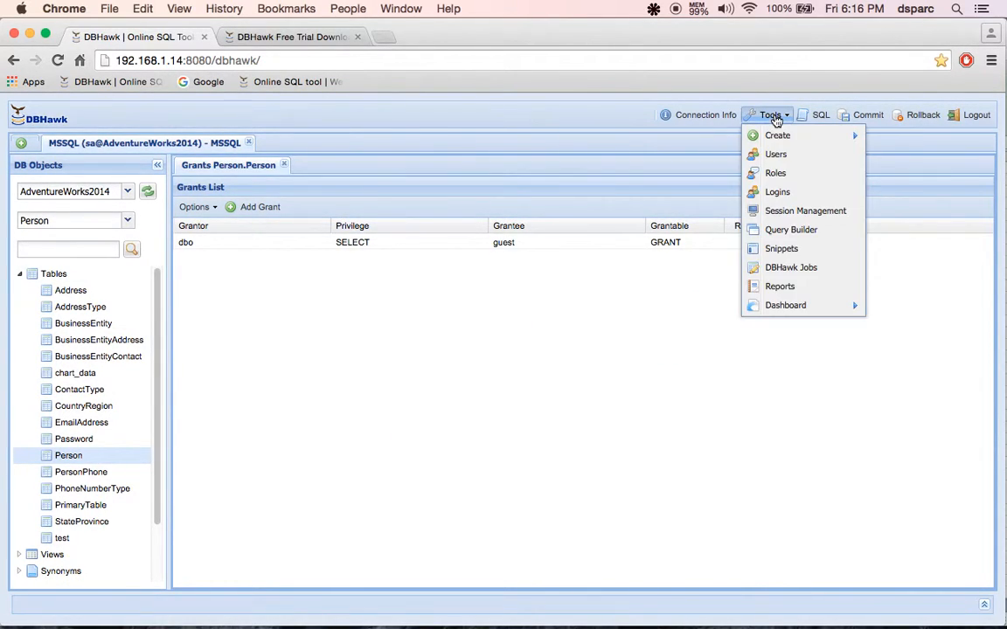
mouse_move(776, 134)
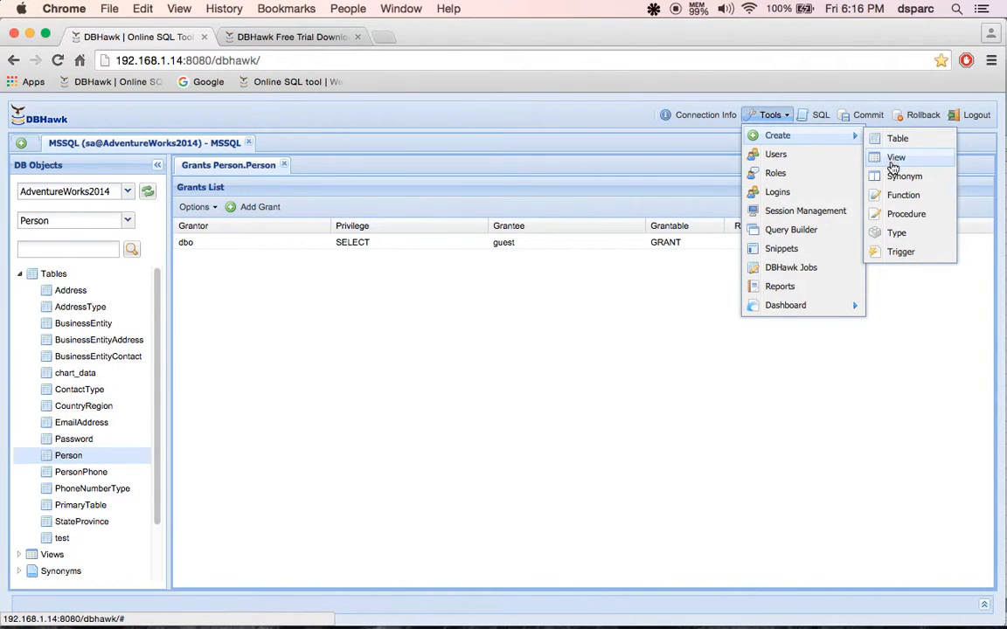
mouse_move(900, 251)
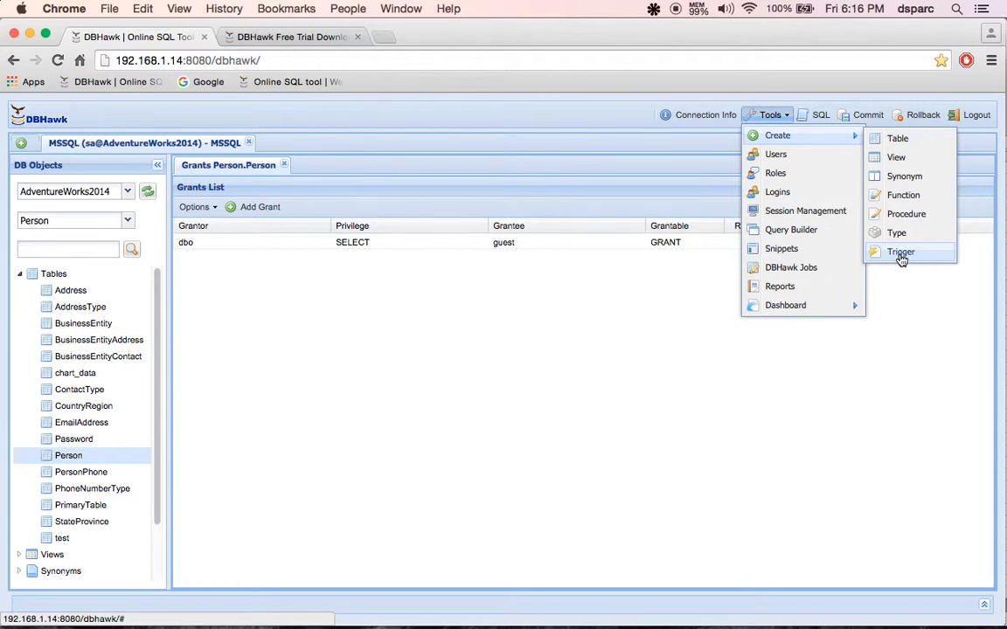
mouse_move(775, 153)
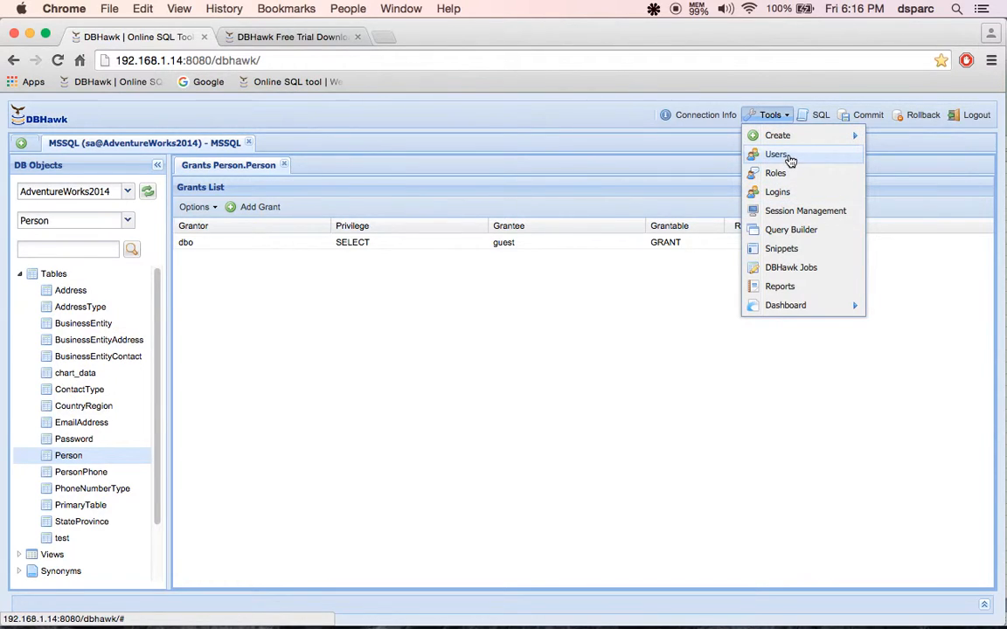
left_click(776, 154)
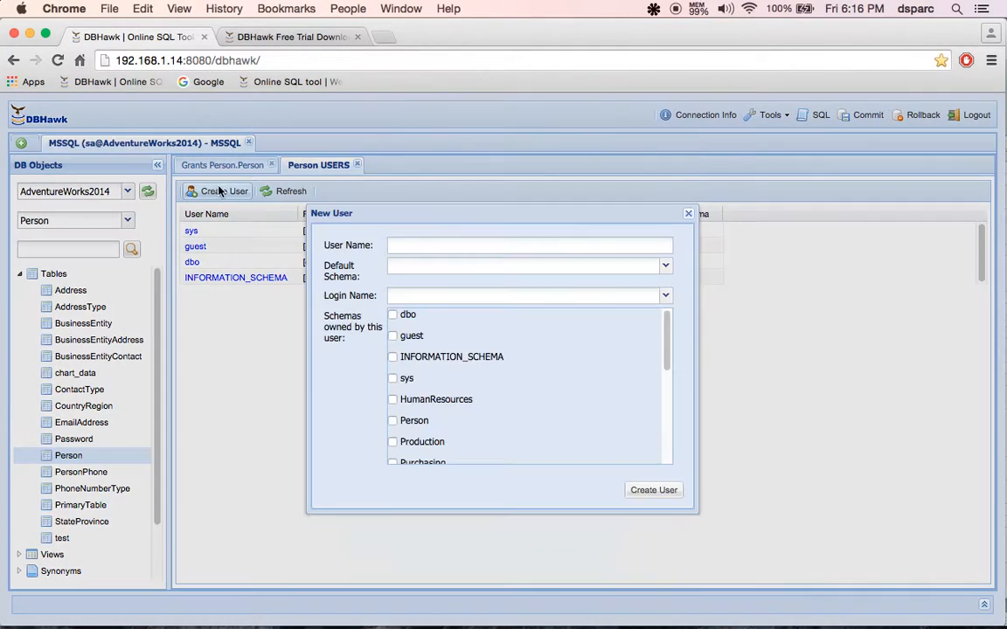
left_click(689, 213)
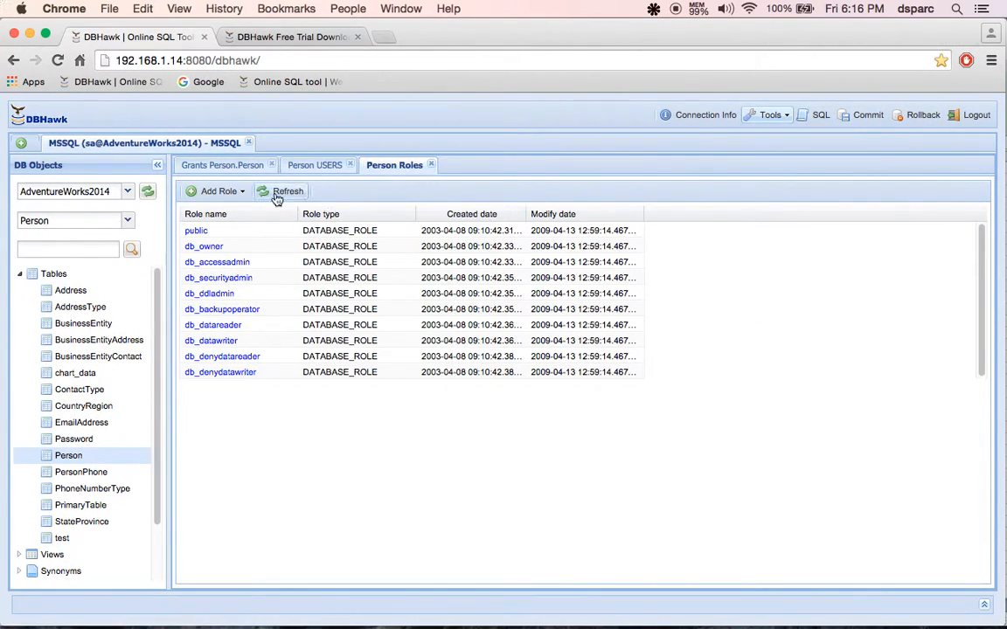
- List the database roles and the server logins
left_click(769, 115)
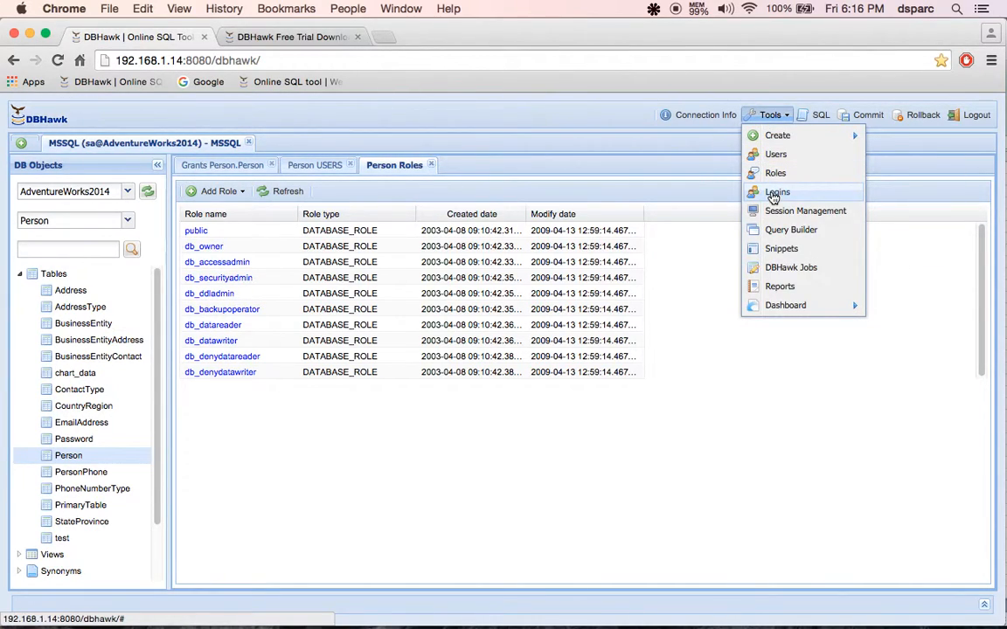
left_click(776, 190)
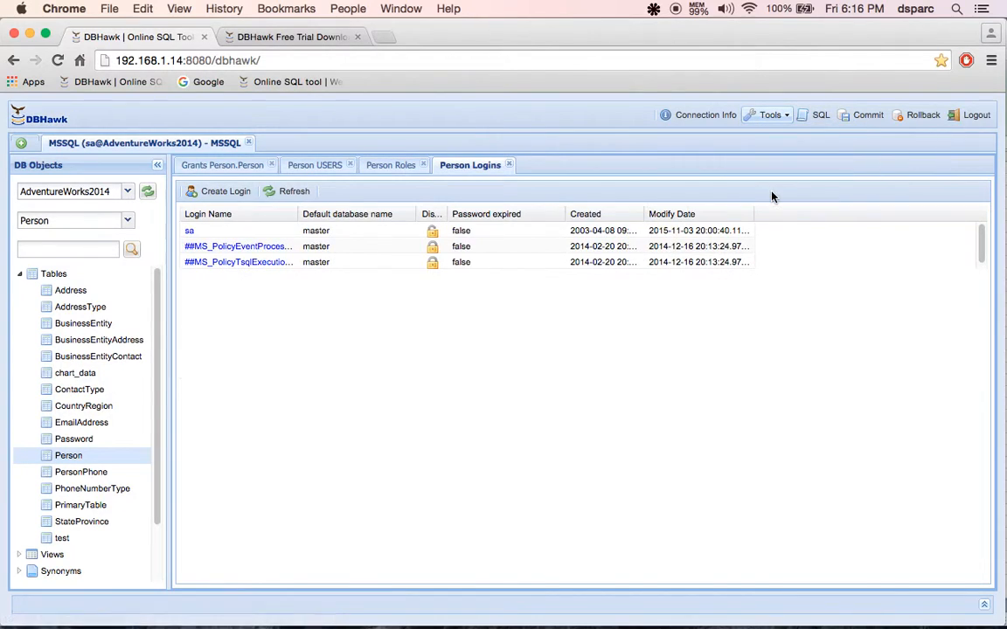
double_click(189, 230)
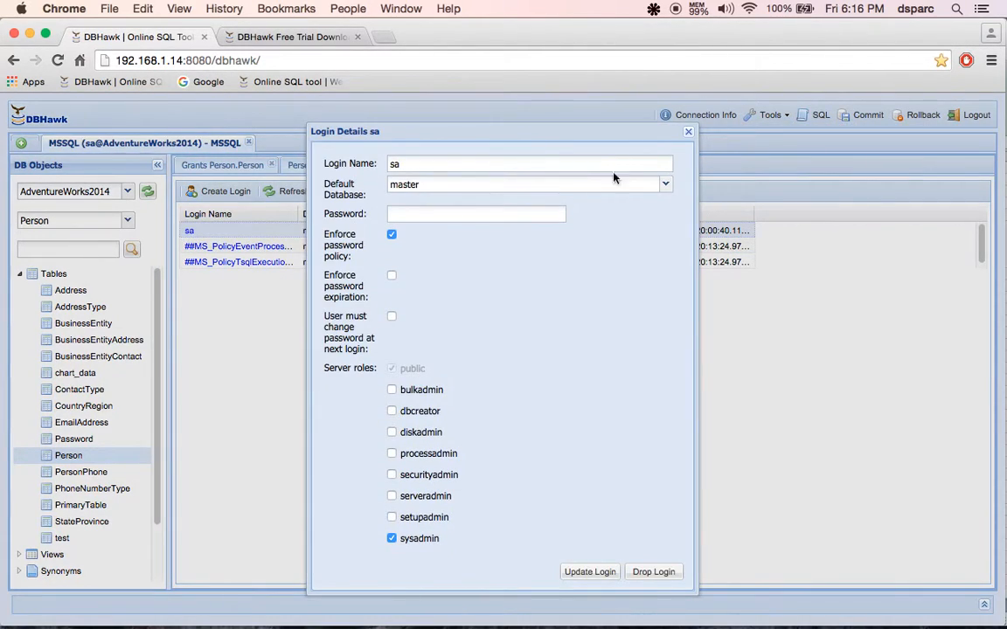
left_click(769, 116)
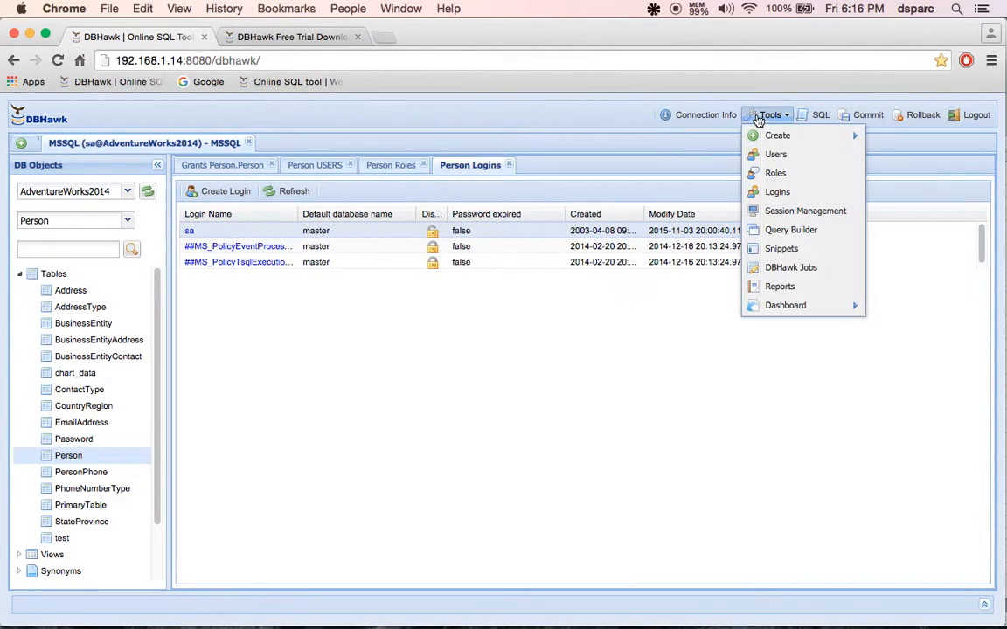
mouse_move(804, 209)
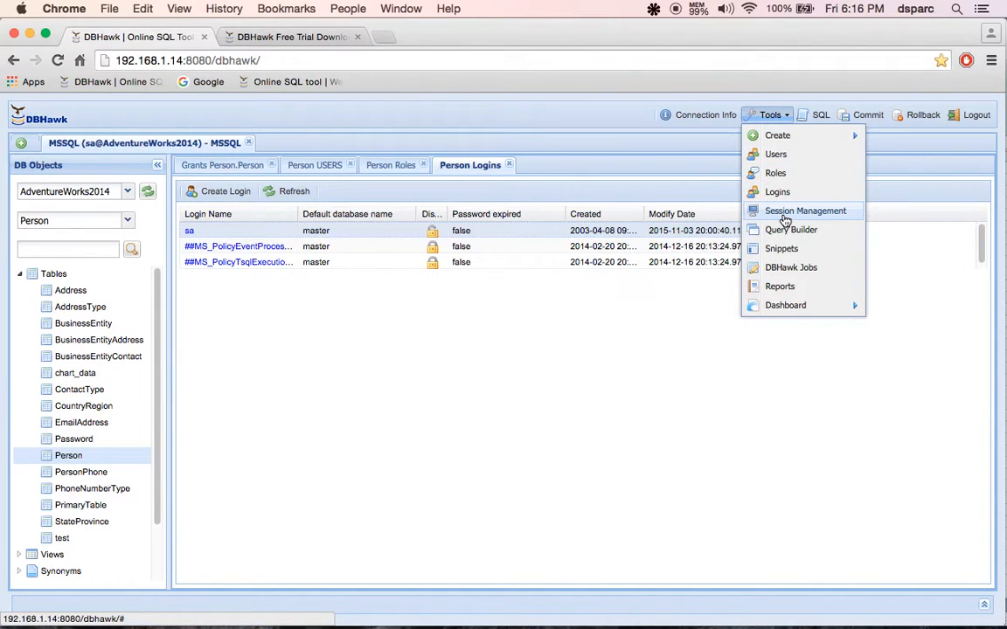
- List active sessions and view session 51's current SQL, then return to the Tools menu
left_click(804, 210)
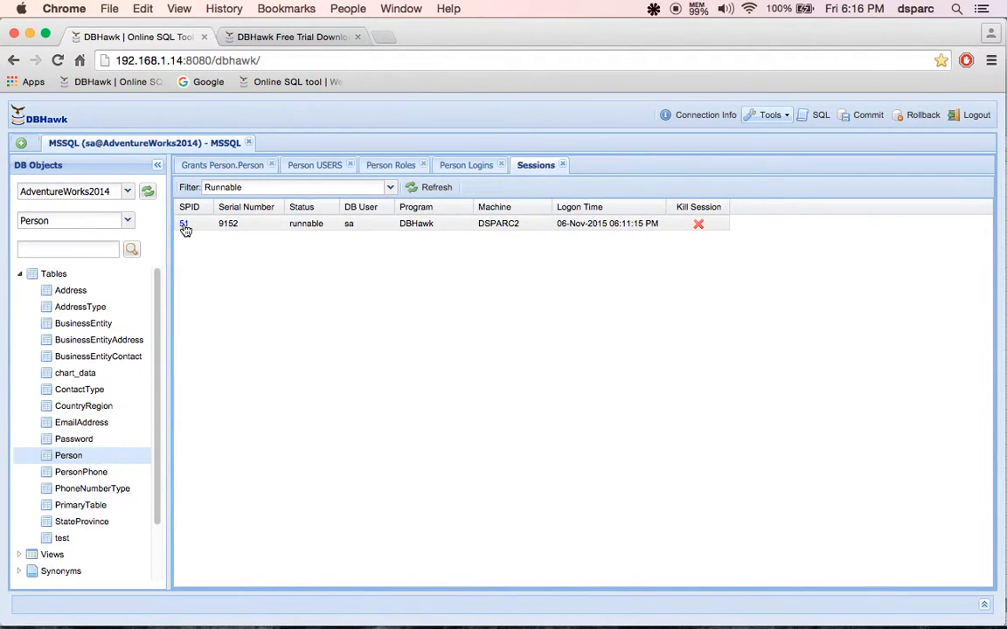
left_click(183, 224)
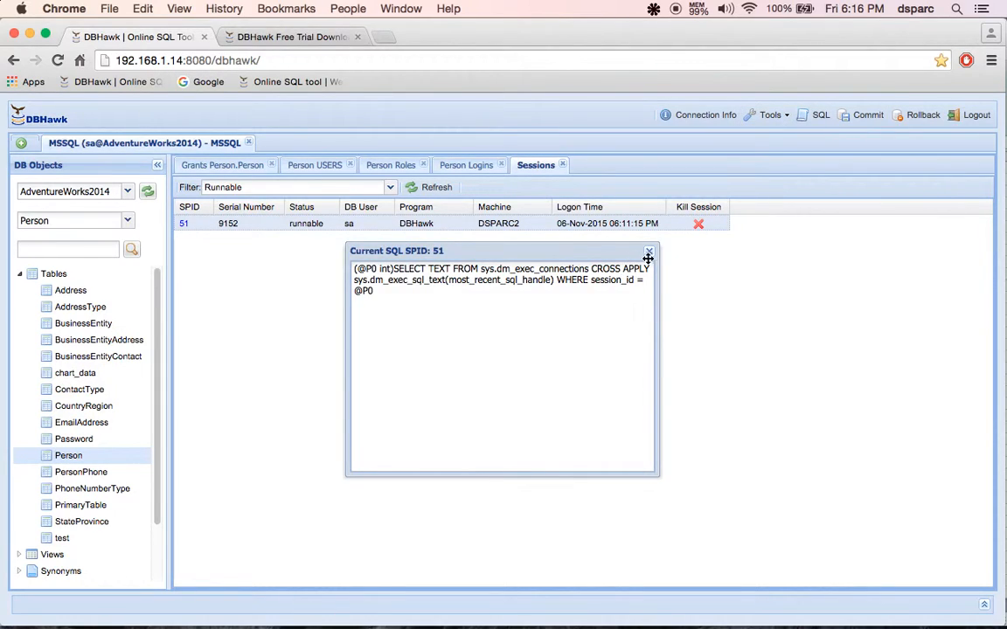
left_click(648, 252)
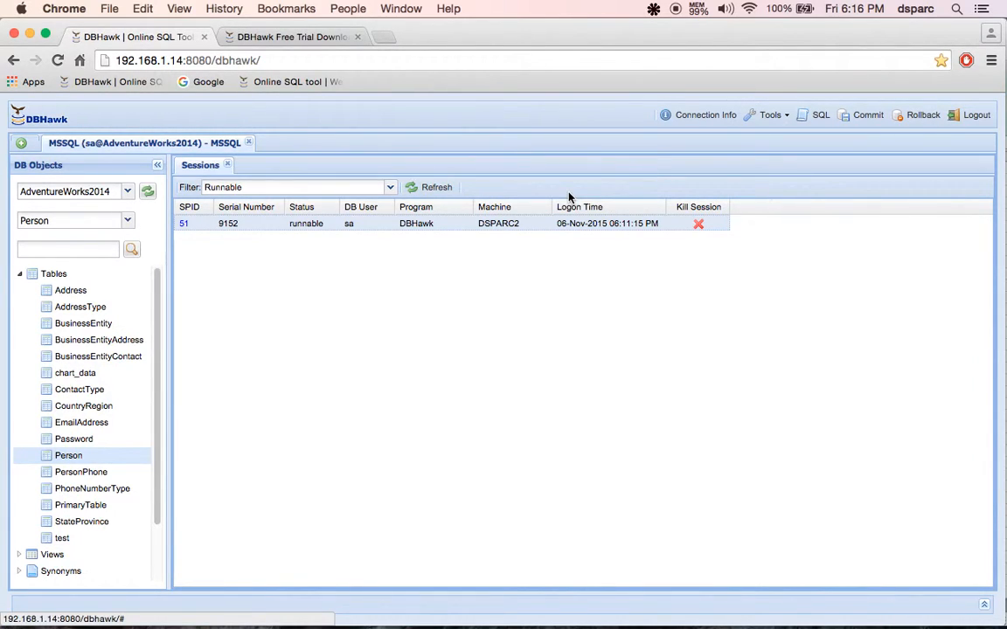
mouse_move(764, 131)
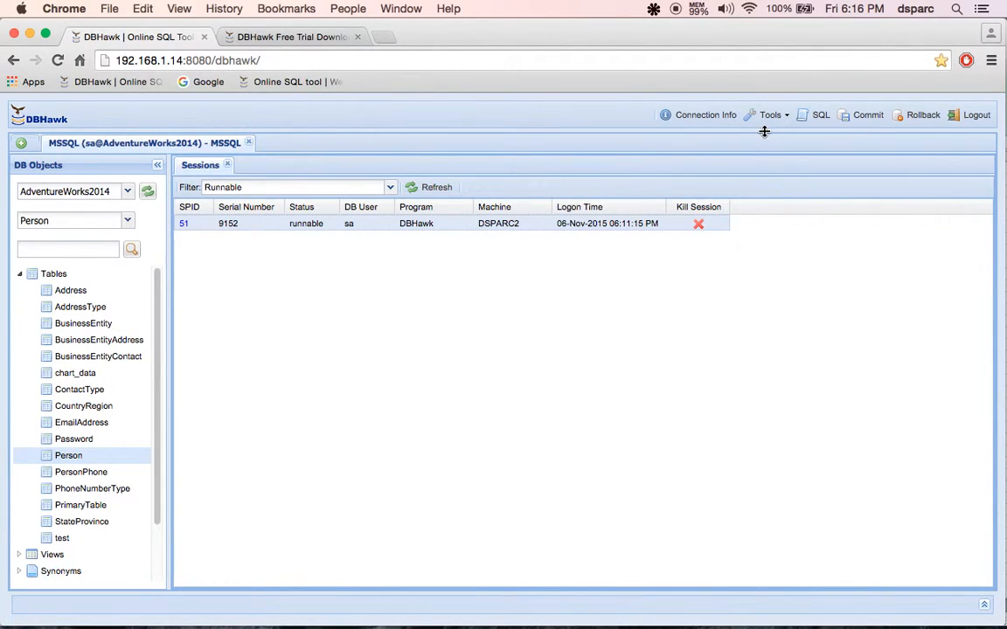
left_click(769, 115)
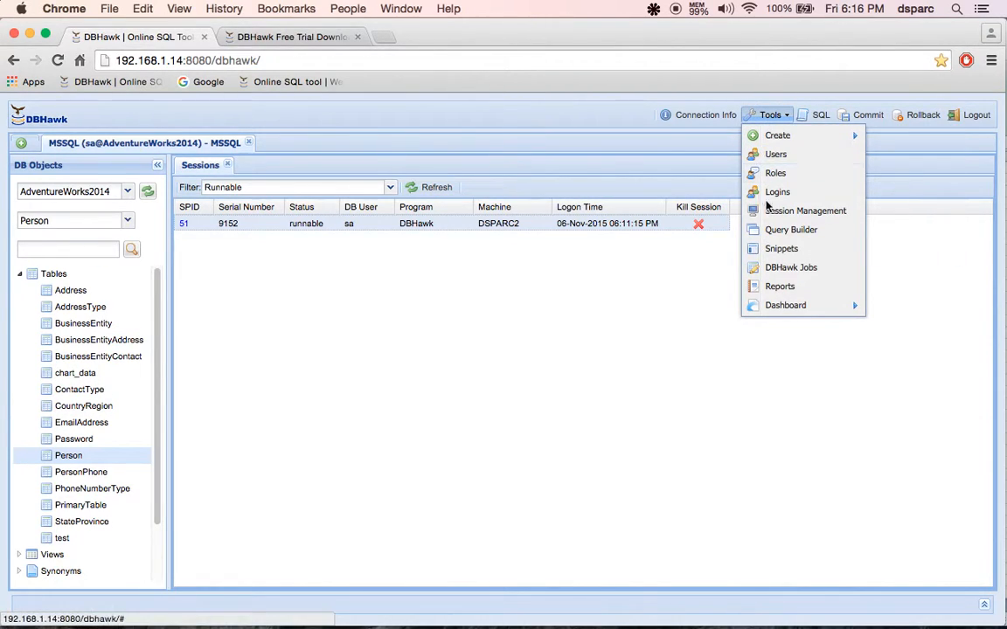
- Start a Query Builder on the Production schema, filter tables by 'prod' and select ProductSubcategory
left_click(790, 229)
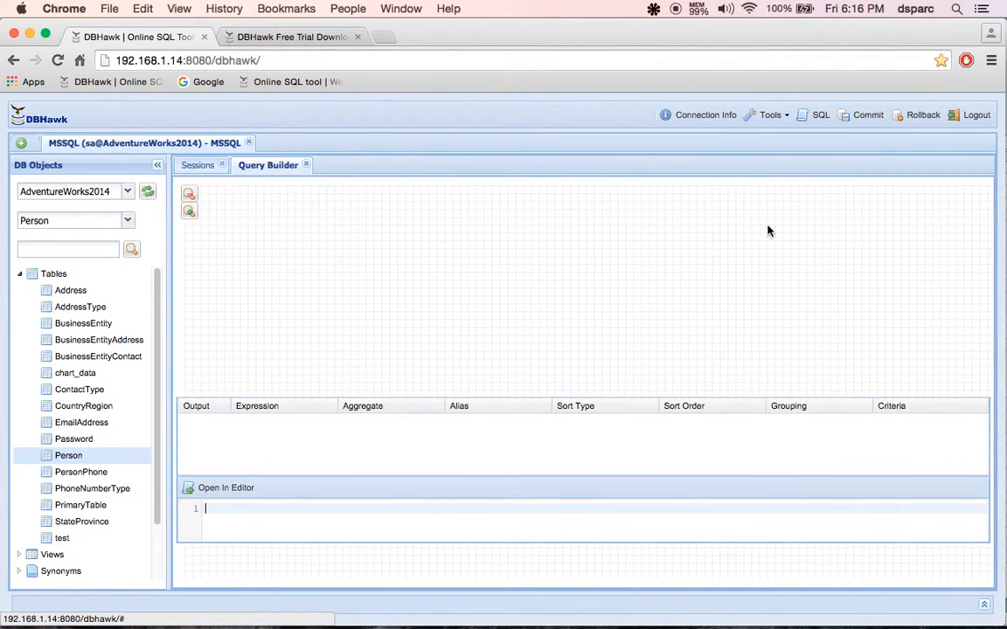
mouse_move(647, 241)
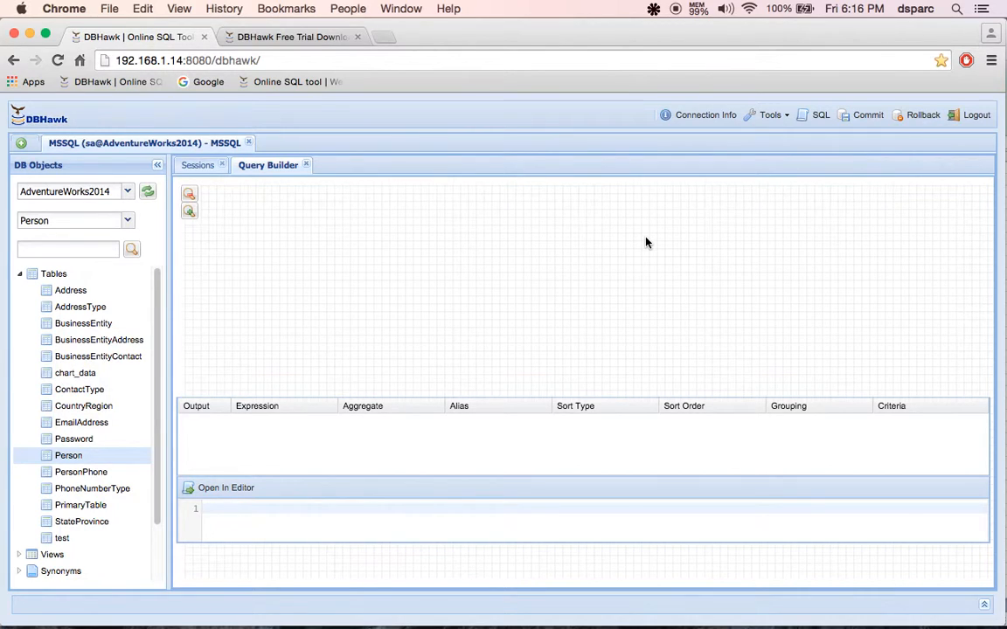
left_click(126, 221)
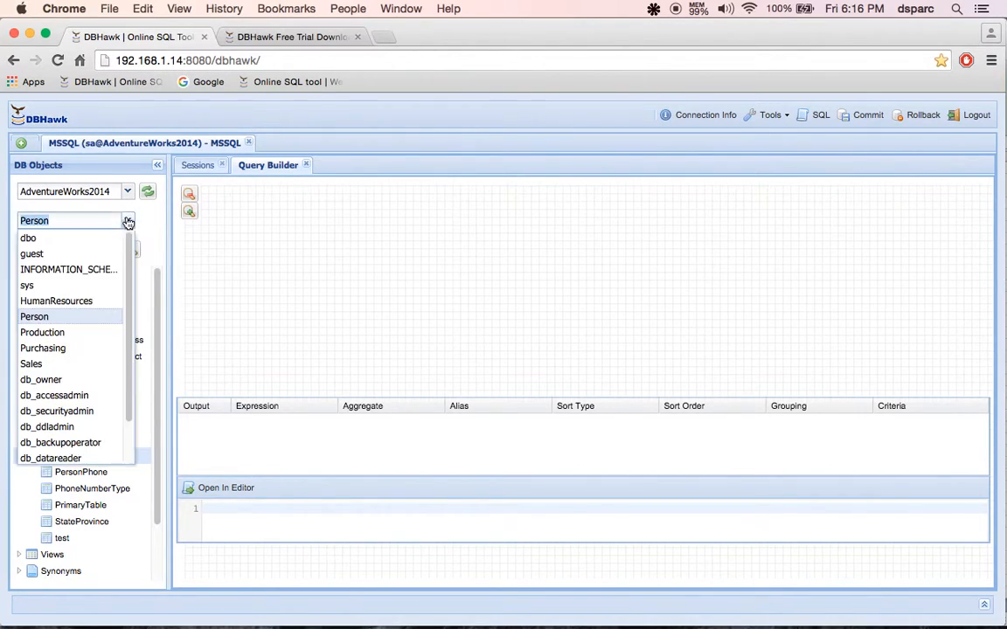
left_click(42, 332)
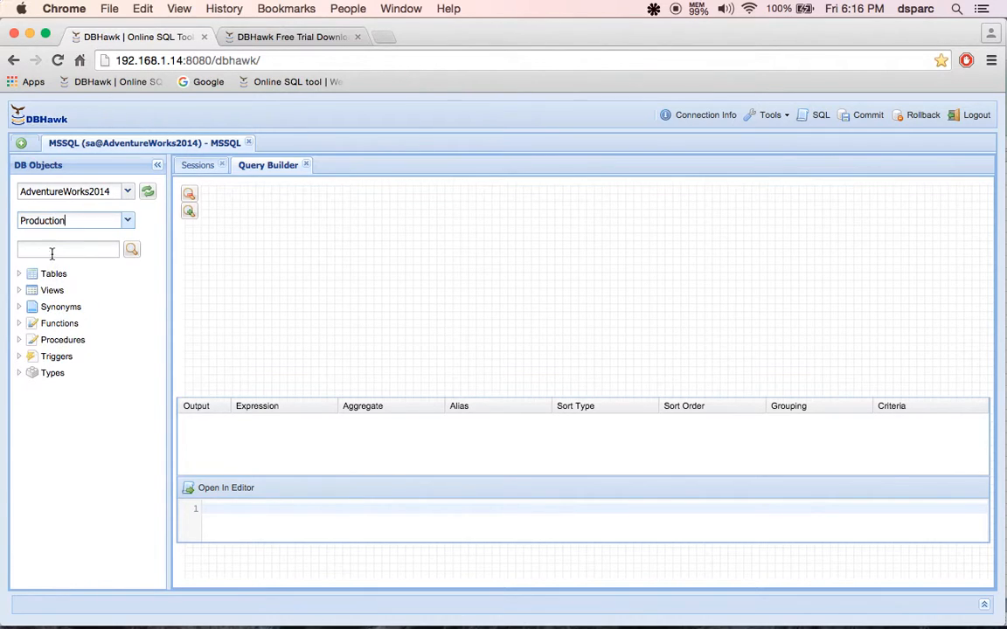
type("prod")
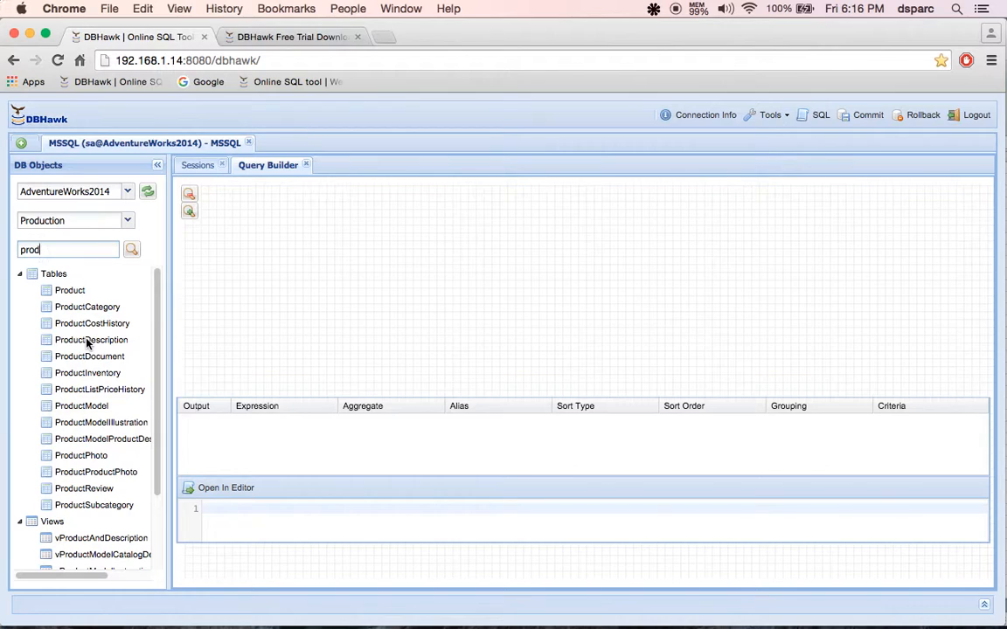
mouse_move(78, 510)
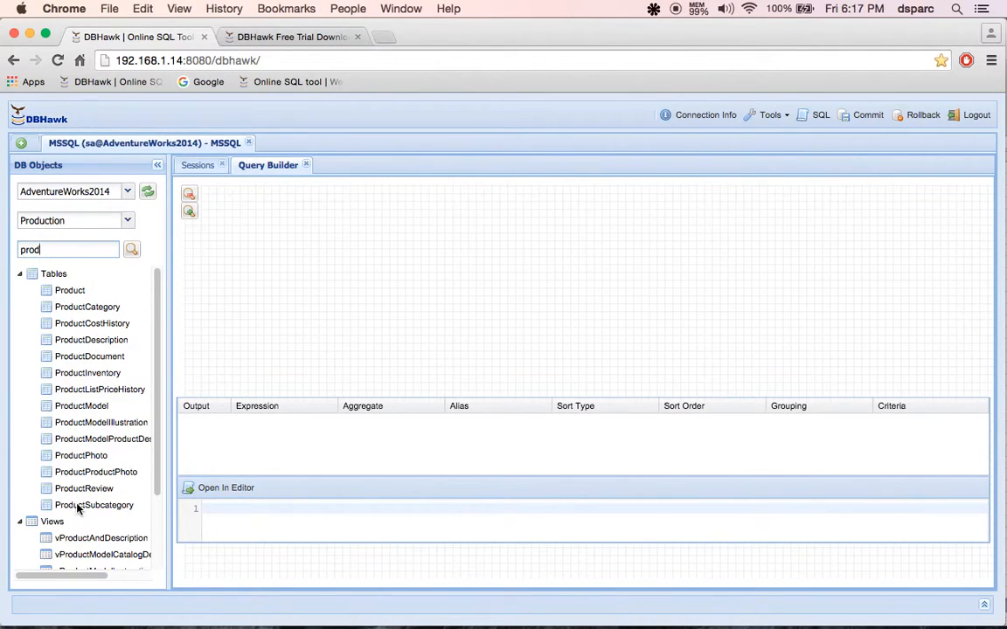
left_click(94, 505)
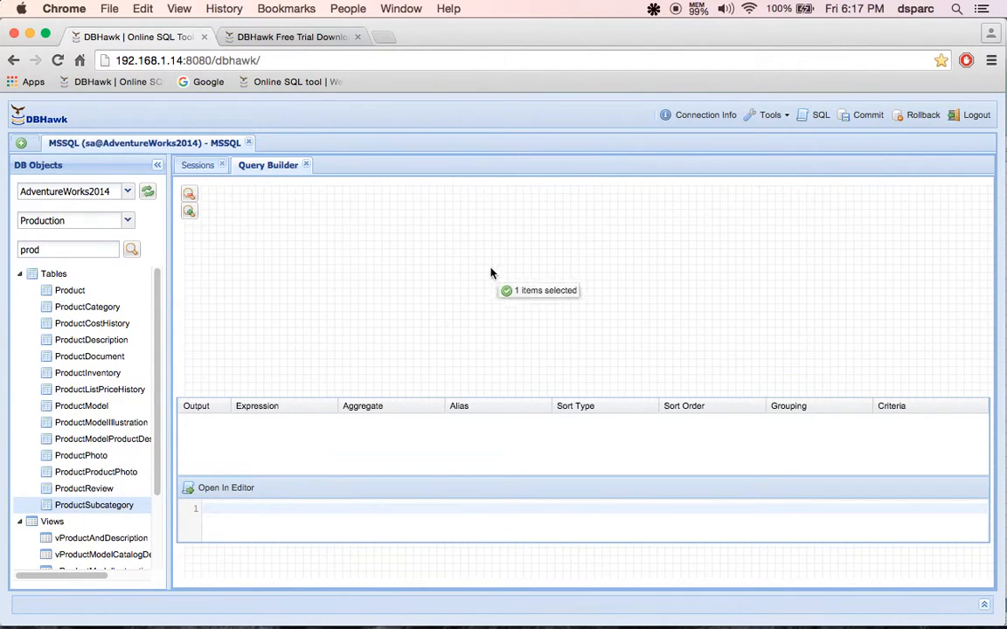
- Add ProductSubcategory and ProductCategory to the canvas with an inner join
double_click(95, 505)
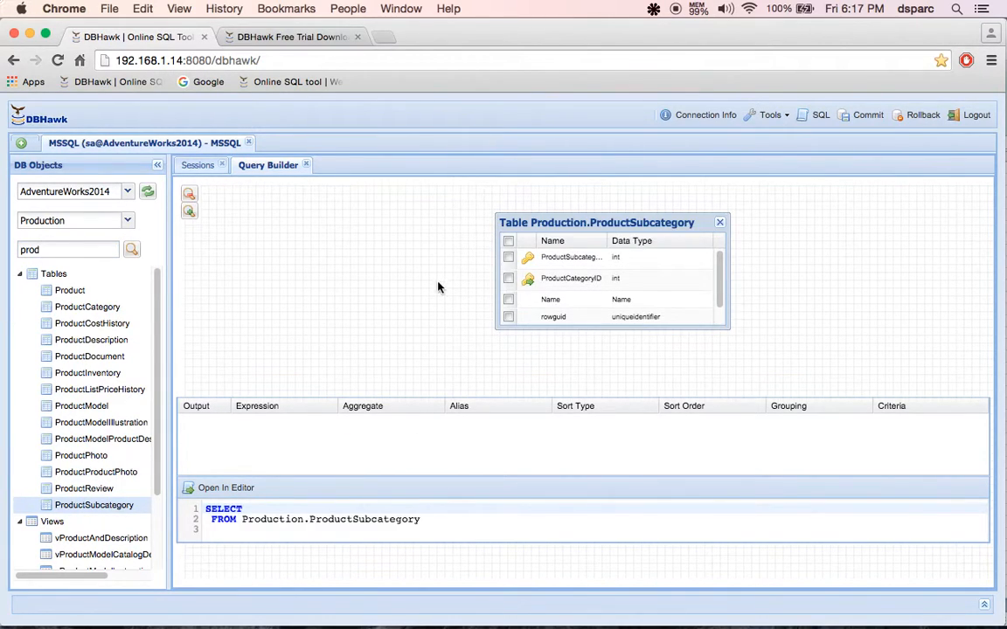
mouse_move(522, 336)
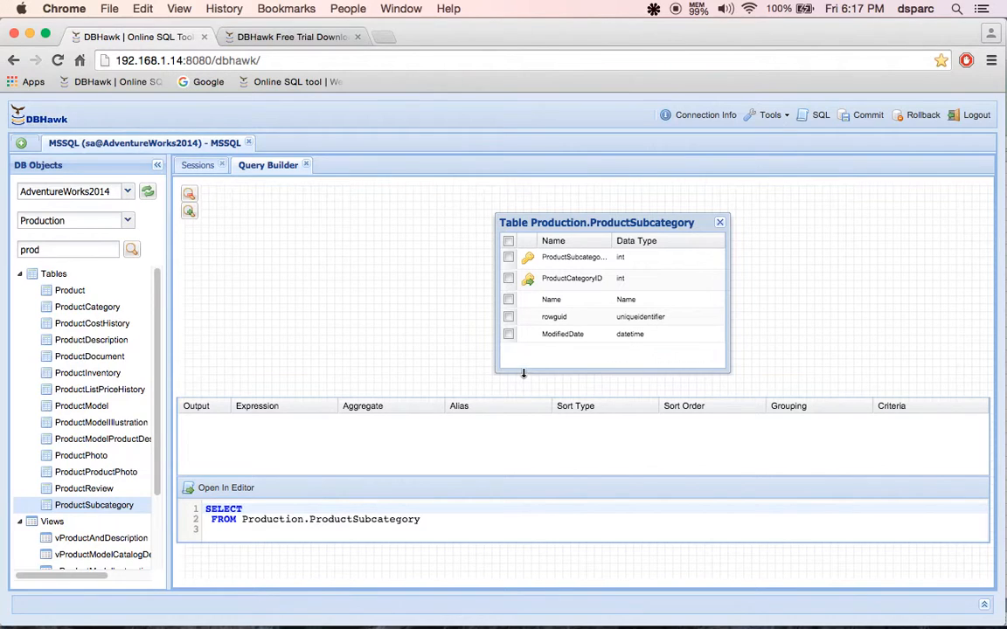
left_click(87, 306)
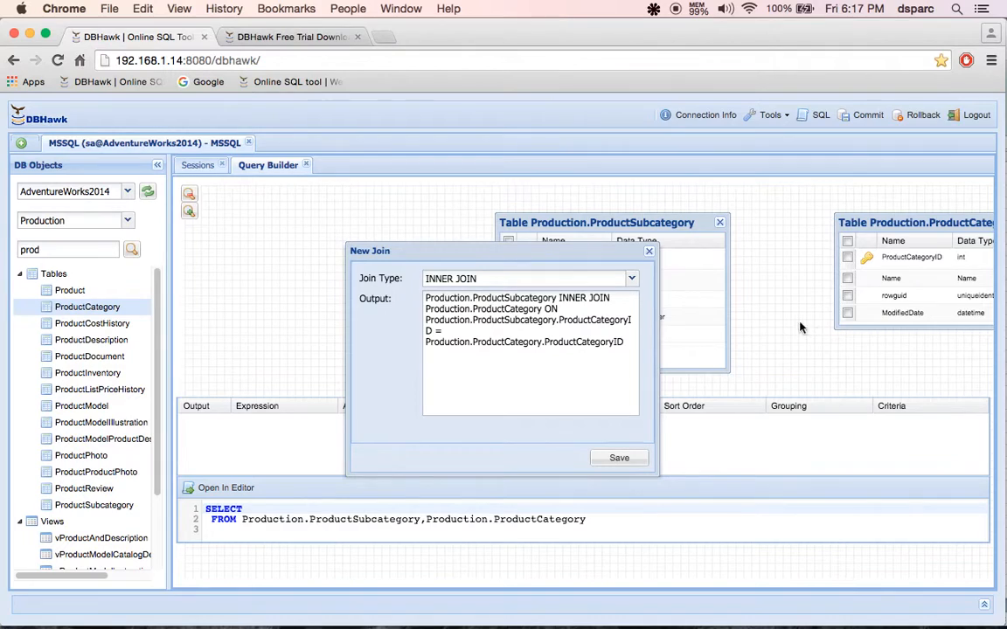
left_click(630, 278)
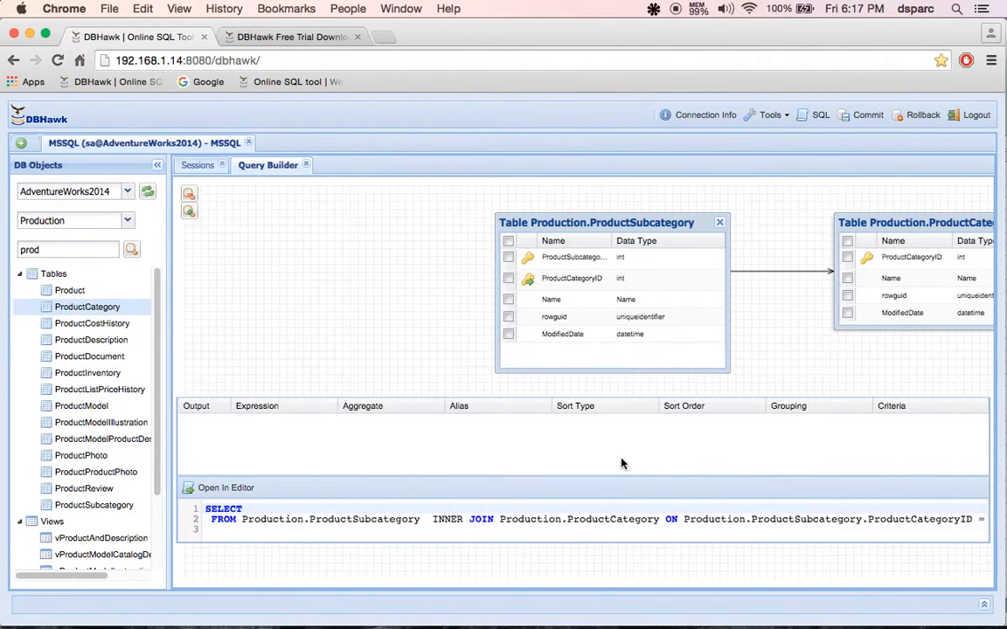
mouse_move(867, 213)
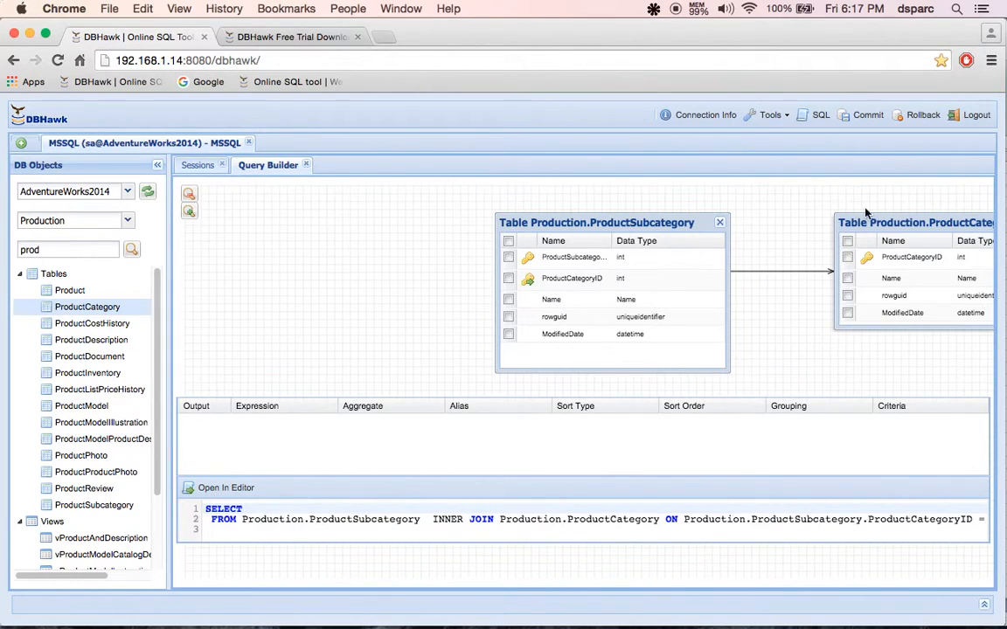
- Add the Product table to the joined query, shifting the canvas to fit
left_click_drag(916, 222, 848, 223)
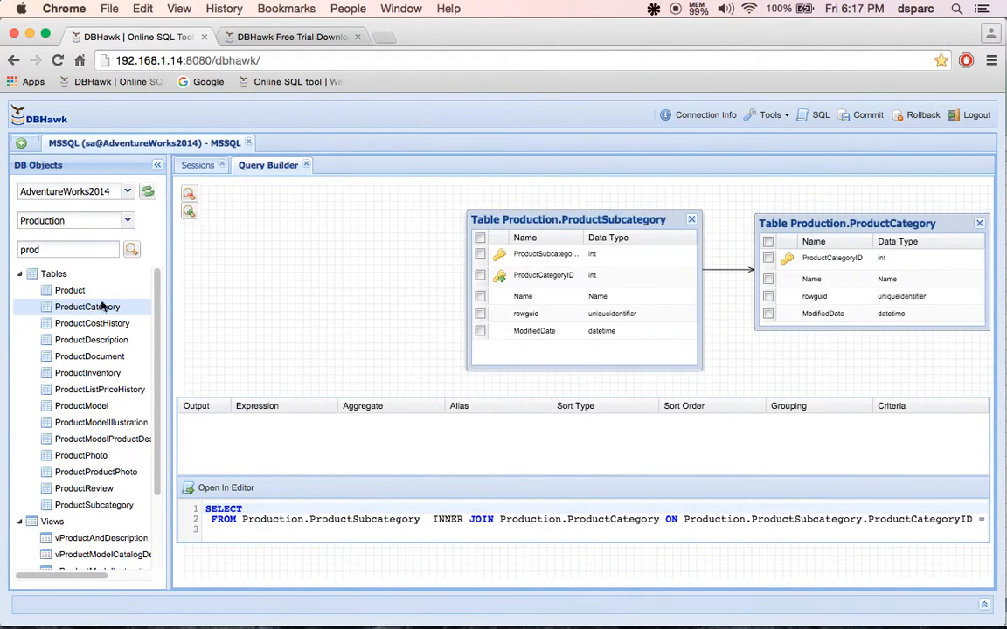
left_click(70, 290)
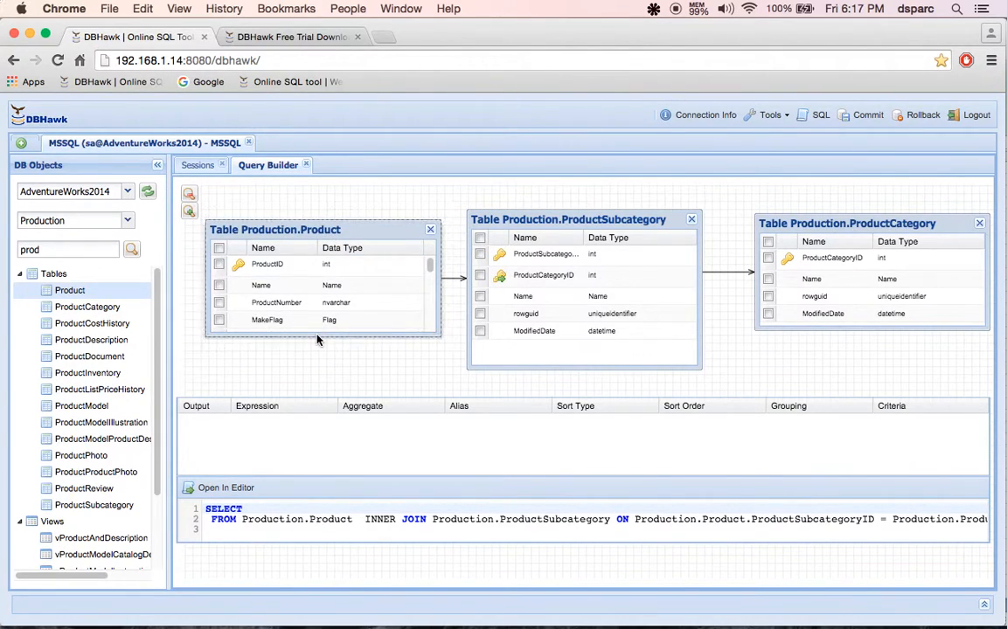
scroll("down", 3)
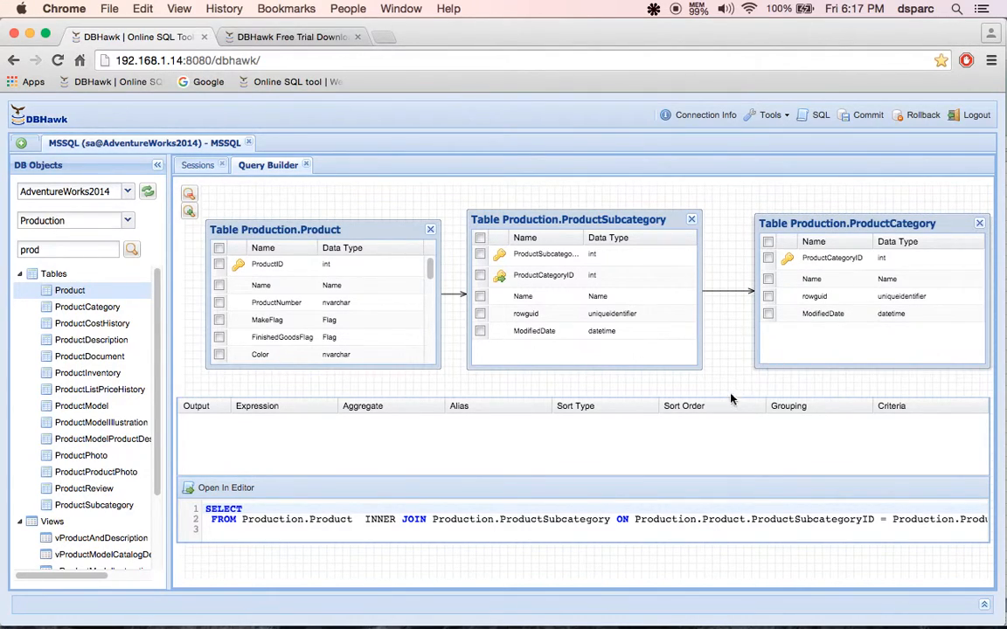
mouse_move(397, 486)
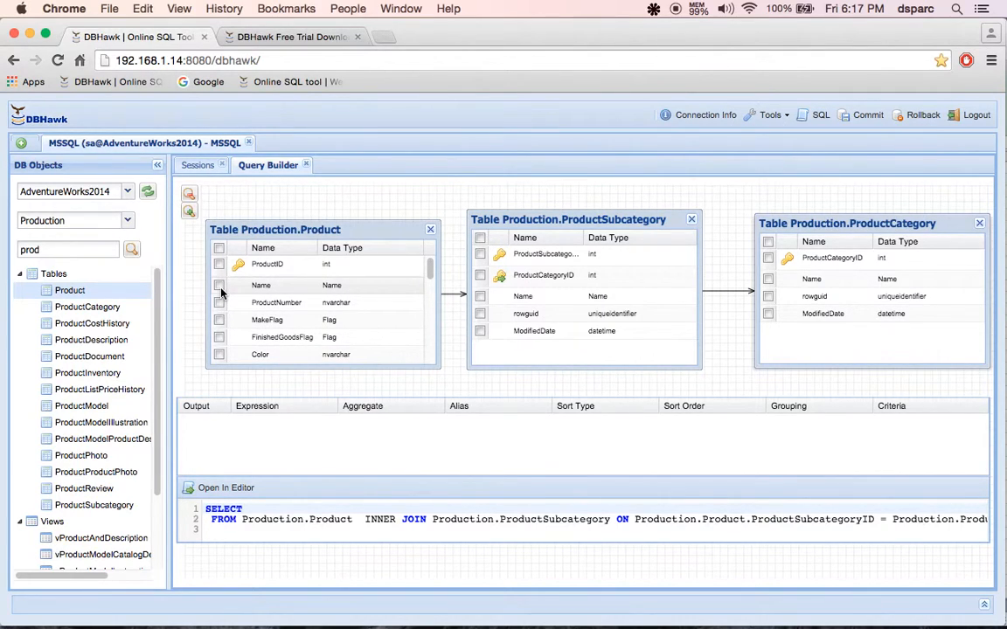
- Select the Name column of Product, ProductSubcategory and ProductCategory and open the SQL in the editor
left_click(220, 285)
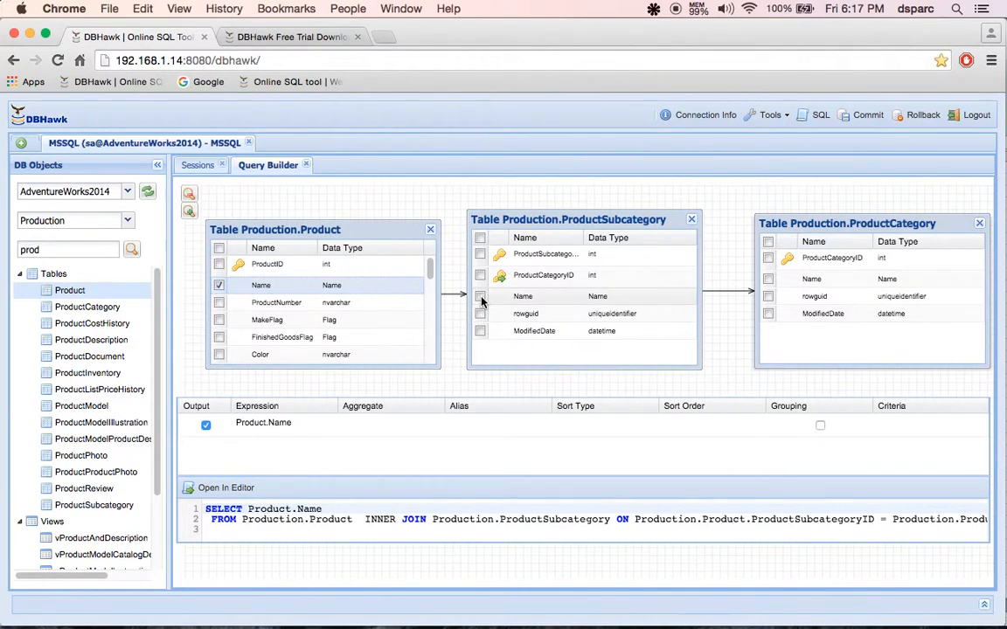
left_click(767, 280)
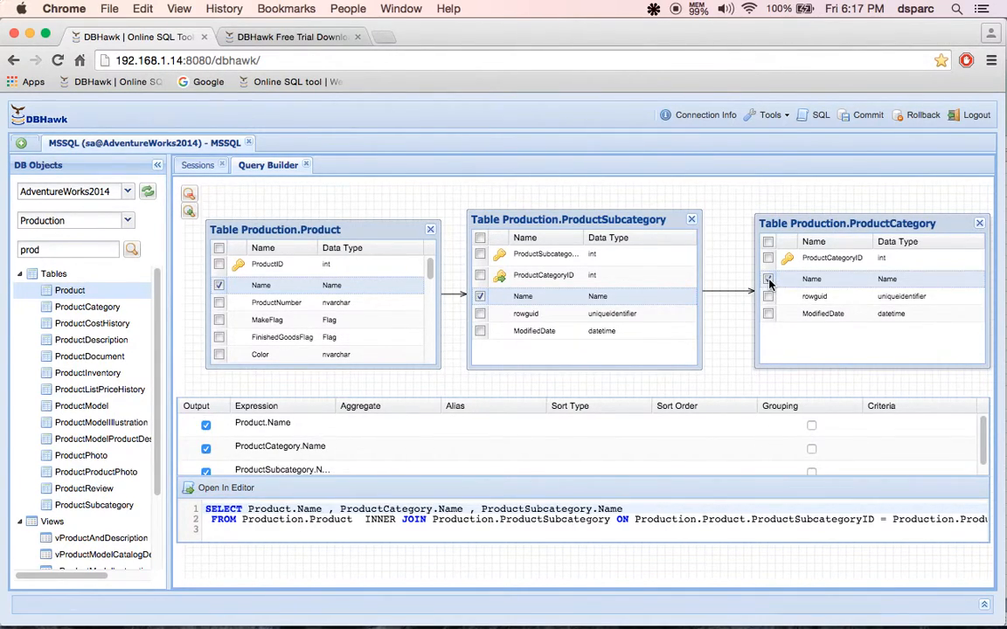
left_click(767, 278)
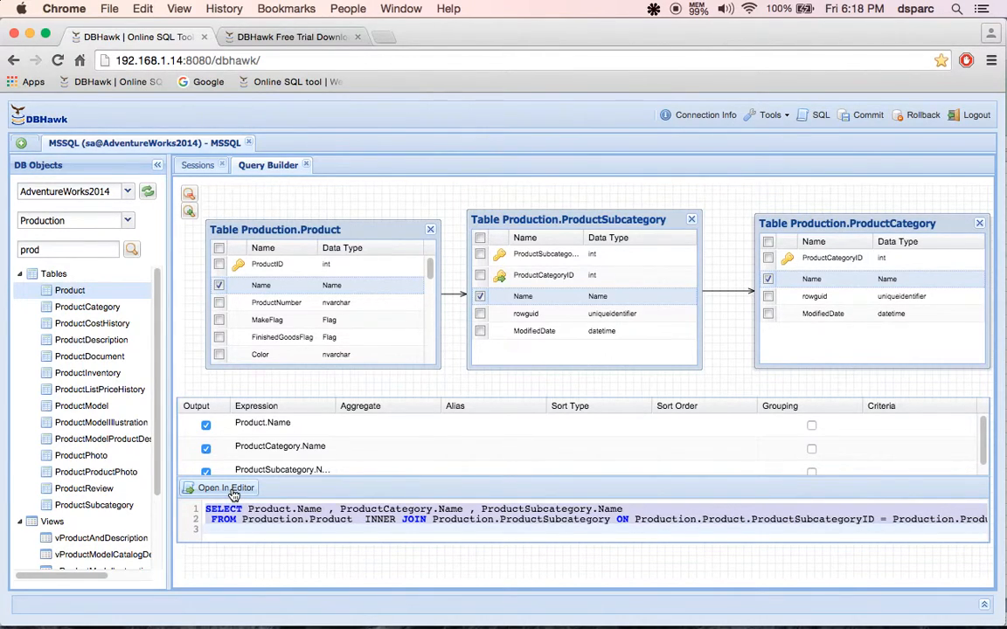
left_click(225, 487)
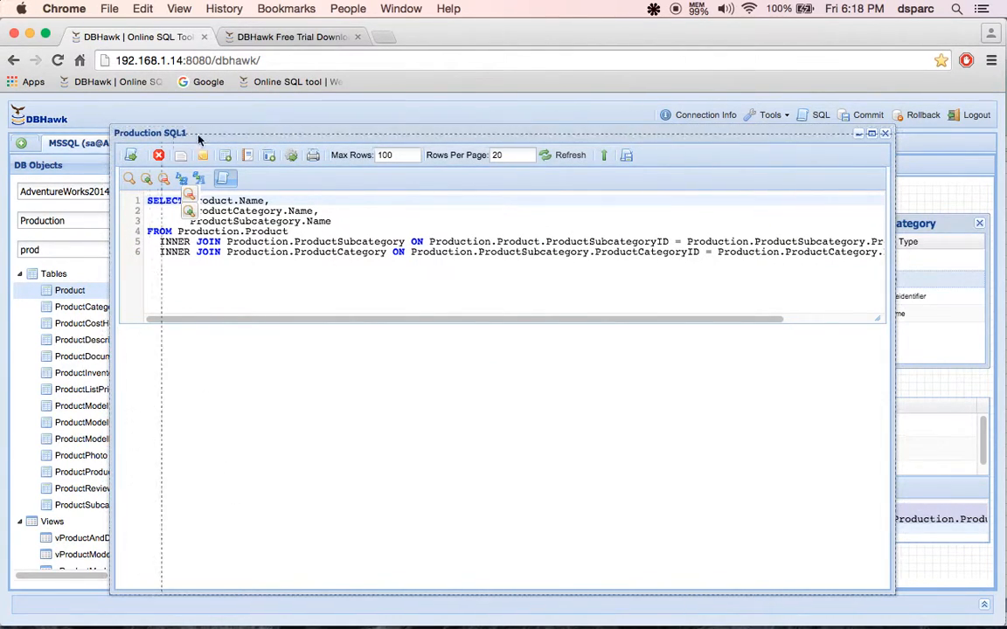
- Execute the joined query and page through the name results
left_click(279, 169)
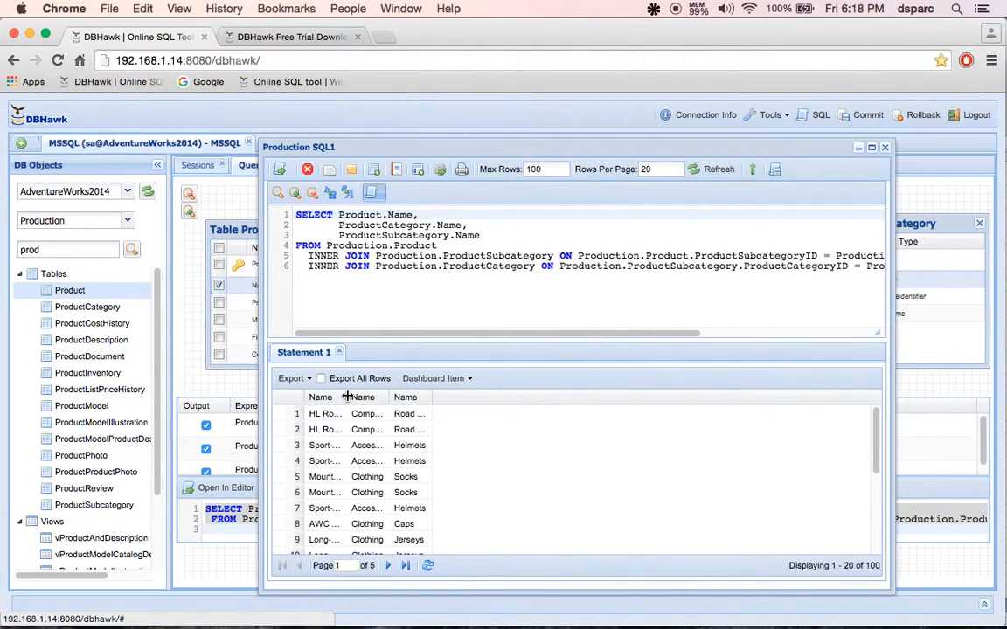
left_click(439, 396)
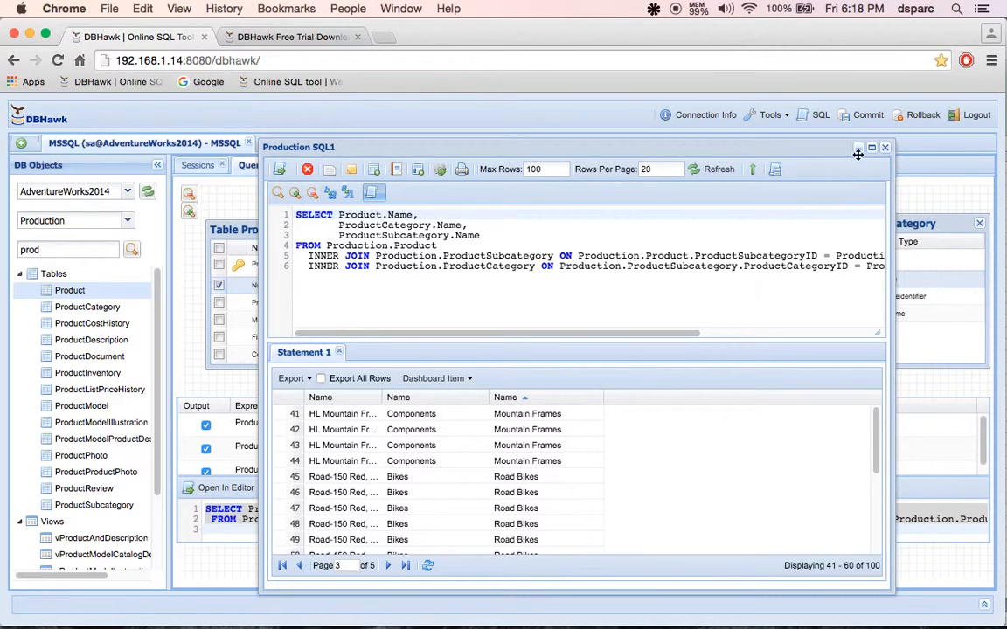
mouse_move(395, 170)
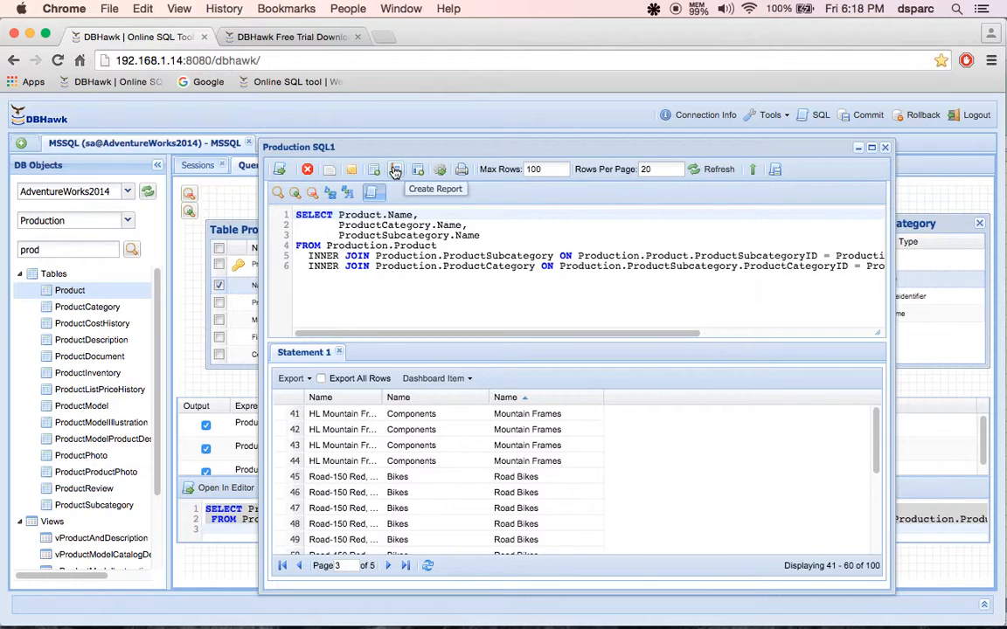
mouse_move(418, 170)
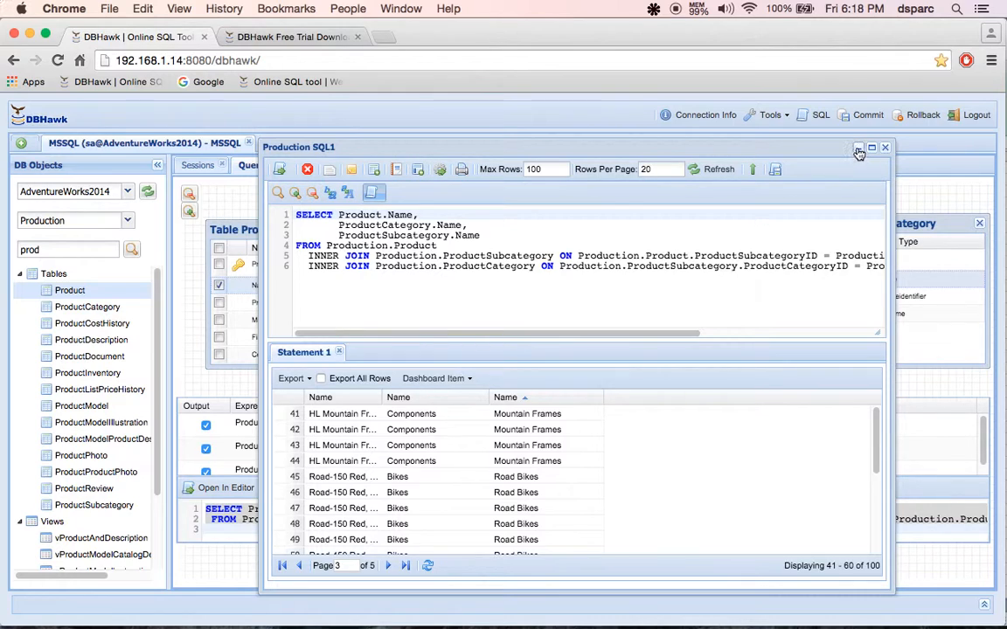
left_click(858, 146)
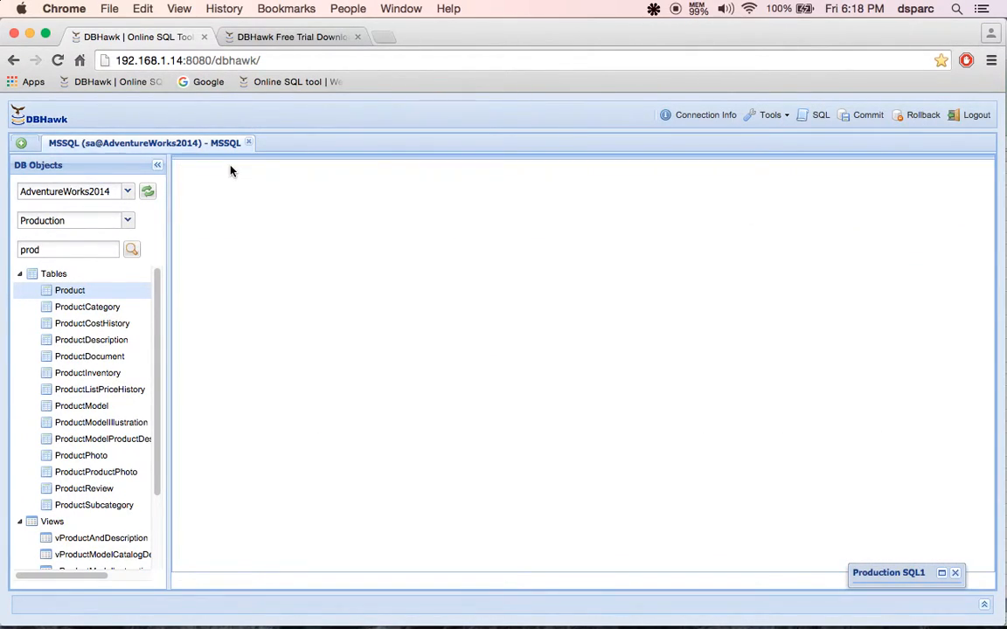
- Log out of DBHawk and confirm
left_click(975, 115)
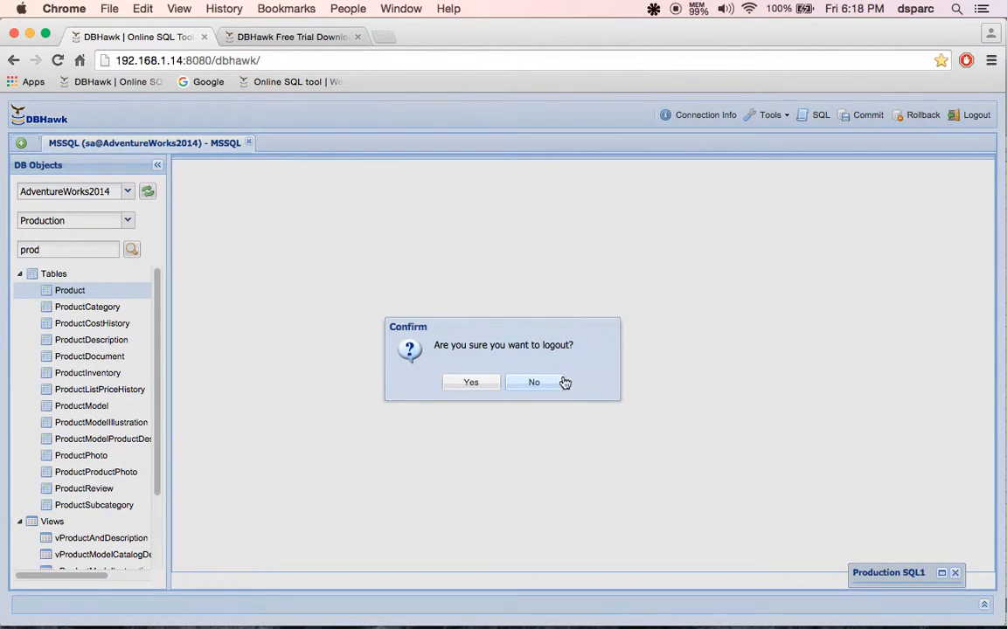
left_click(472, 381)
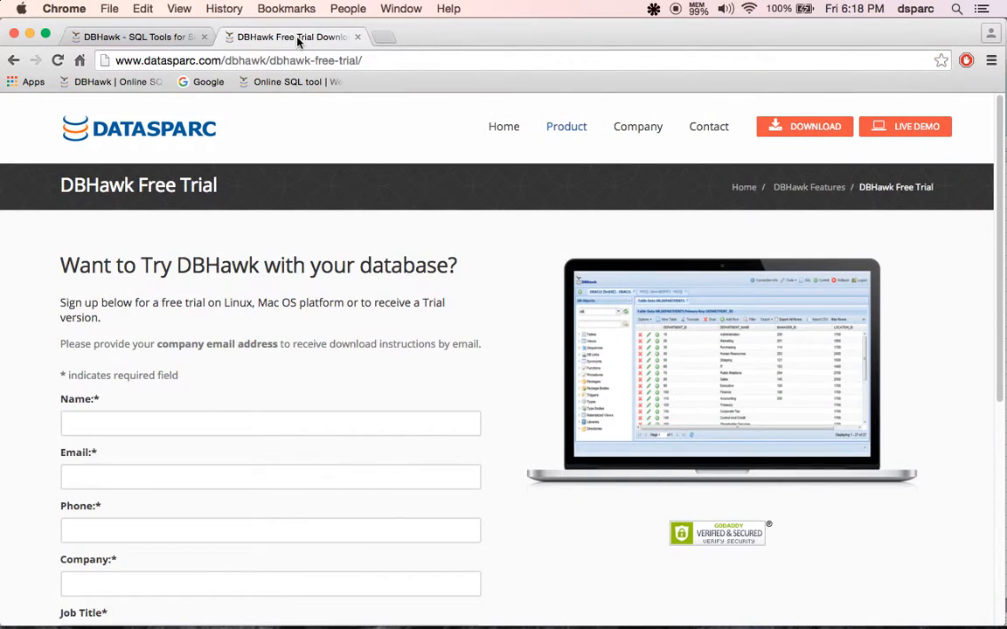
mouse_move(933, 287)
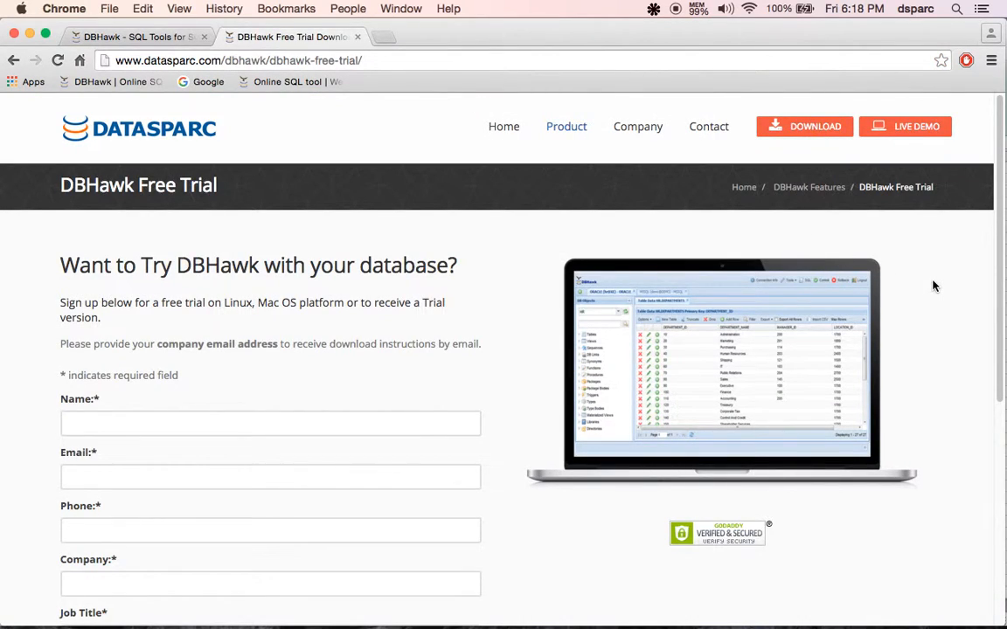